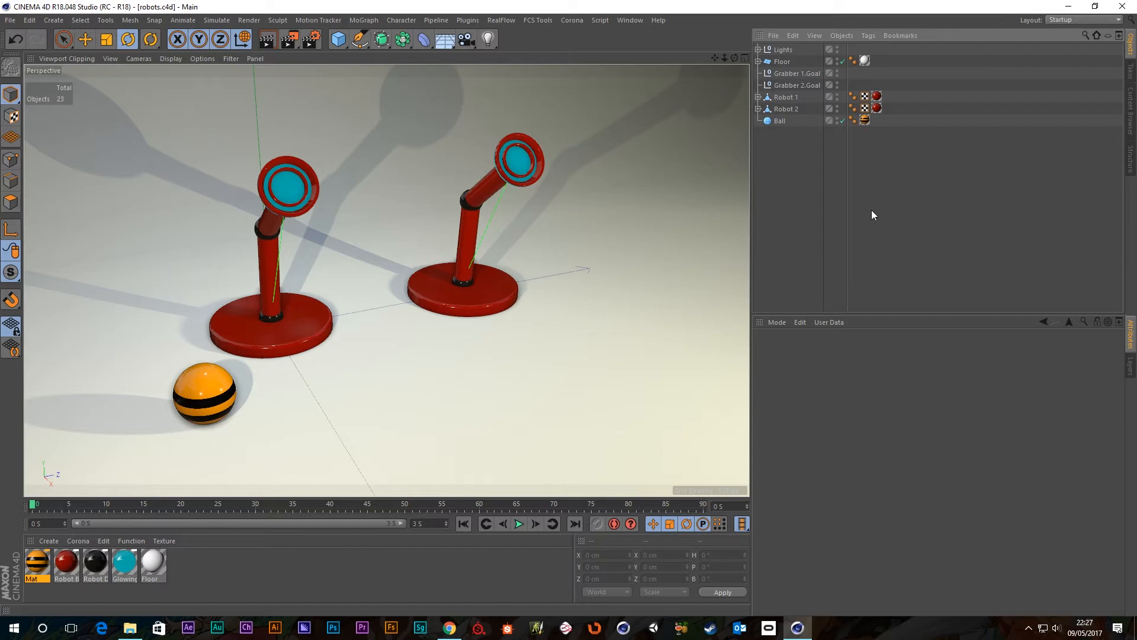
{"action": "mouse_move", "coordinate": [879, 216]}
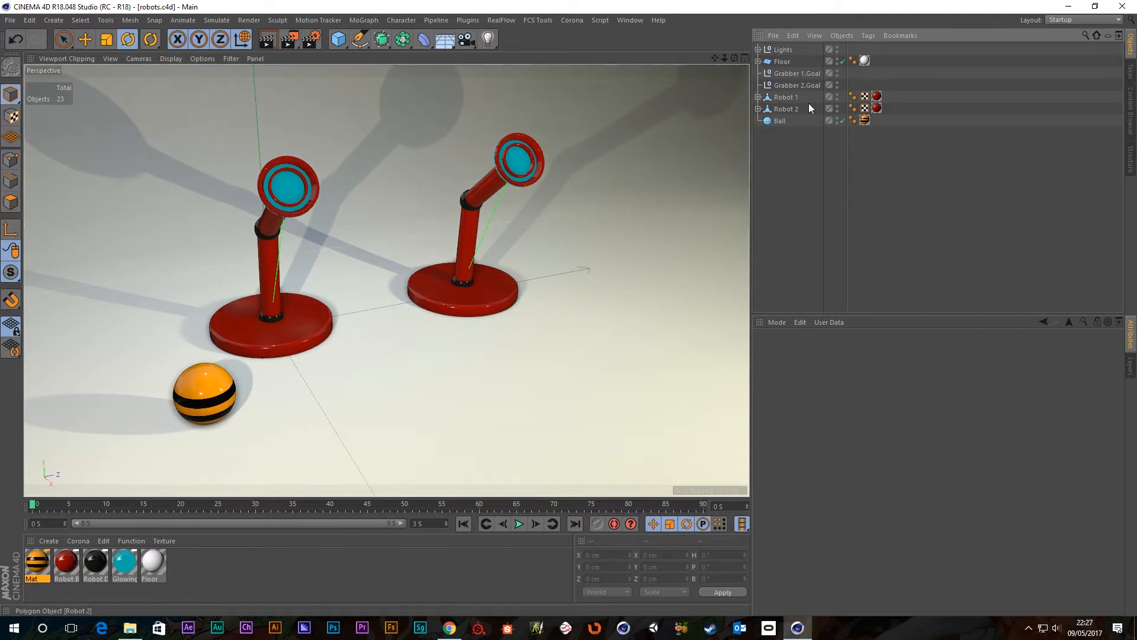
Select Grabber 2.Goal, orbit around the robot arms, and add a Camera object.
{"action": "left_click", "coordinate": [786, 96]}
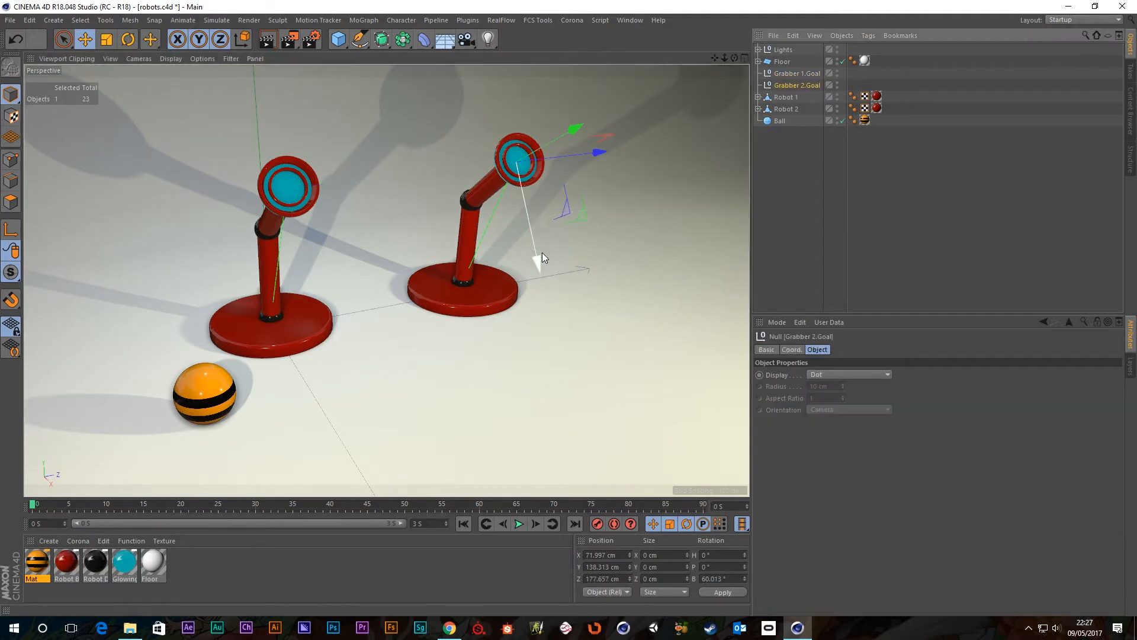
{"action": "left_click_drag", "start_coordinate": [540, 261], "coordinate": [526, 233]}
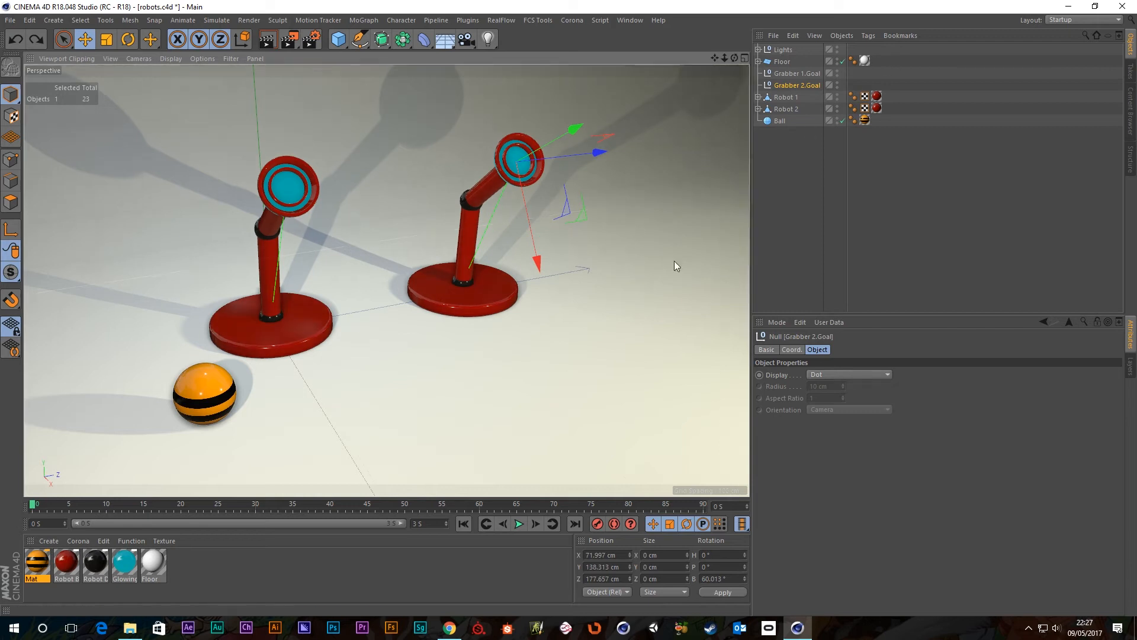
{"action": "mouse_move", "coordinate": [575, 129]}
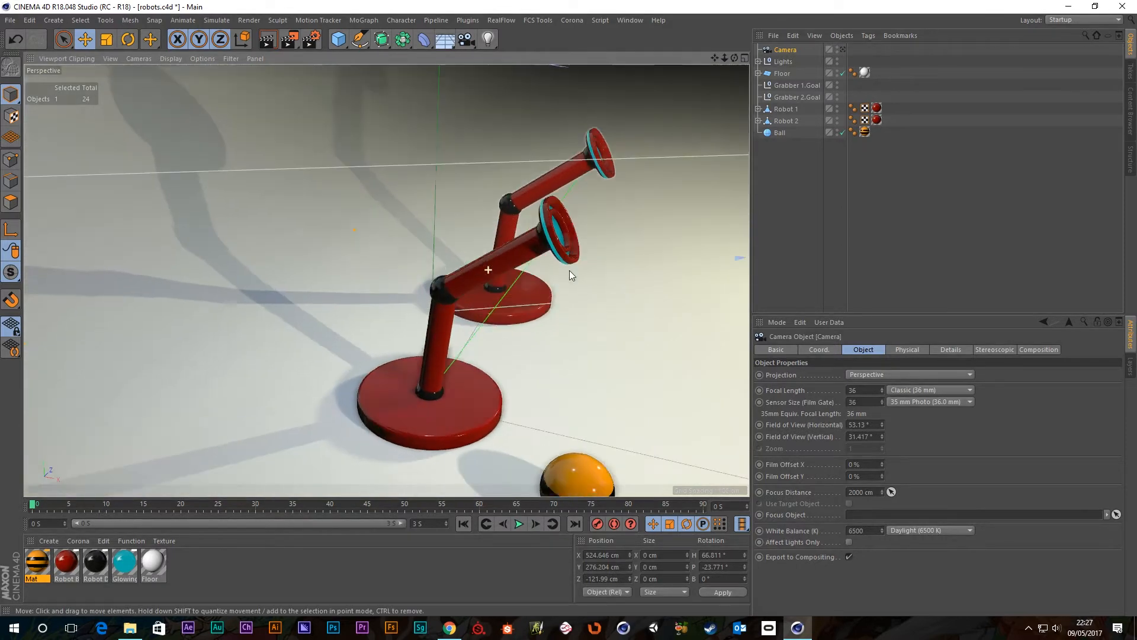
{"action": "left_click_drag", "start_coordinate": [569, 275], "coordinate": [476, 284]}
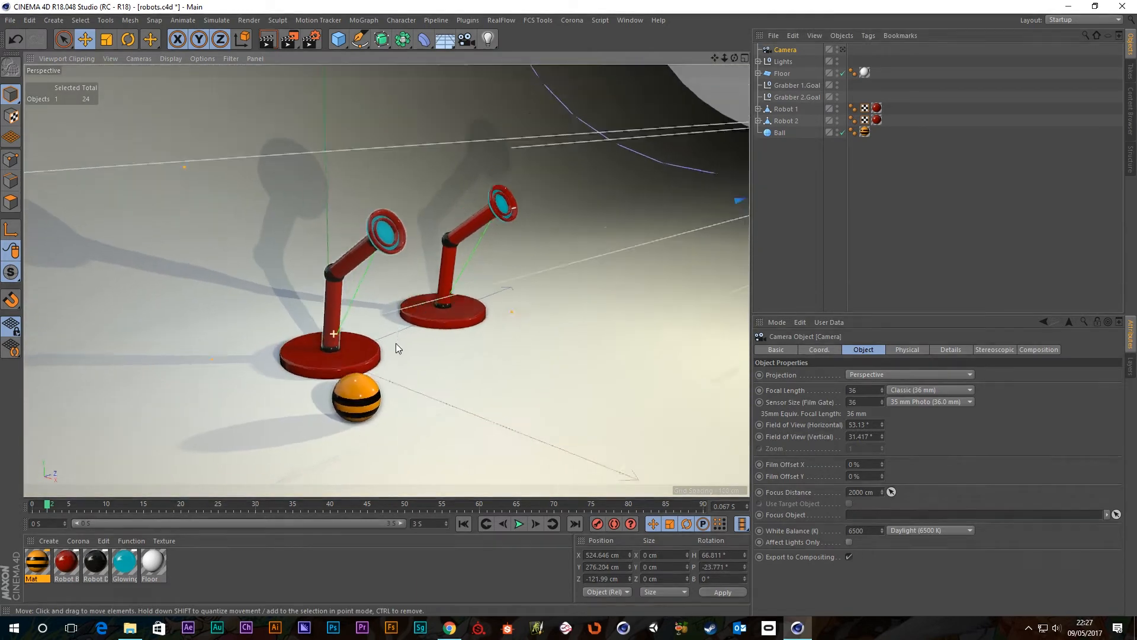
{"action": "left_click", "coordinate": [231, 58]}
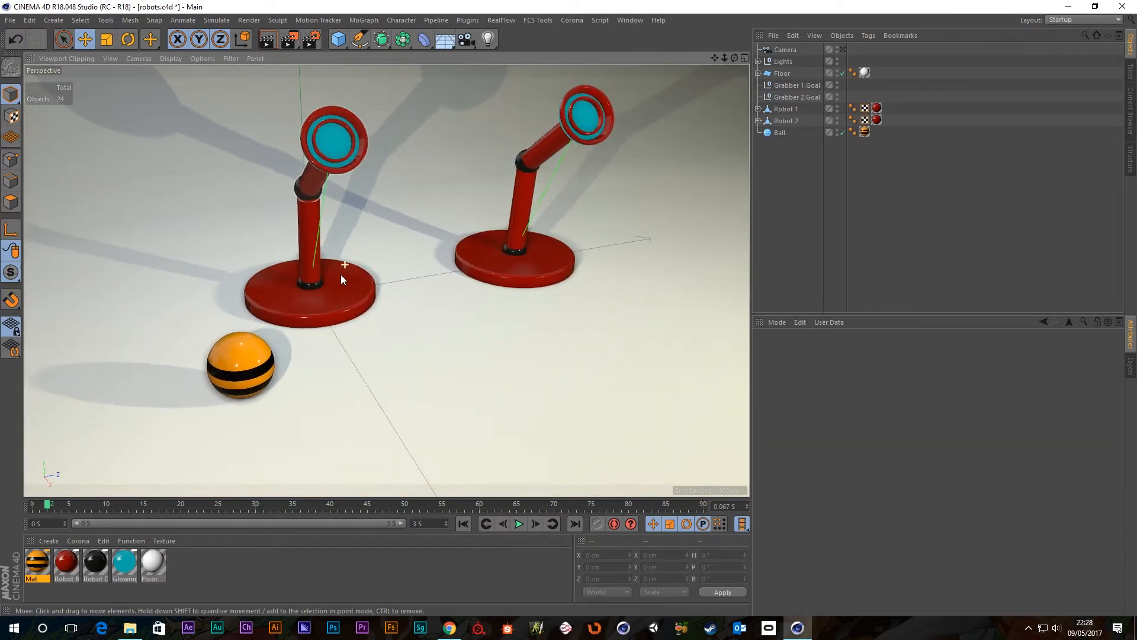
{"action": "mouse_move", "coordinate": [362, 295]}
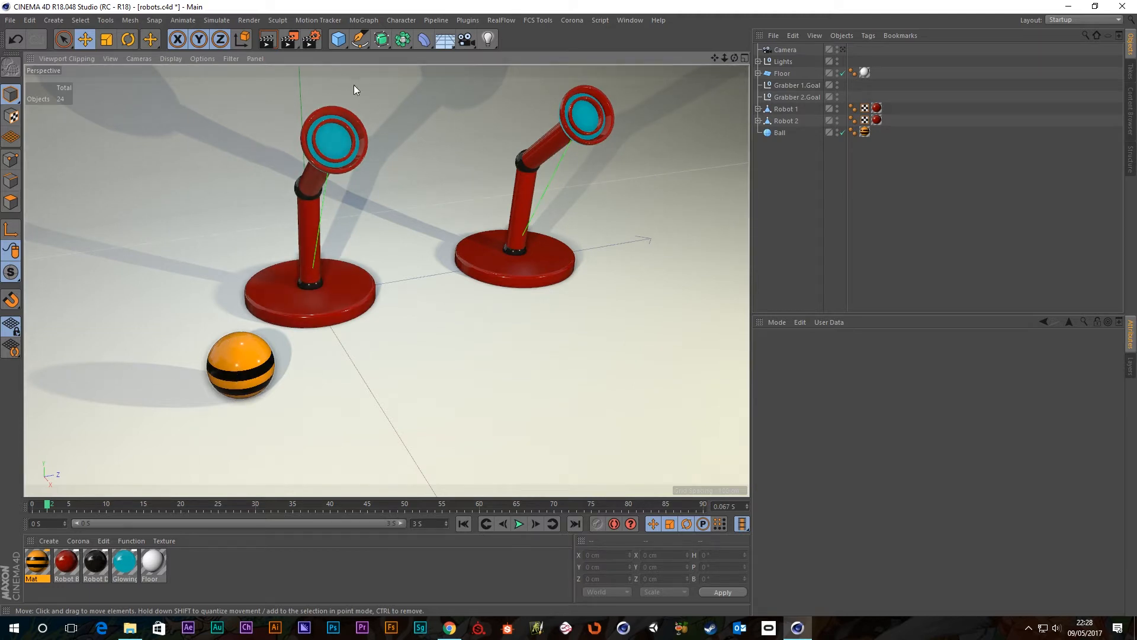
{"action": "mouse_move", "coordinate": [326, 229]}
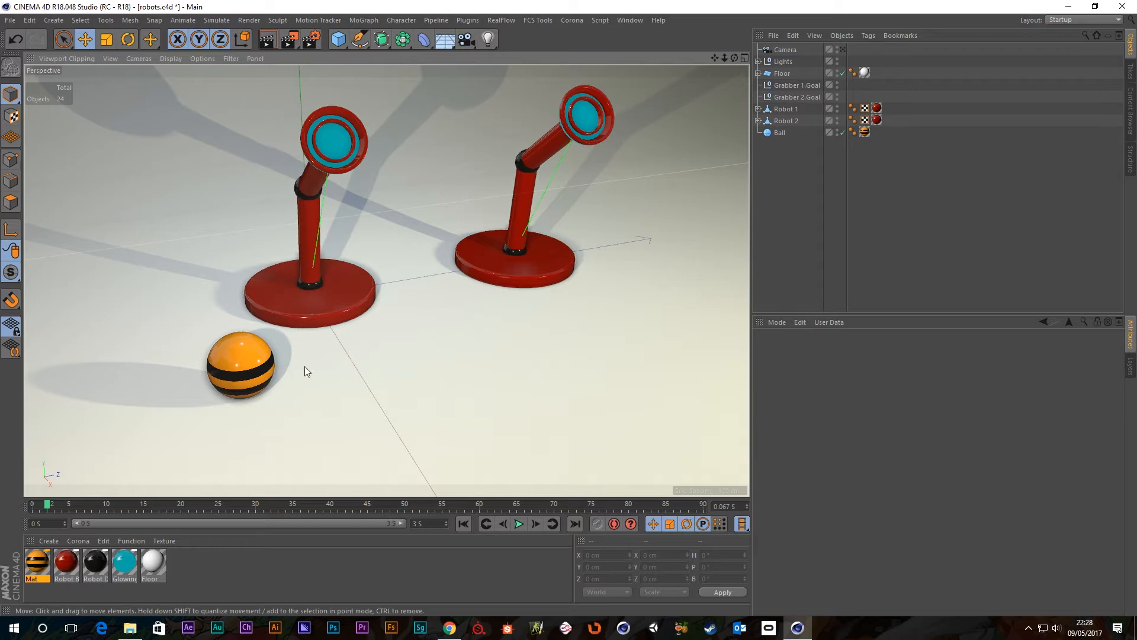
Add a Constraint tag to the Ball with Parent enabled, toggling its Offset options.
{"action": "left_click", "coordinate": [781, 133]}
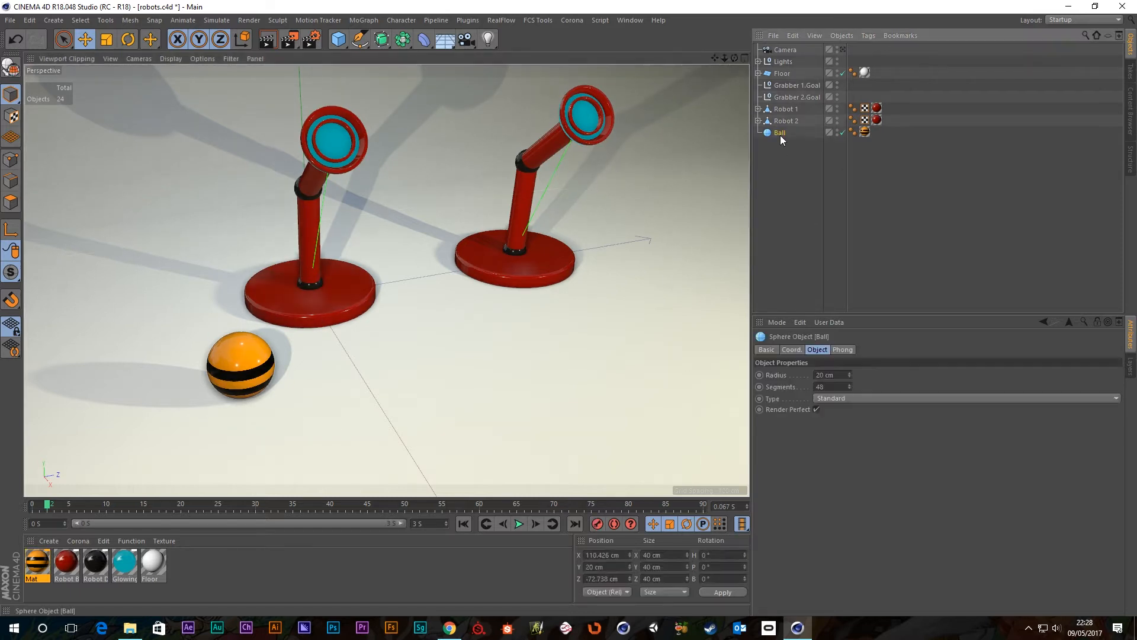
{"action": "right_click", "coordinate": [781, 133]}
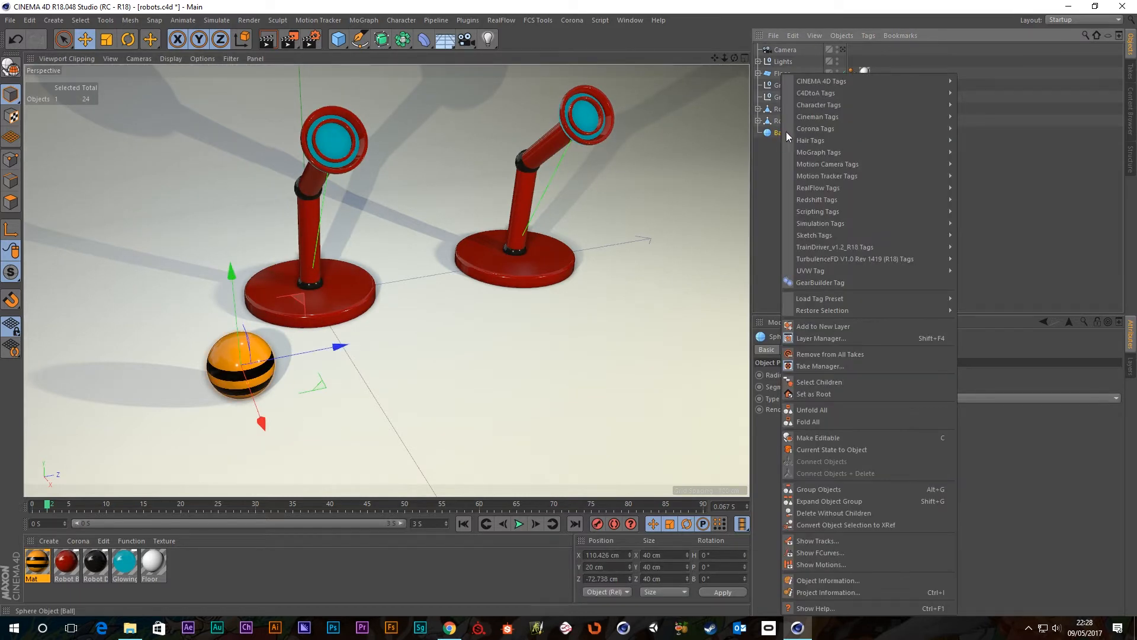
{"action": "mouse_move", "coordinate": [818, 104]}
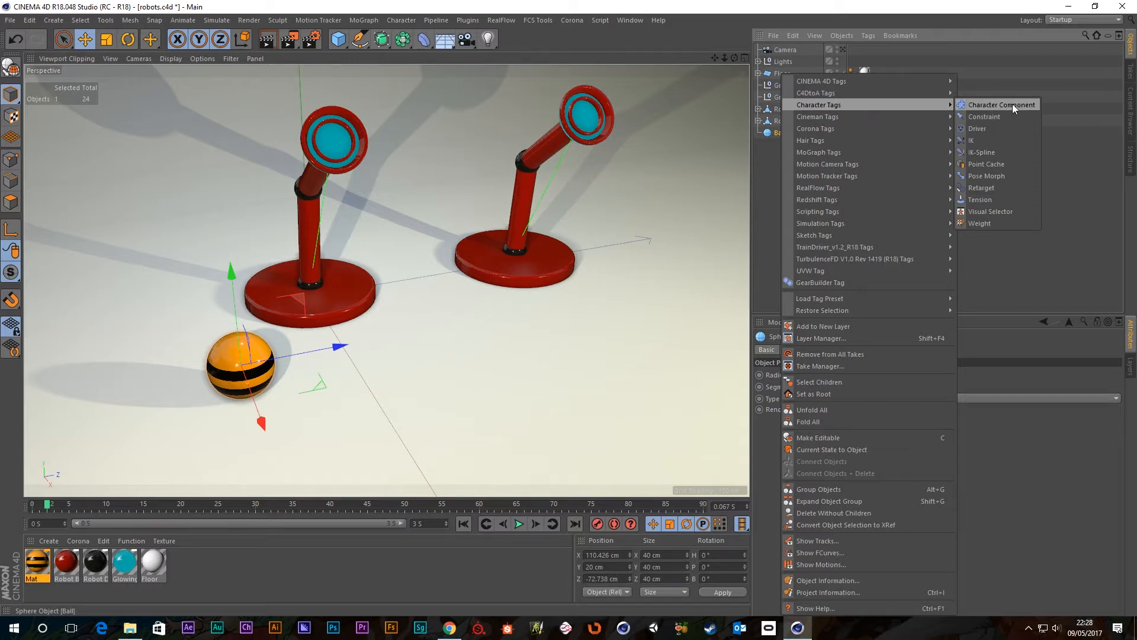
{"action": "left_click", "coordinate": [984, 117]}
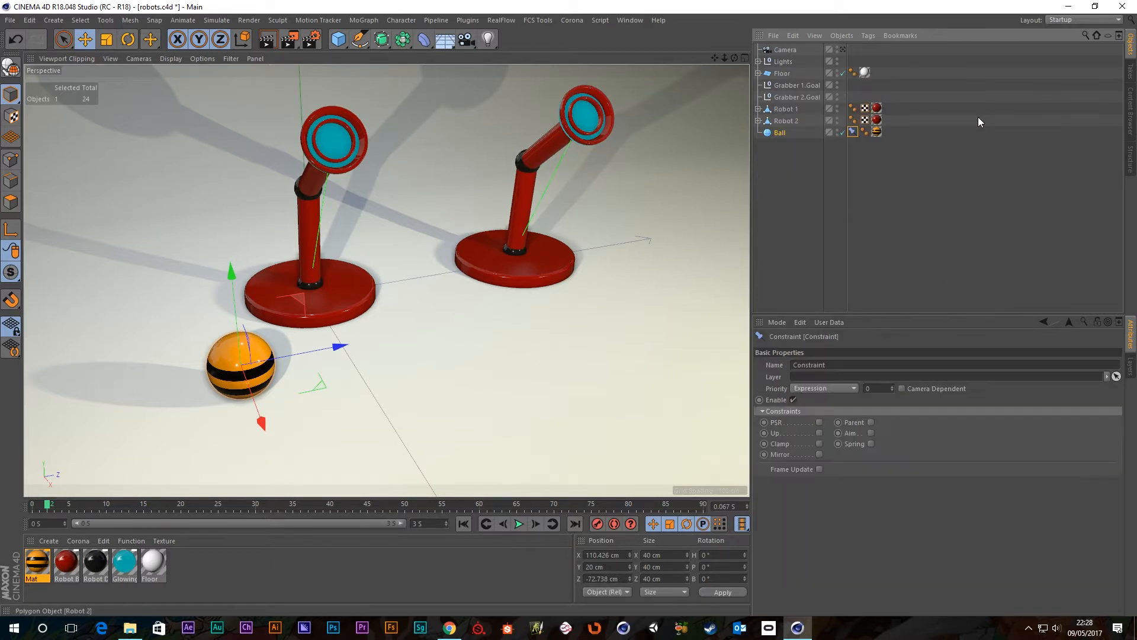
{"action": "mouse_move", "coordinate": [853, 132]}
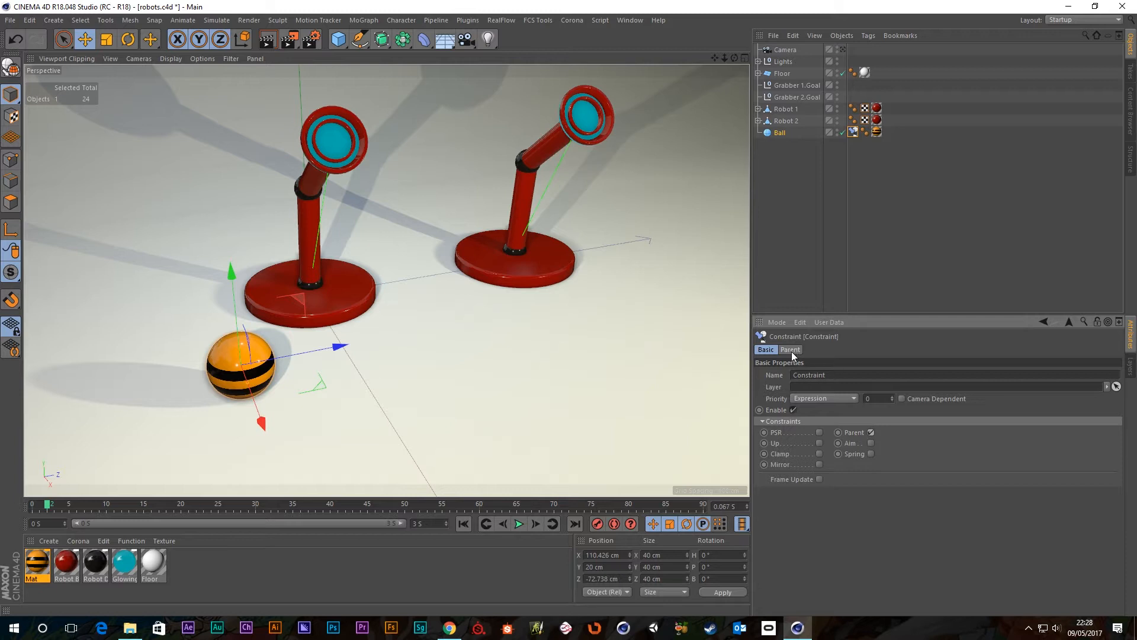
{"action": "left_click", "coordinate": [789, 350]}
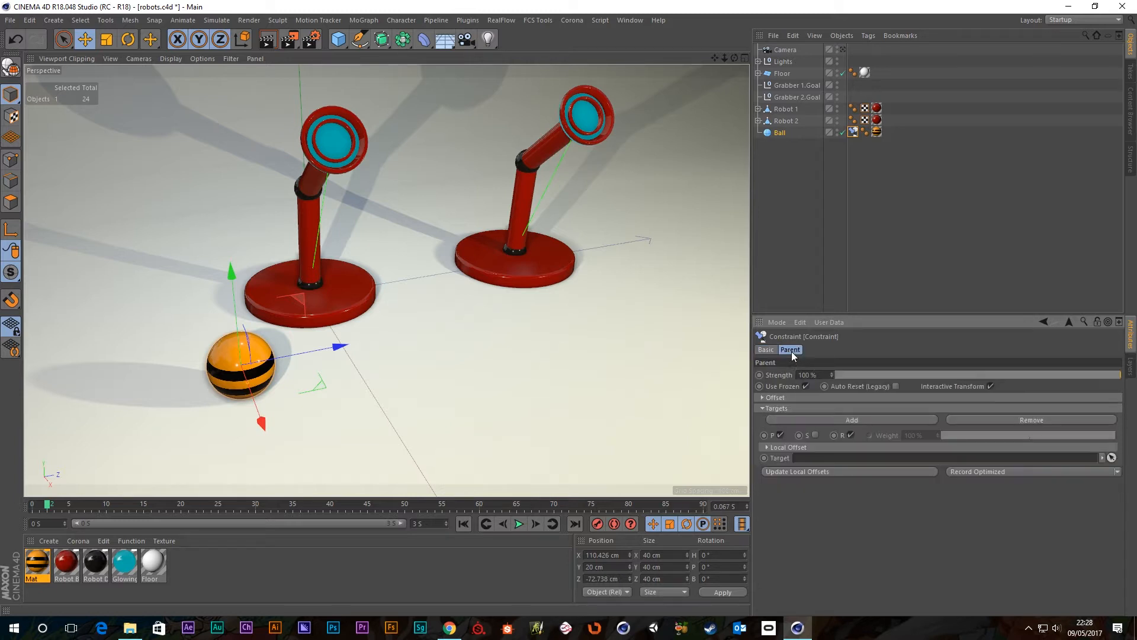
{"action": "mouse_move", "coordinate": [876, 387]}
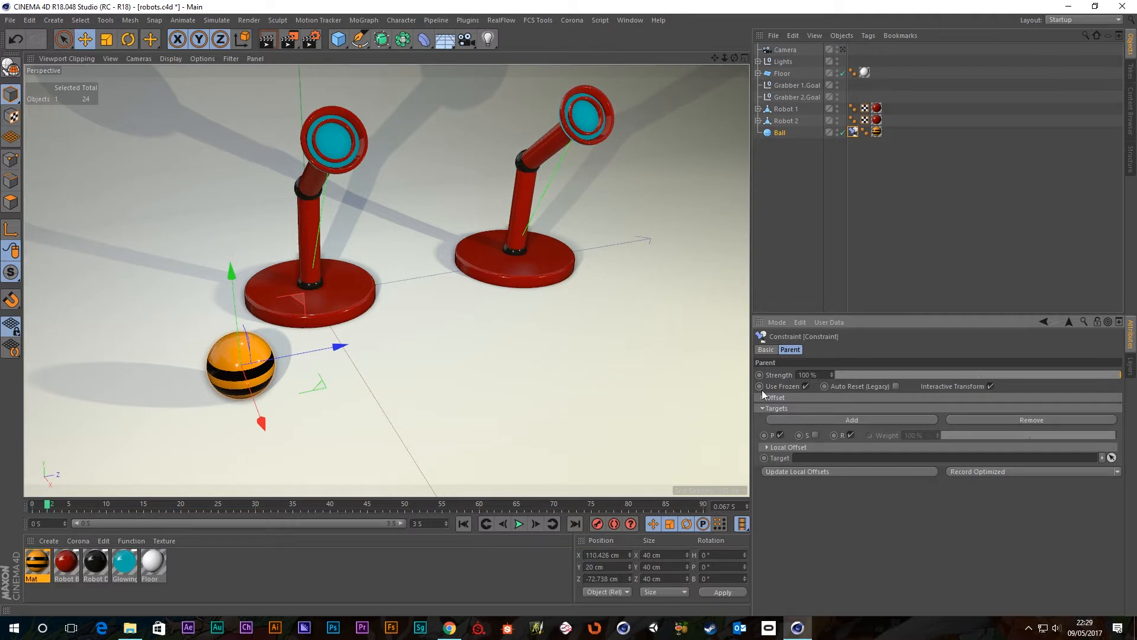
{"action": "left_click", "coordinate": [765, 397]}
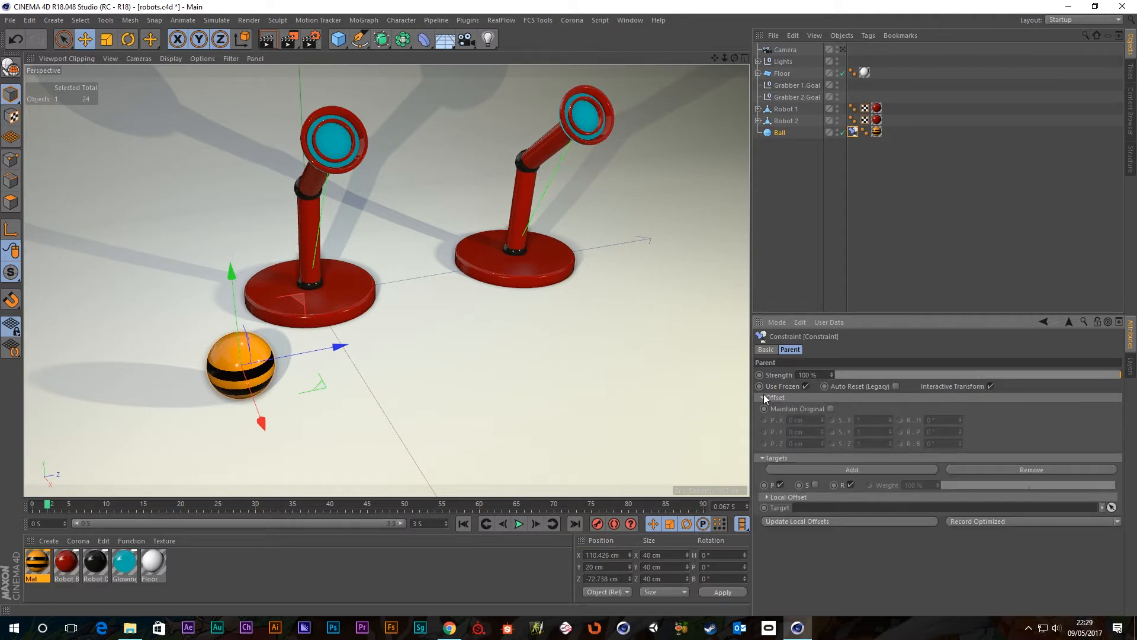
{"action": "left_click", "coordinate": [762, 397]}
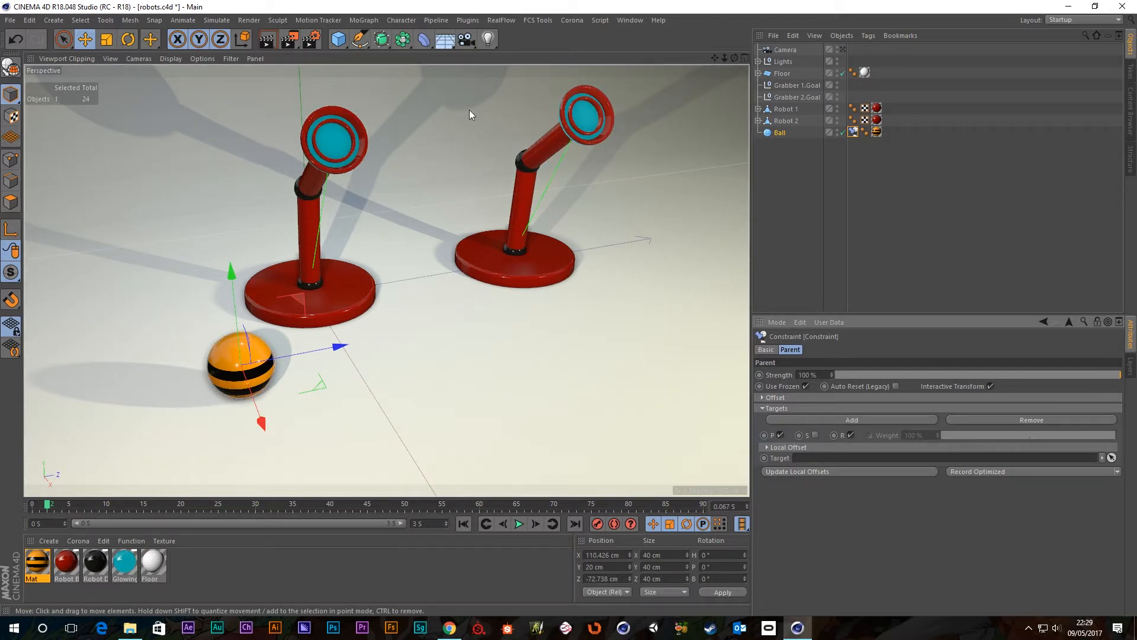
{"action": "mouse_move", "coordinate": [483, 388]}
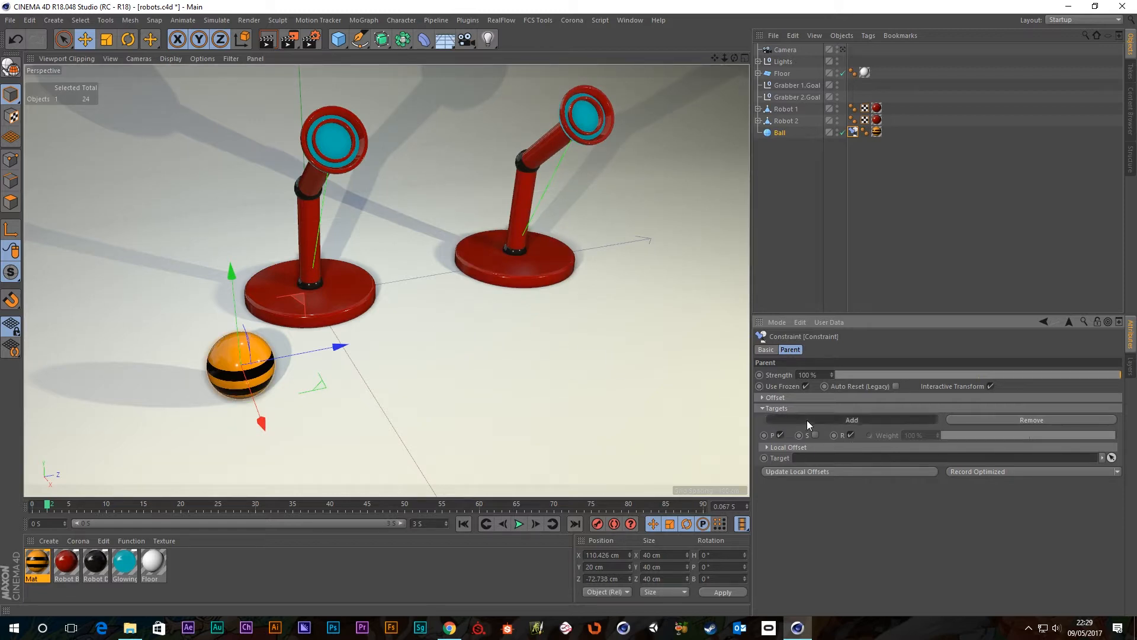
Assign Floor, Grabber 1 and Grabber 2 as target slots of the Ball's Parent constraint.
{"action": "left_click", "coordinate": [851, 419]}
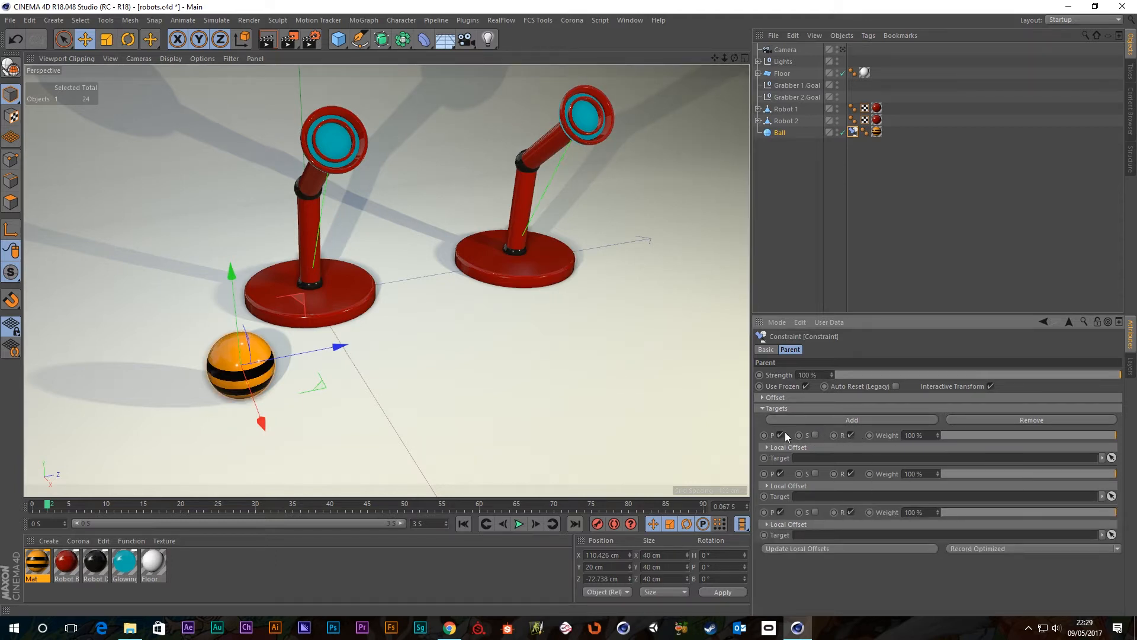
{"action": "mouse_move", "coordinate": [792, 438]}
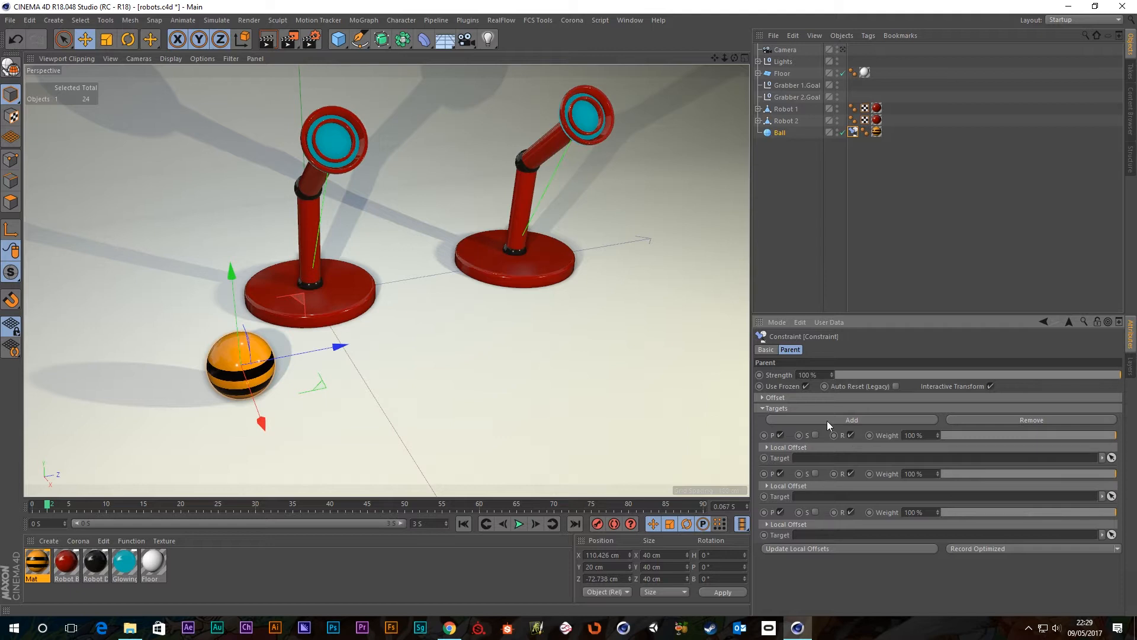
{"action": "mouse_move", "coordinate": [818, 466]}
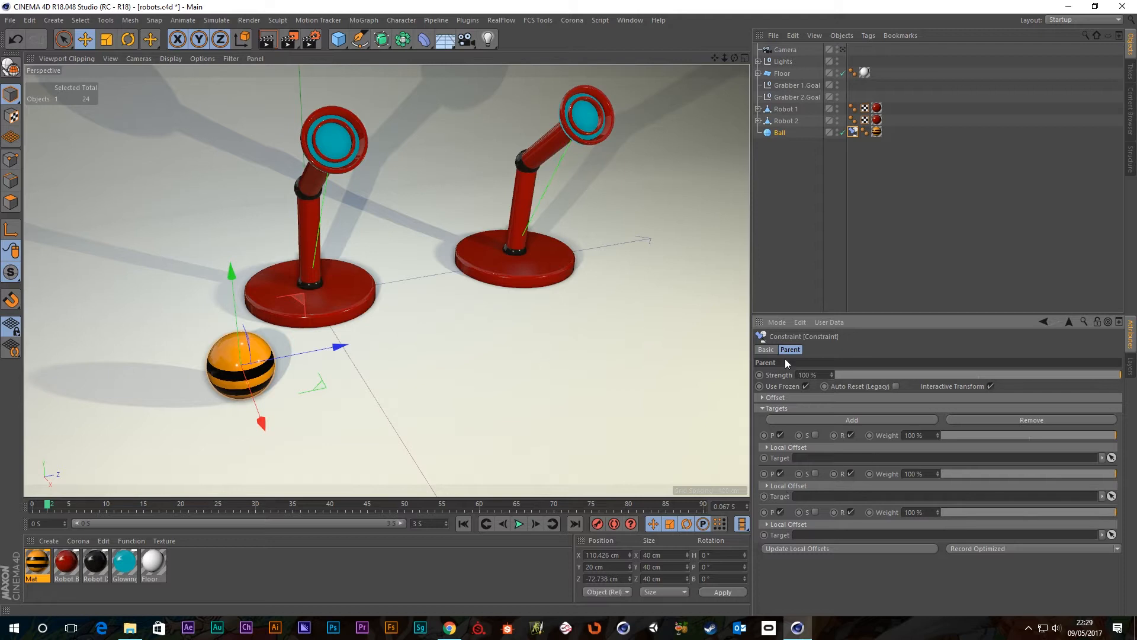
{"action": "mouse_move", "coordinate": [767, 125]}
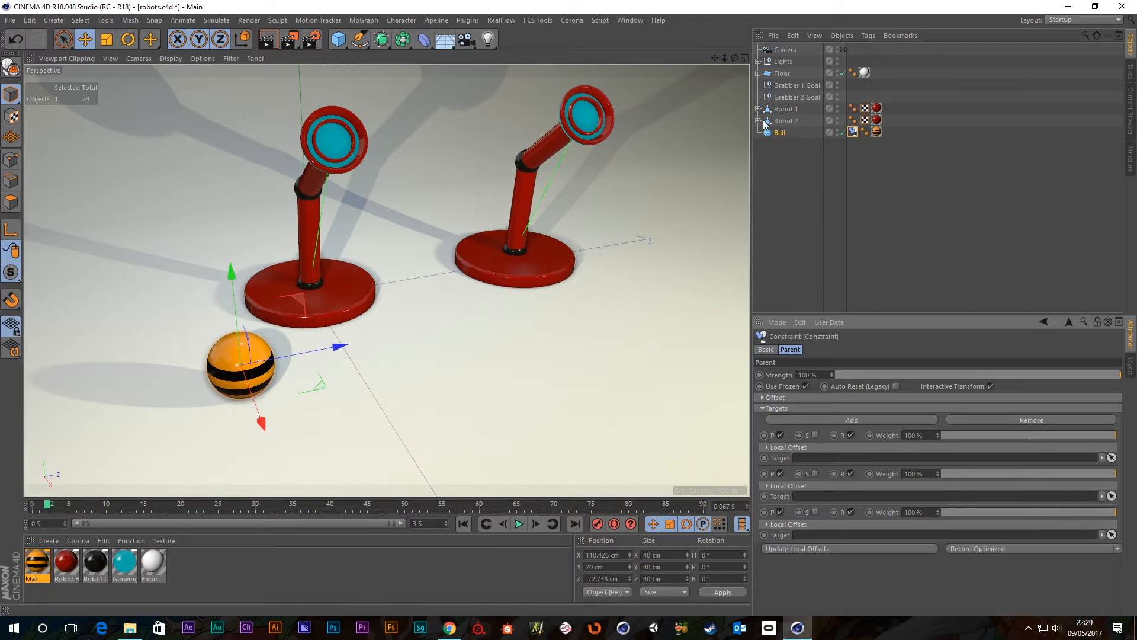
{"action": "left_click", "coordinate": [759, 74]}
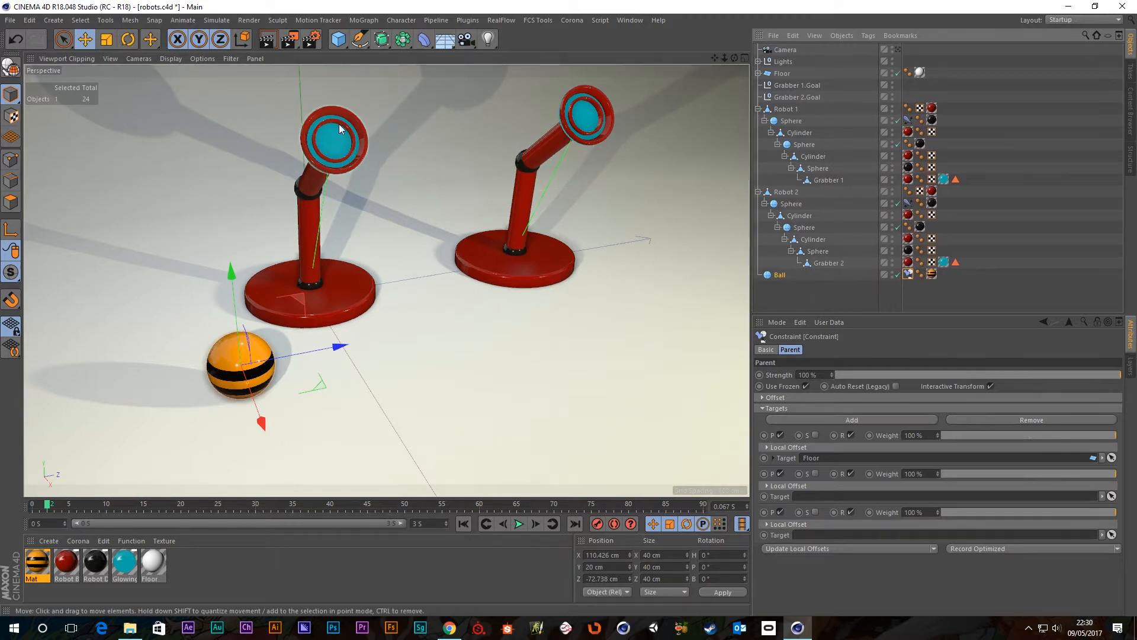
{"action": "left_click", "coordinate": [828, 179]}
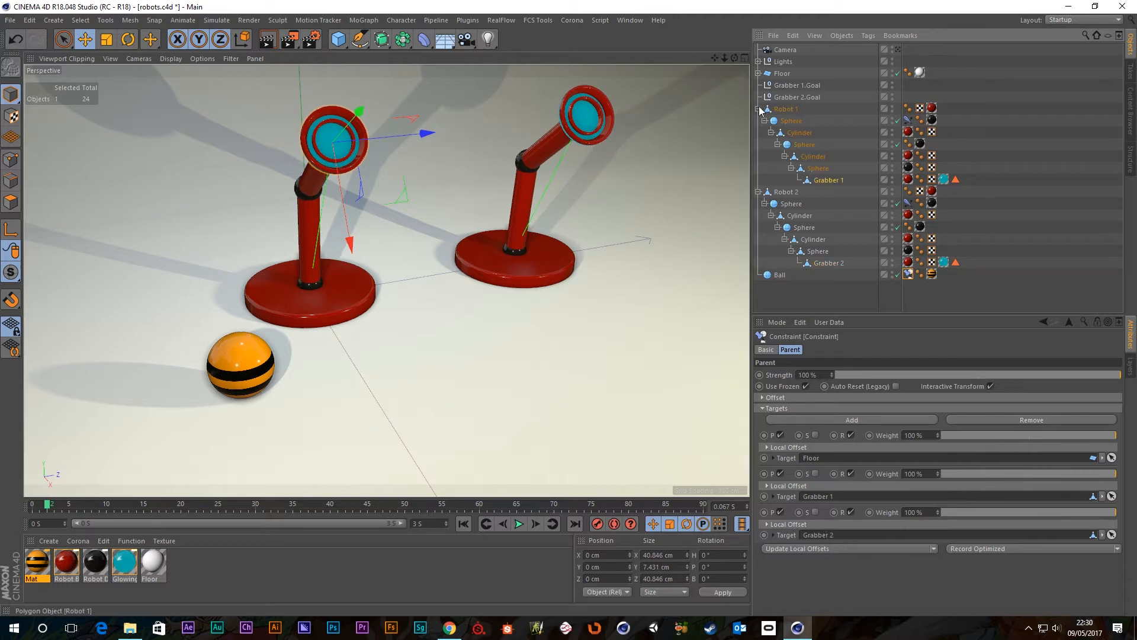
{"action": "left_click", "coordinate": [759, 109]}
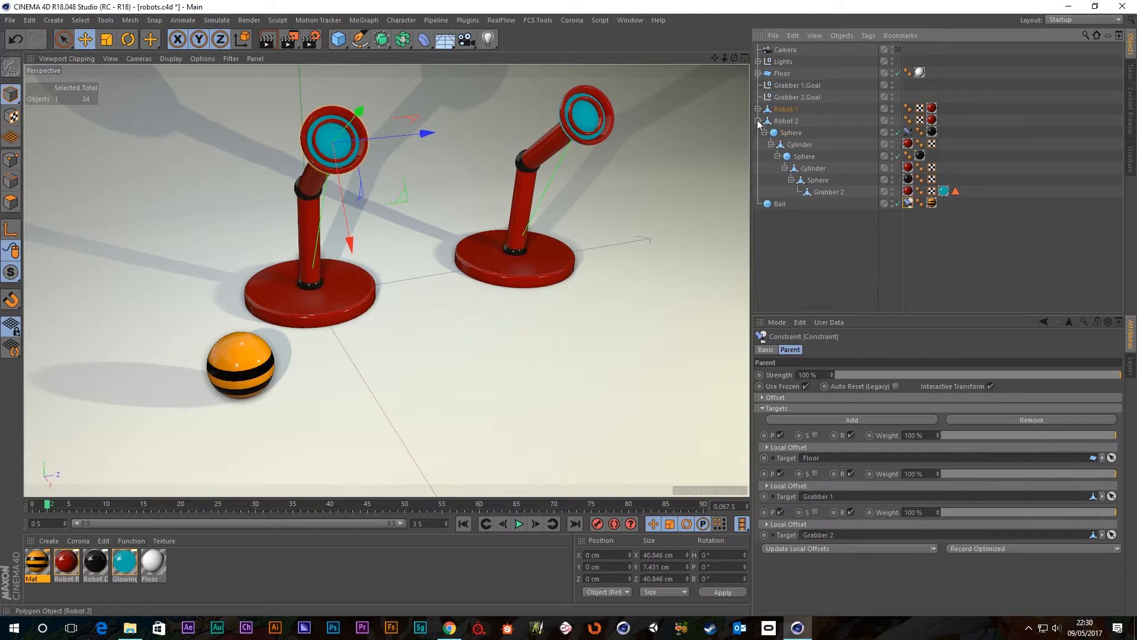
{"action": "left_click", "coordinate": [759, 109]}
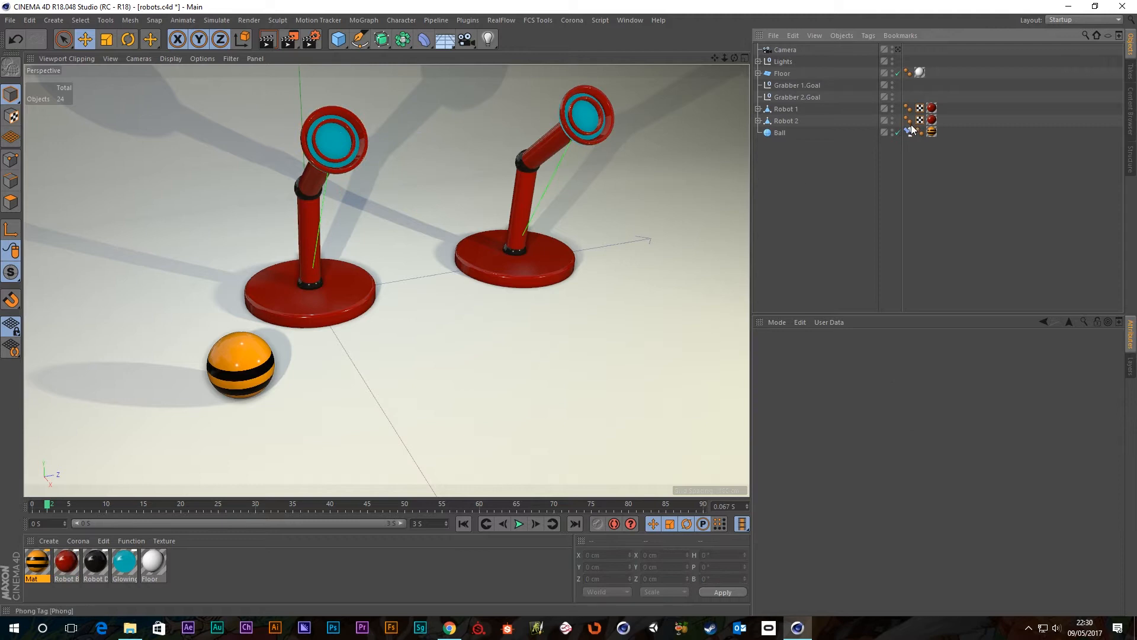
{"action": "left_click", "coordinate": [932, 132]}
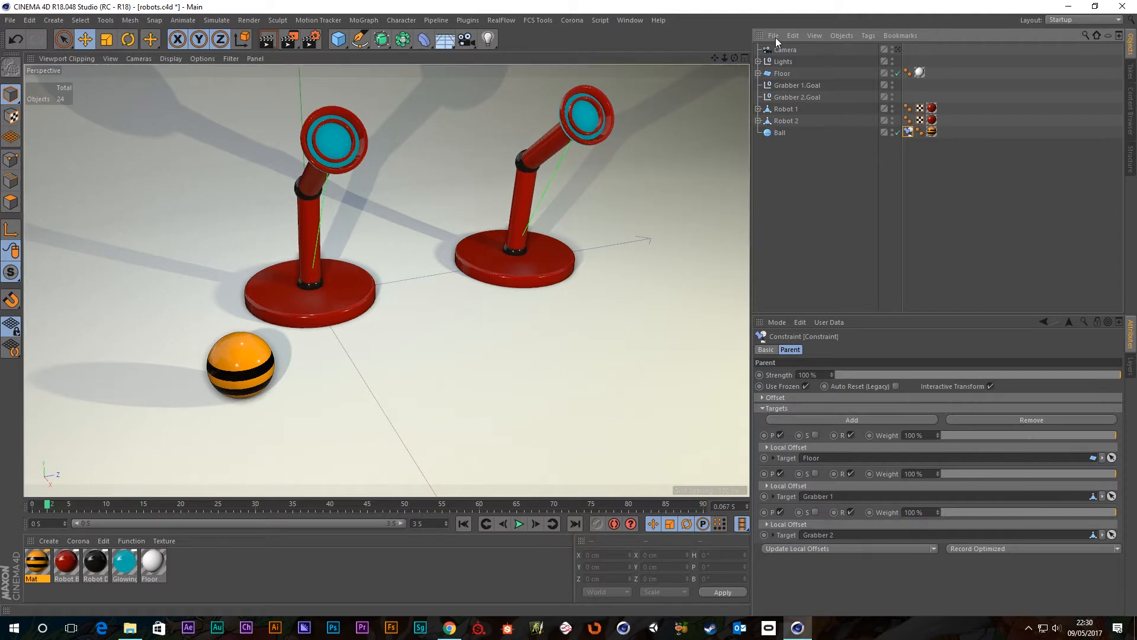
{"action": "left_click", "coordinate": [797, 85]}
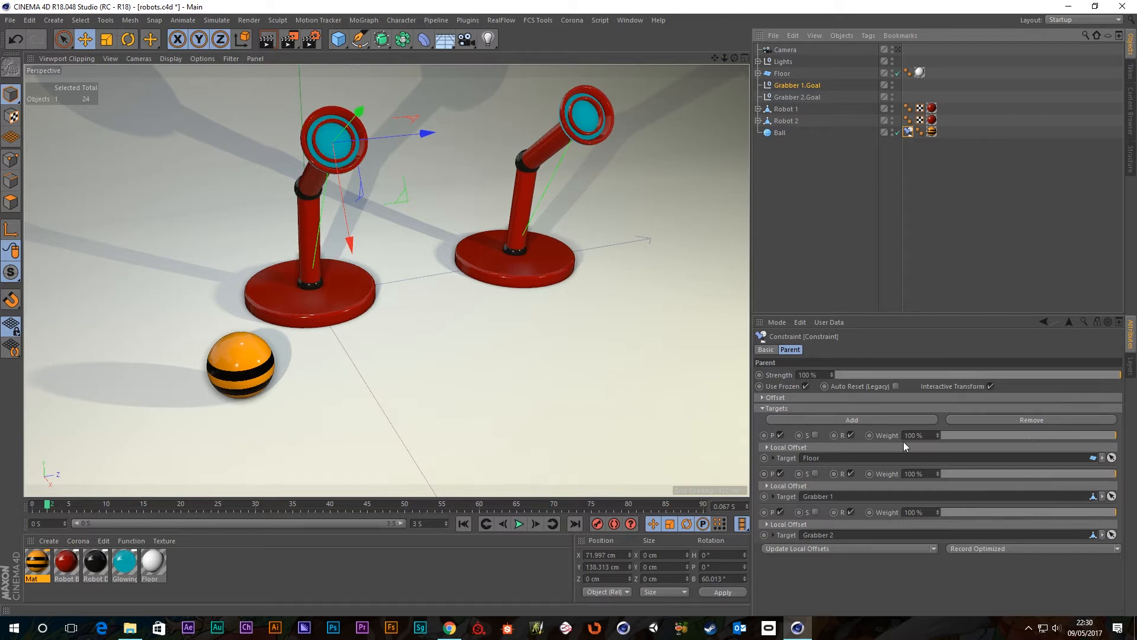
{"action": "mouse_move", "coordinate": [985, 439]}
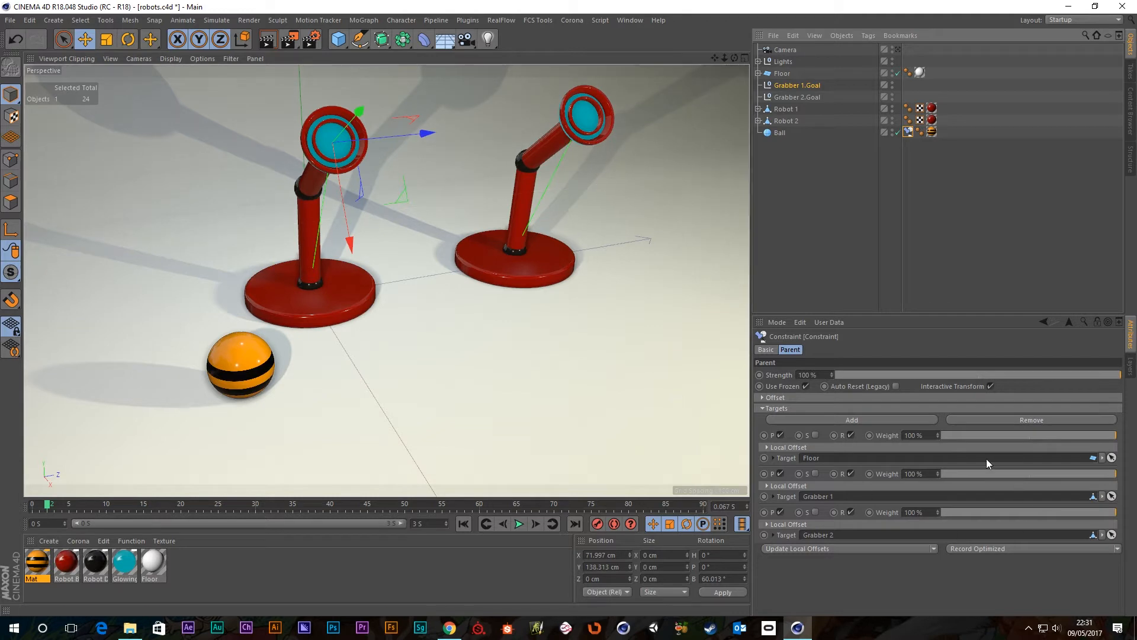
{"action": "mouse_move", "coordinate": [971, 441]}
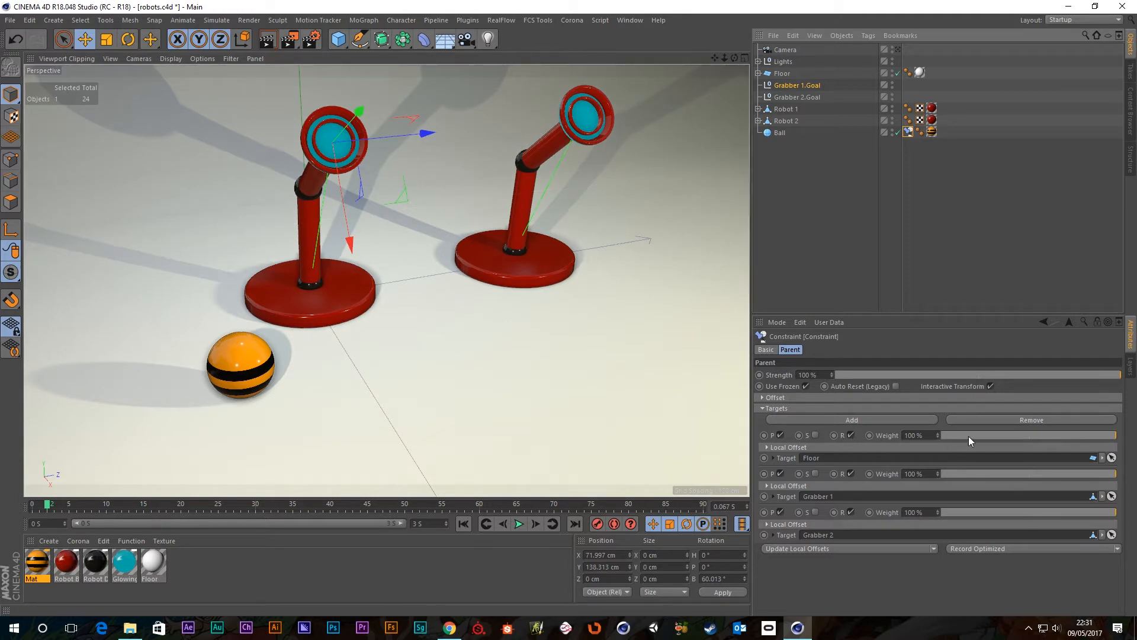
{"action": "mouse_move", "coordinate": [966, 490]}
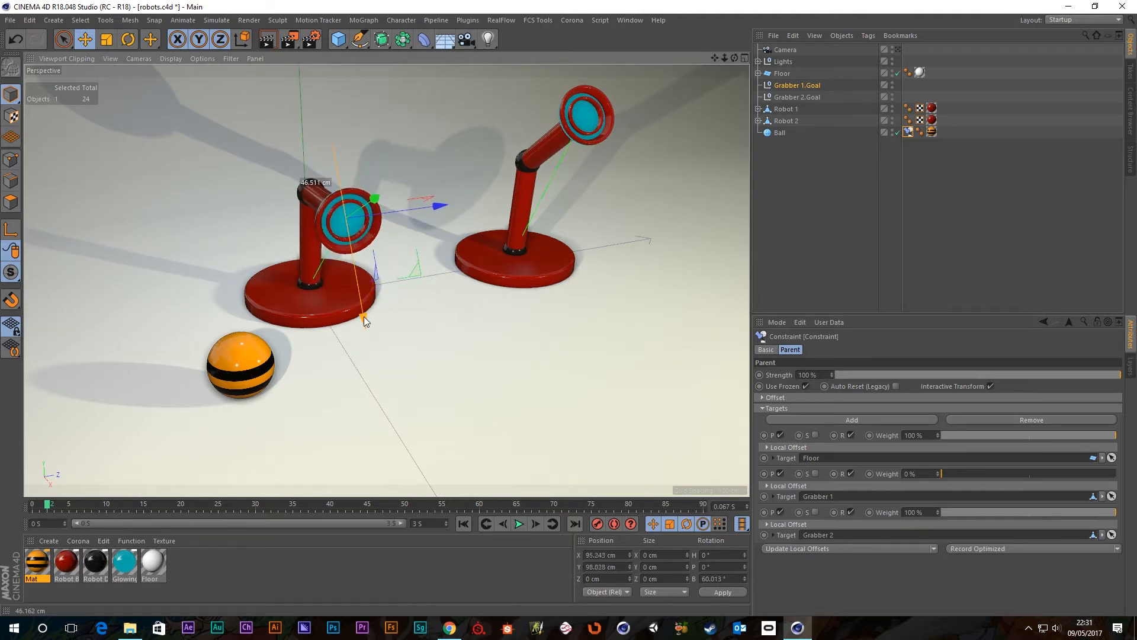
{"action": "left_click_drag", "start_coordinate": [362, 323], "coordinate": [369, 286]}
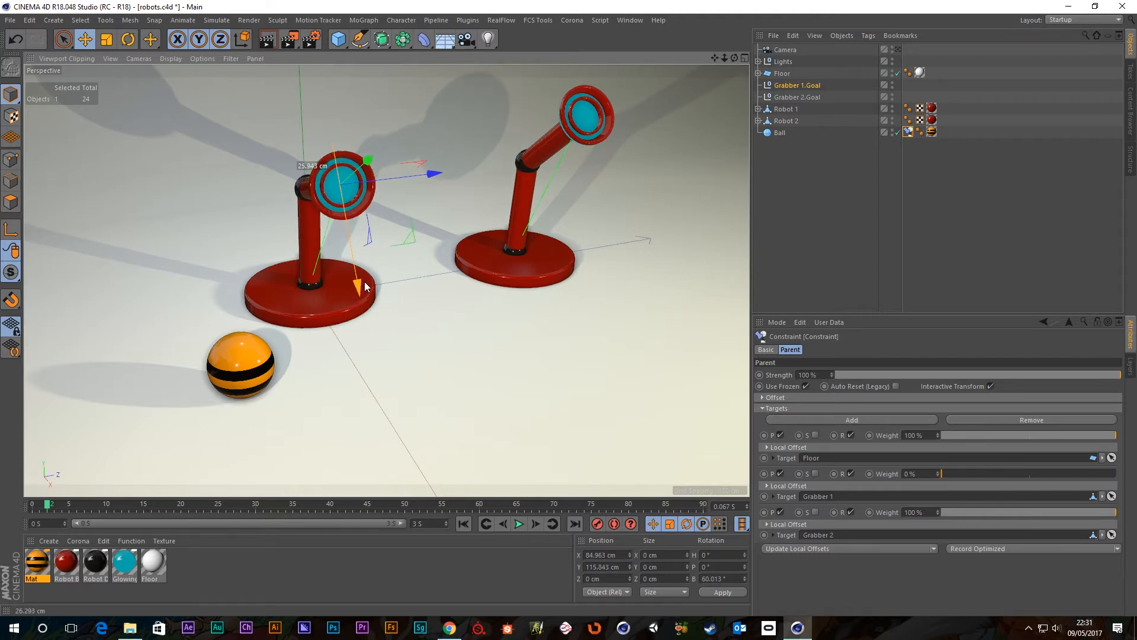
{"action": "left_click_drag", "start_coordinate": [363, 287], "coordinate": [363, 310]}
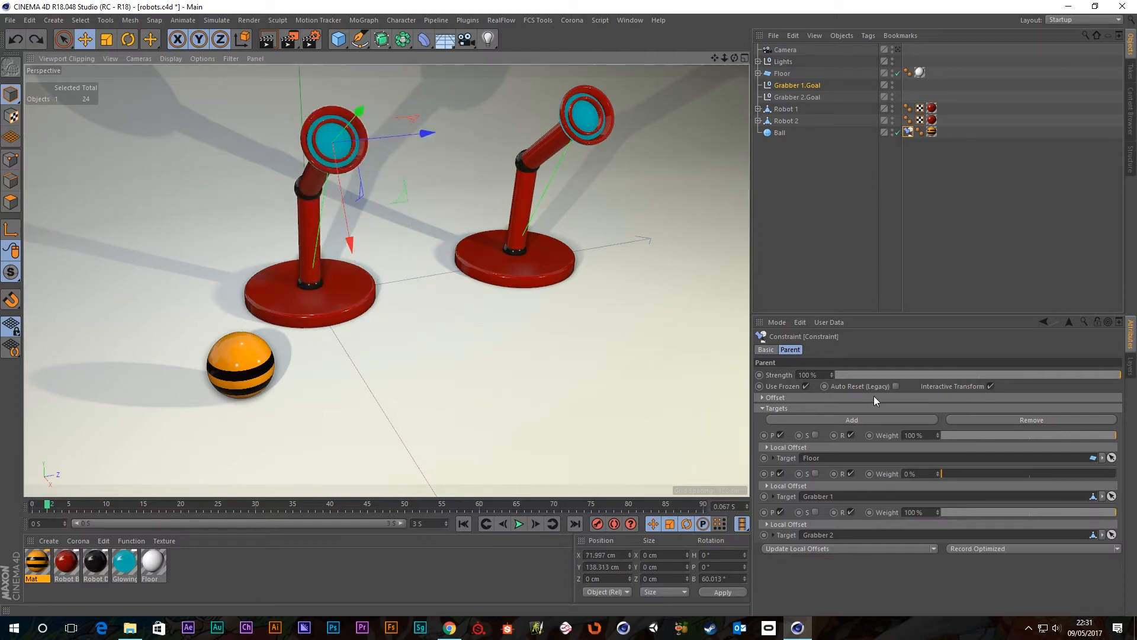
{"action": "left_click_drag", "start_coordinate": [943, 472], "coordinate": [1019, 473]}
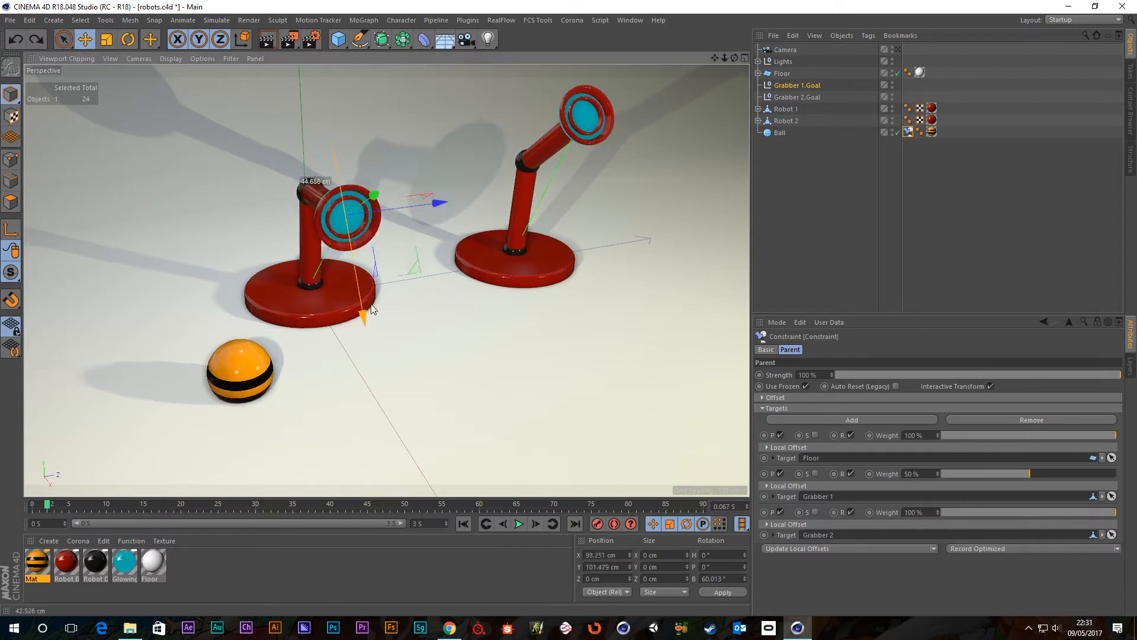
{"action": "left_click_drag", "start_coordinate": [374, 193], "coordinate": [377, 215]}
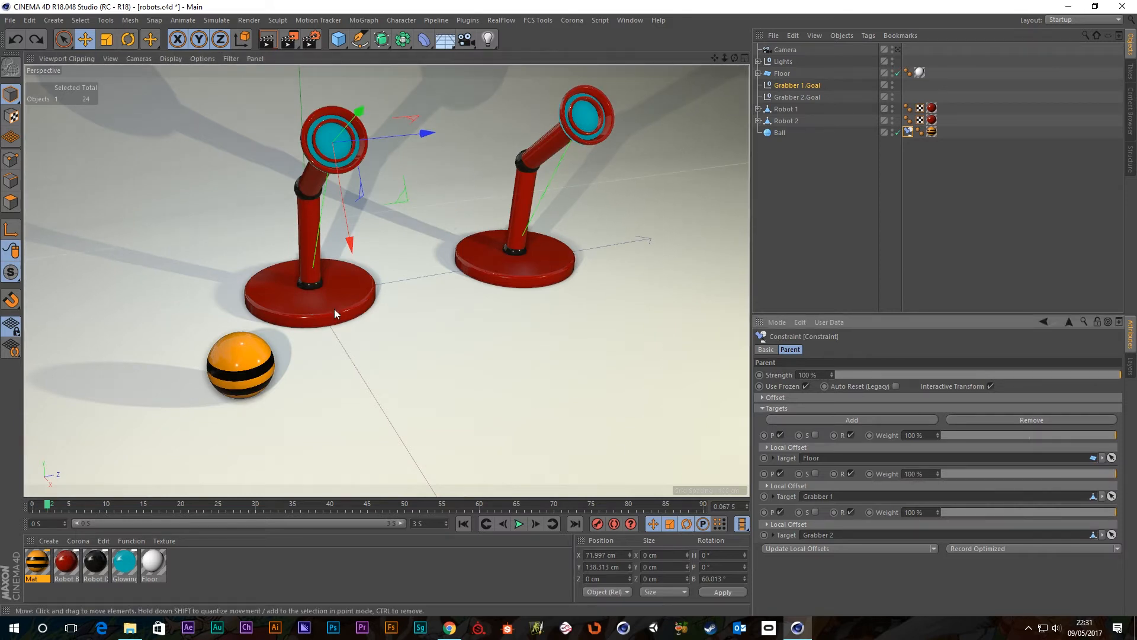
{"action": "mouse_move", "coordinate": [316, 348]}
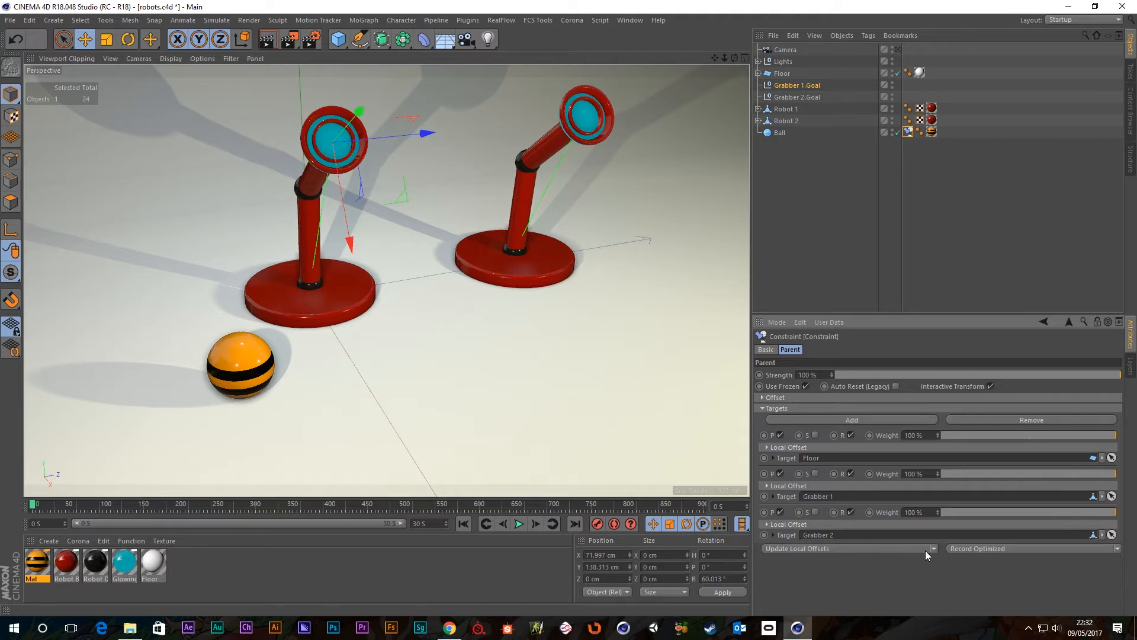
Choose the Set Floor preset so only the Floor target is active, grabbers at 0%.
{"action": "left_click", "coordinate": [849, 548]}
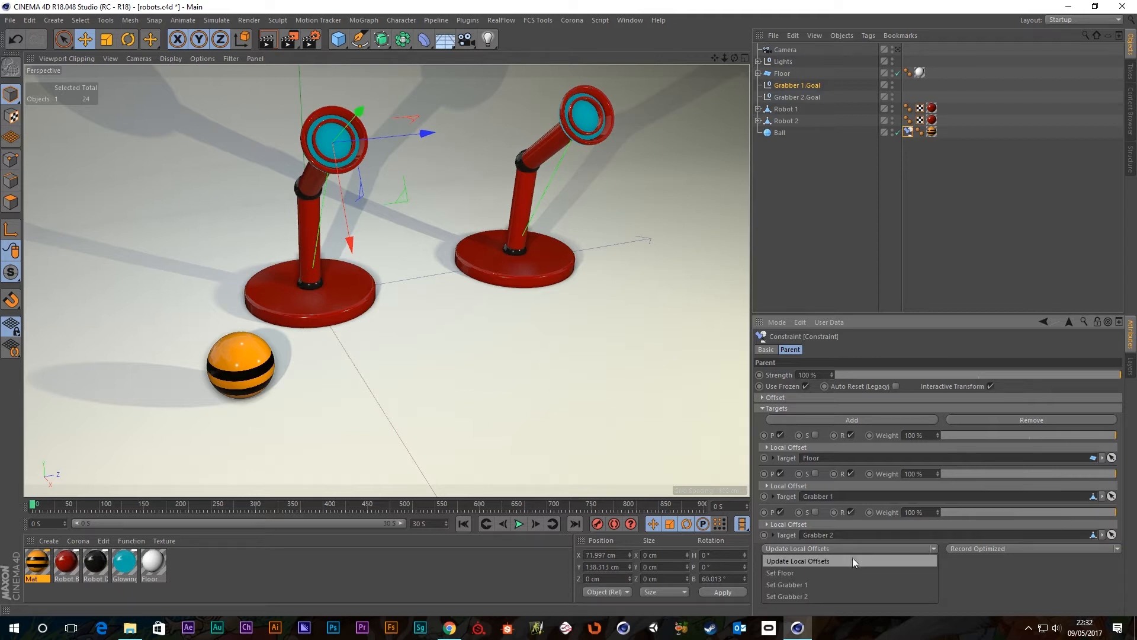
{"action": "mouse_move", "coordinate": [786, 572]}
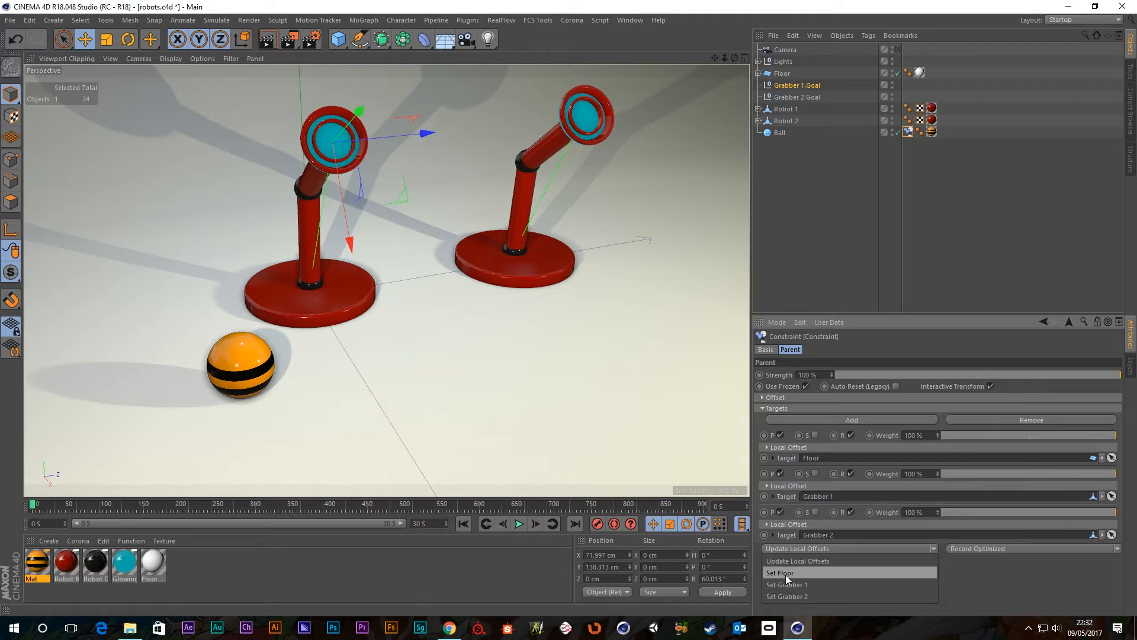
{"action": "left_click", "coordinate": [780, 572]}
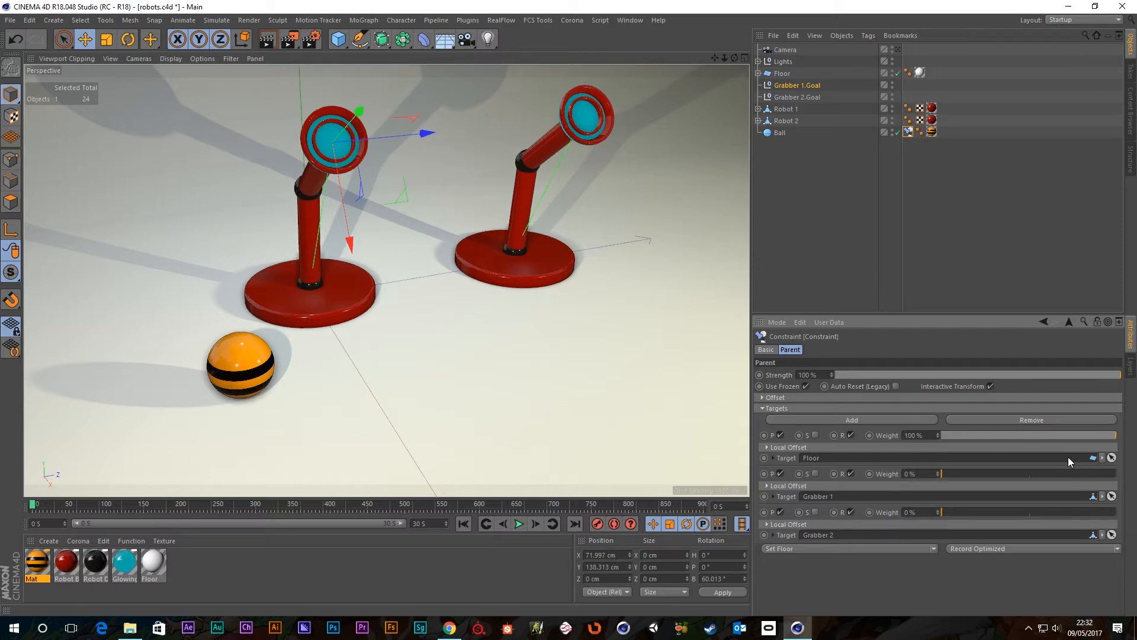
{"action": "mouse_move", "coordinate": [936, 553]}
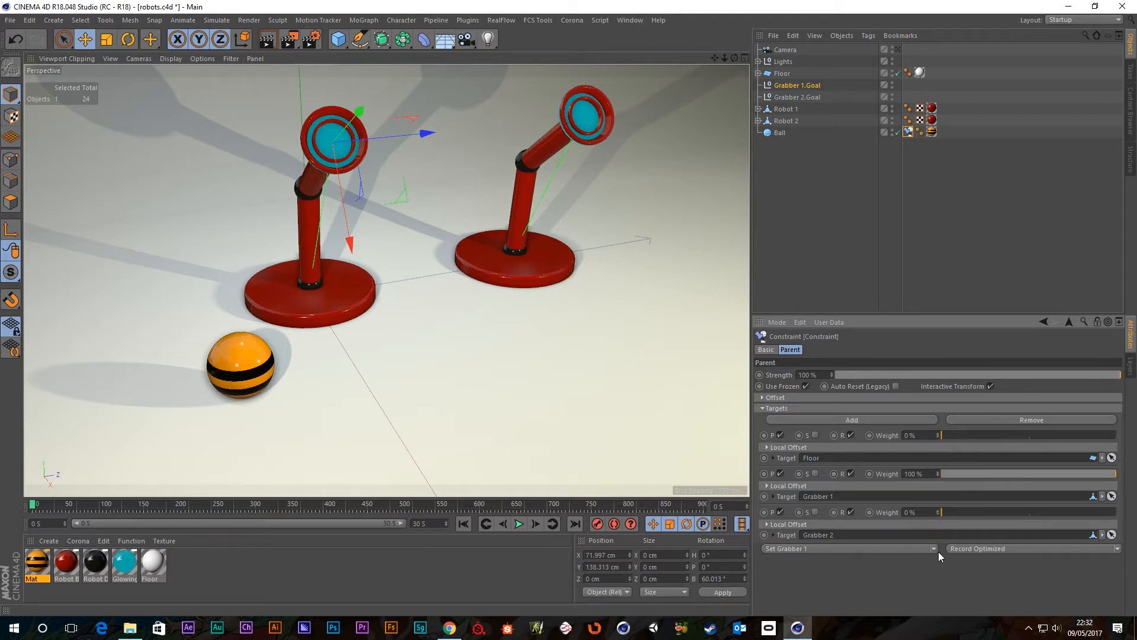
{"action": "mouse_move", "coordinate": [854, 581]}
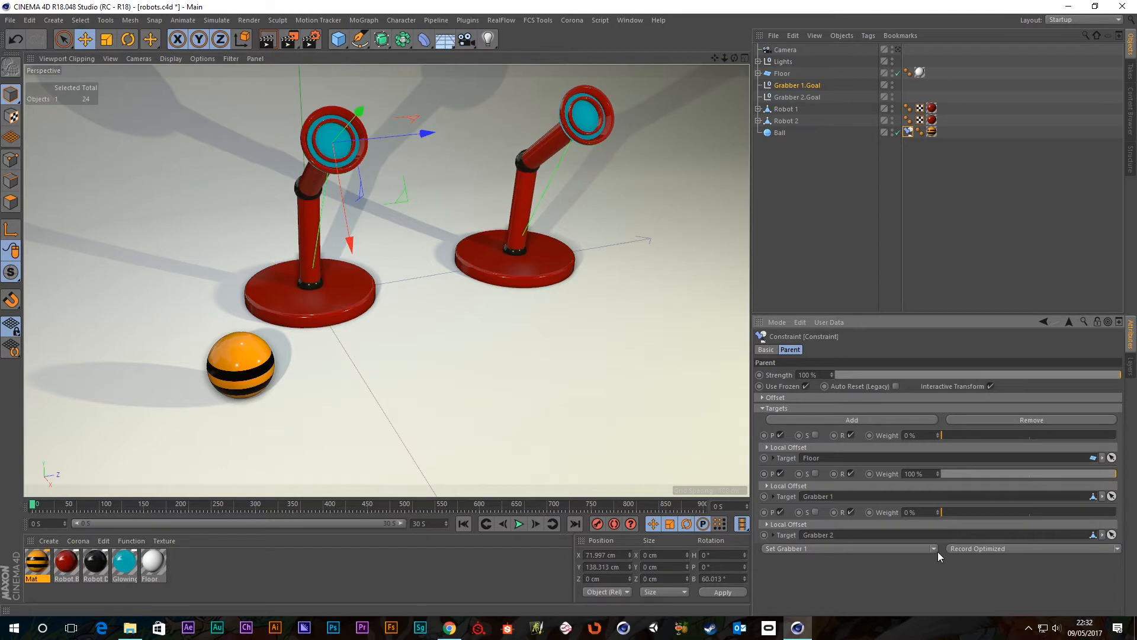
{"action": "left_click", "coordinate": [849, 548]}
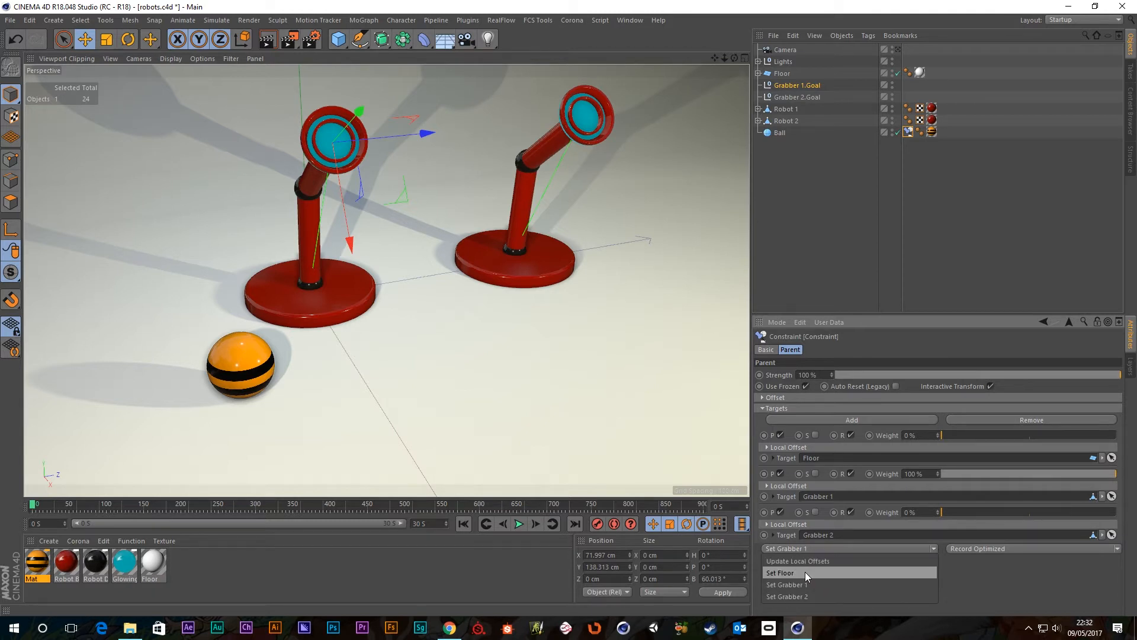
{"action": "left_click", "coordinate": [779, 572]}
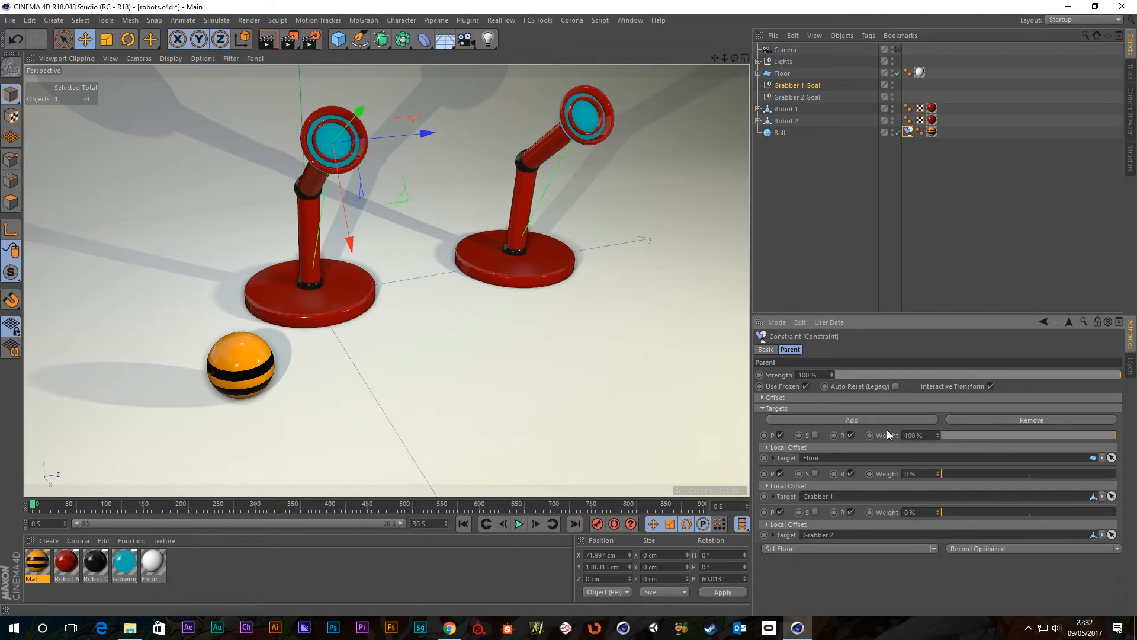
{"action": "mouse_move", "coordinate": [1018, 576]}
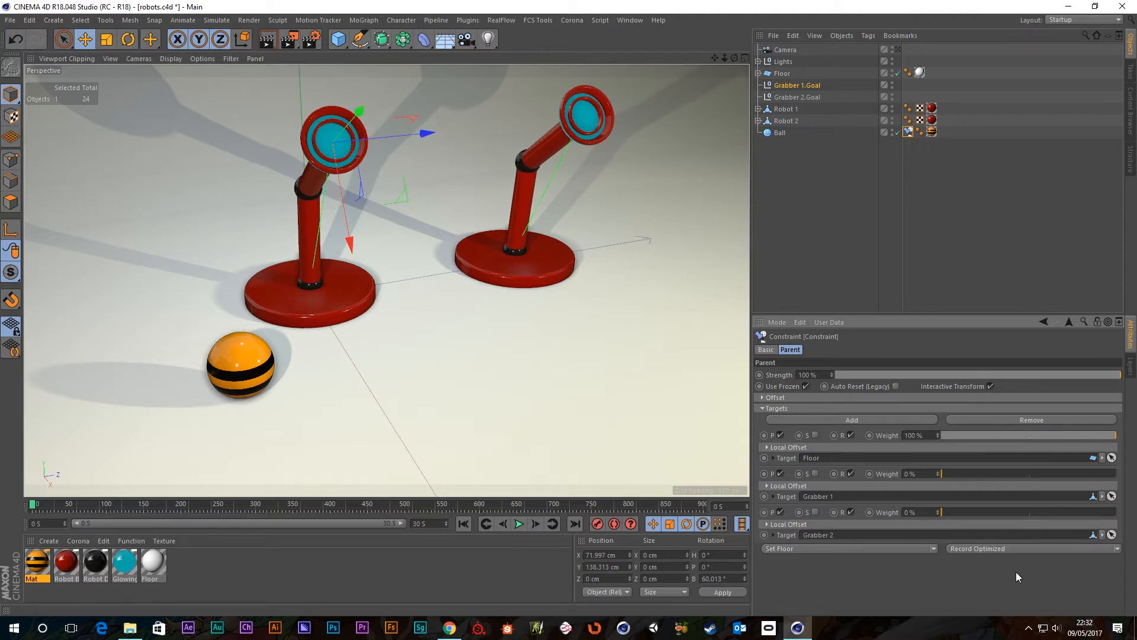
{"action": "mouse_move", "coordinate": [1078, 553]}
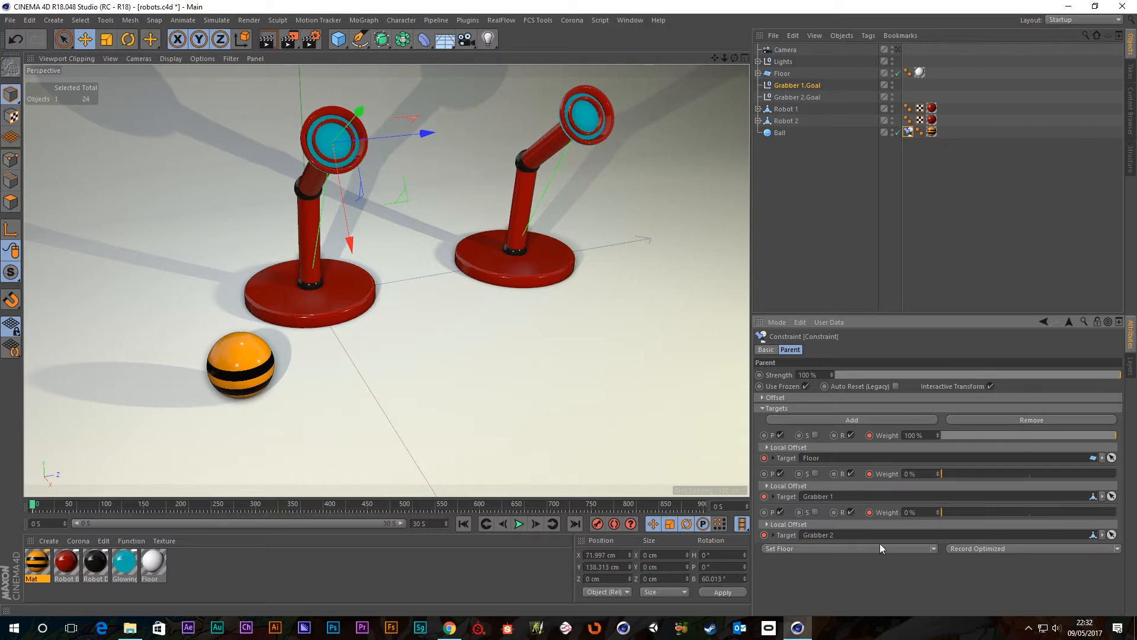
{"action": "mouse_move", "coordinate": [940, 578]}
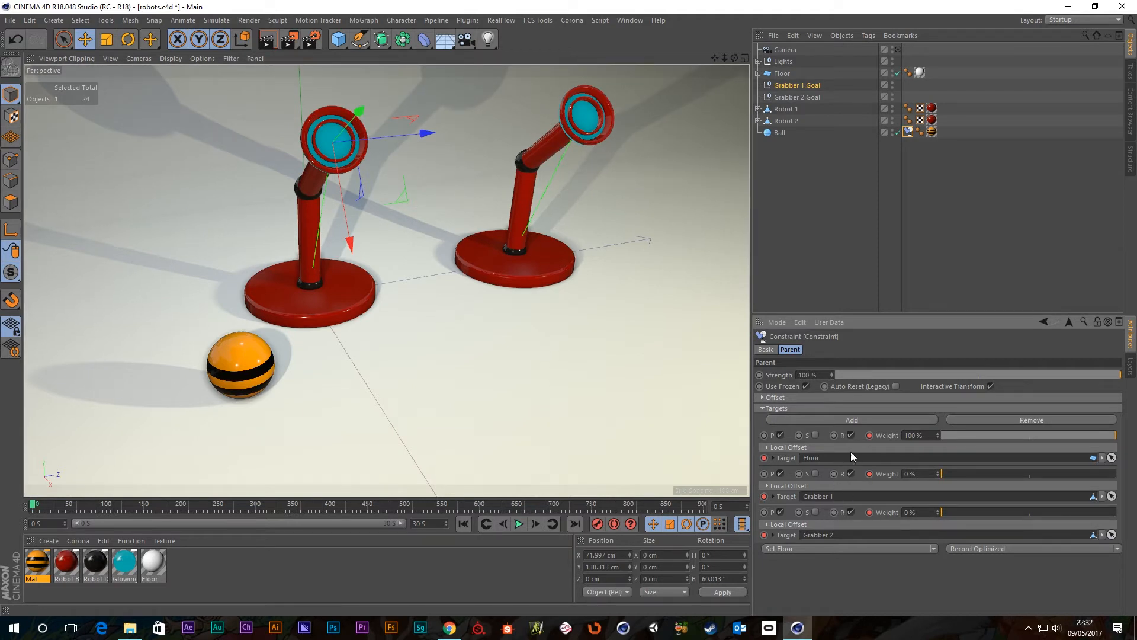
{"action": "mouse_move", "coordinate": [1018, 575]}
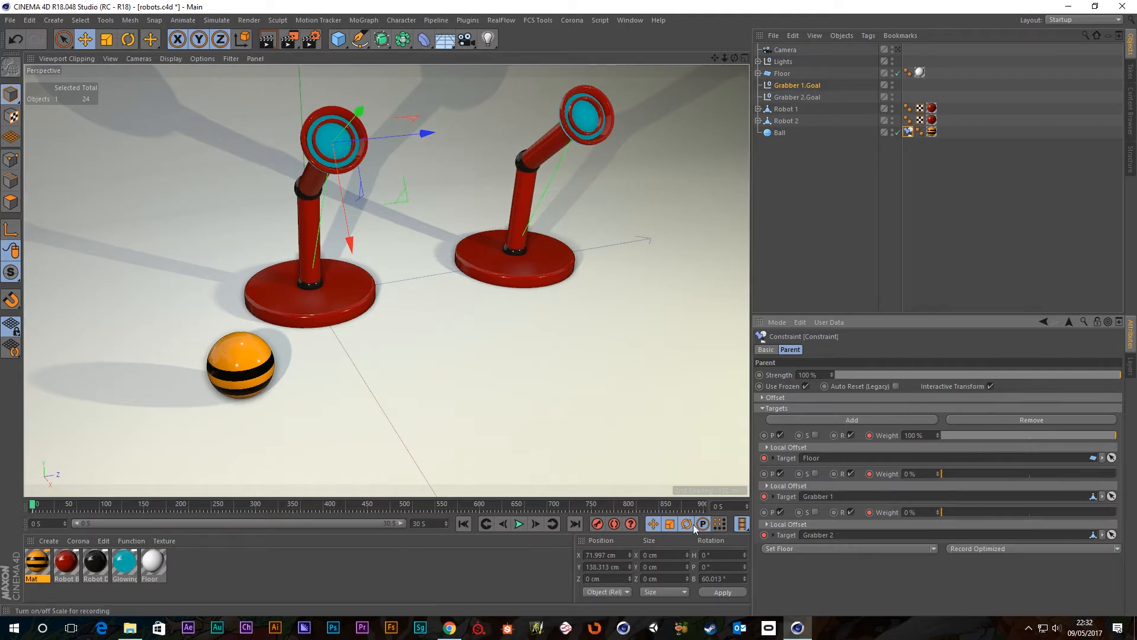
{"action": "mouse_move", "coordinate": [943, 517]}
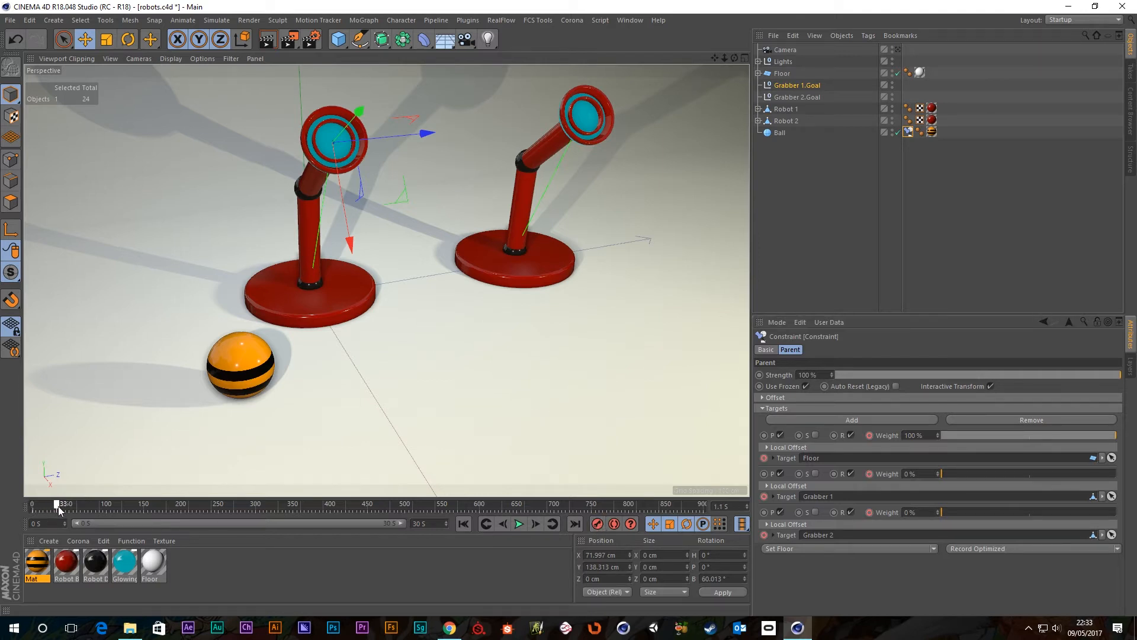
At frame 60, move Grabber 1.Goal until Robot 1's grabber ring sits on the ball.
{"action": "left_click_drag", "start_coordinate": [58, 506], "coordinate": [85, 505]}
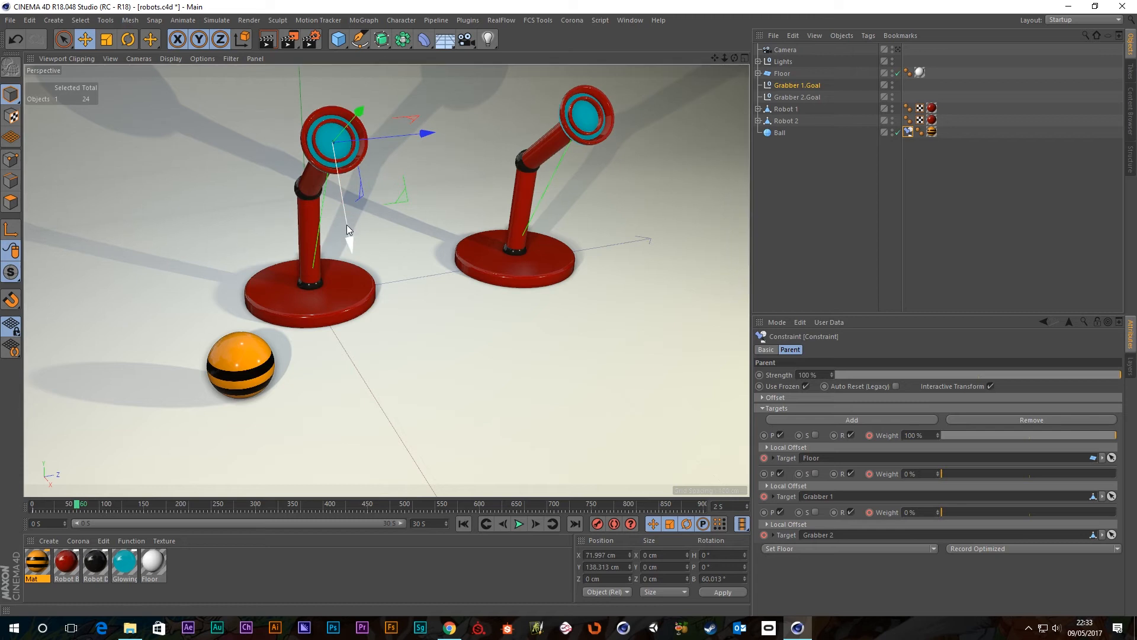
{"action": "left_click_drag", "start_coordinate": [333, 138], "coordinate": [342, 218]}
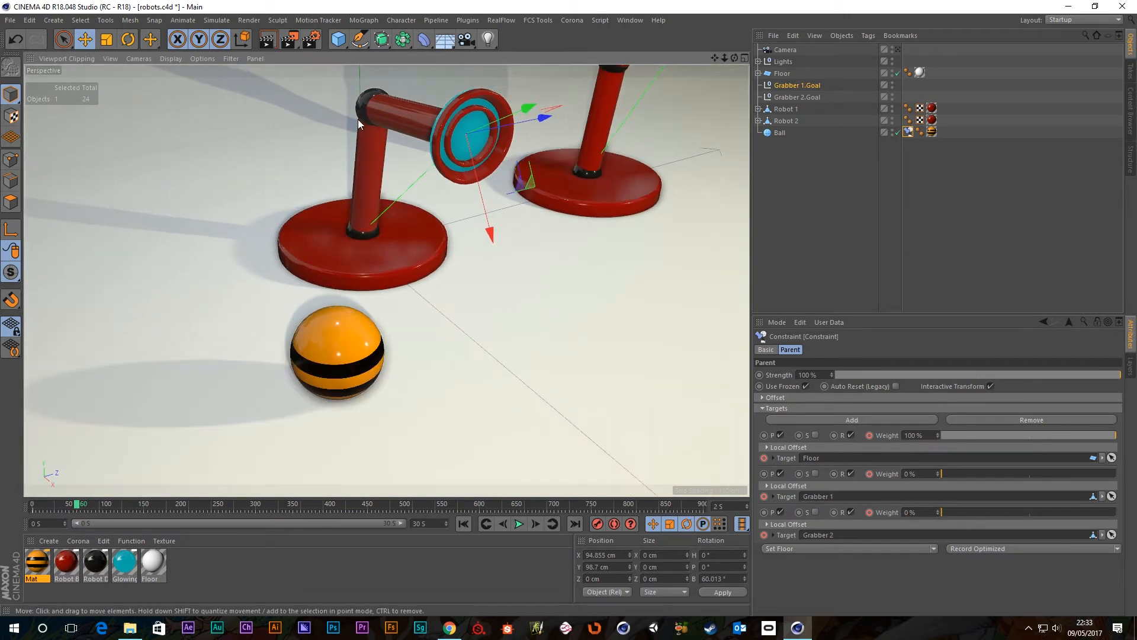
{"action": "left_click", "coordinate": [245, 38]}
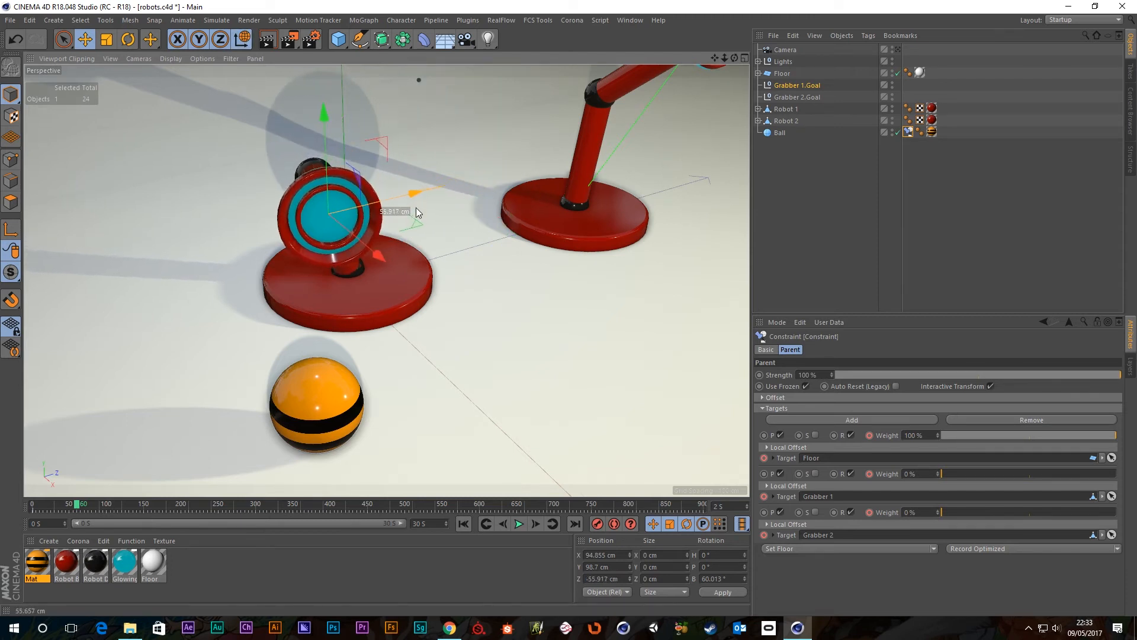
{"action": "left_click_drag", "start_coordinate": [324, 116], "coordinate": [331, 217]}
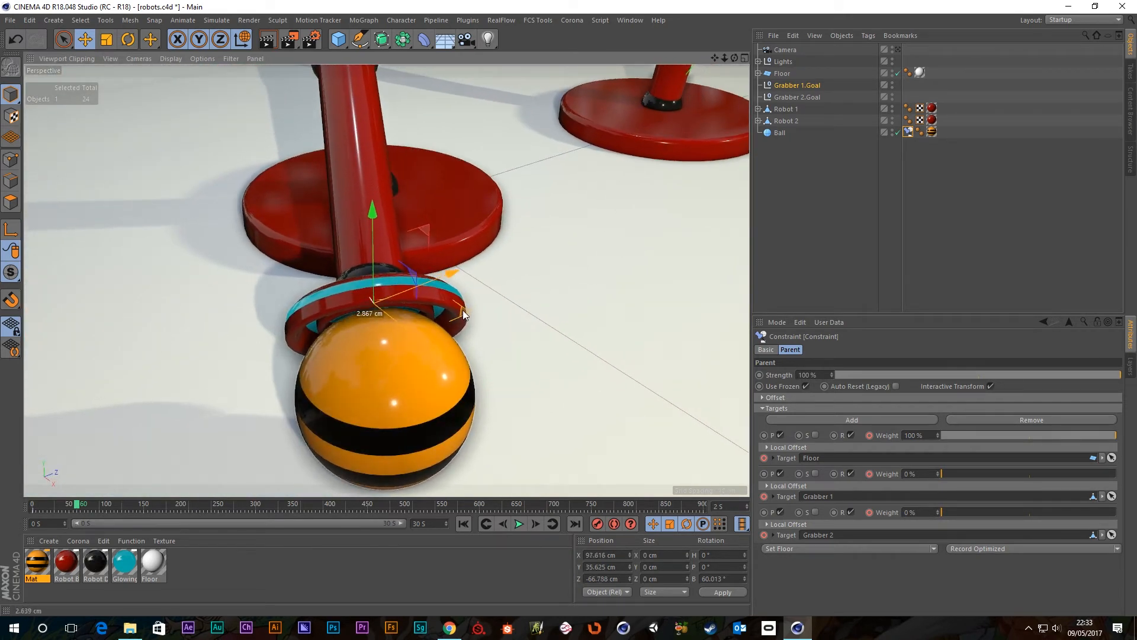
{"action": "left_click_drag", "start_coordinate": [464, 314], "coordinate": [424, 311]}
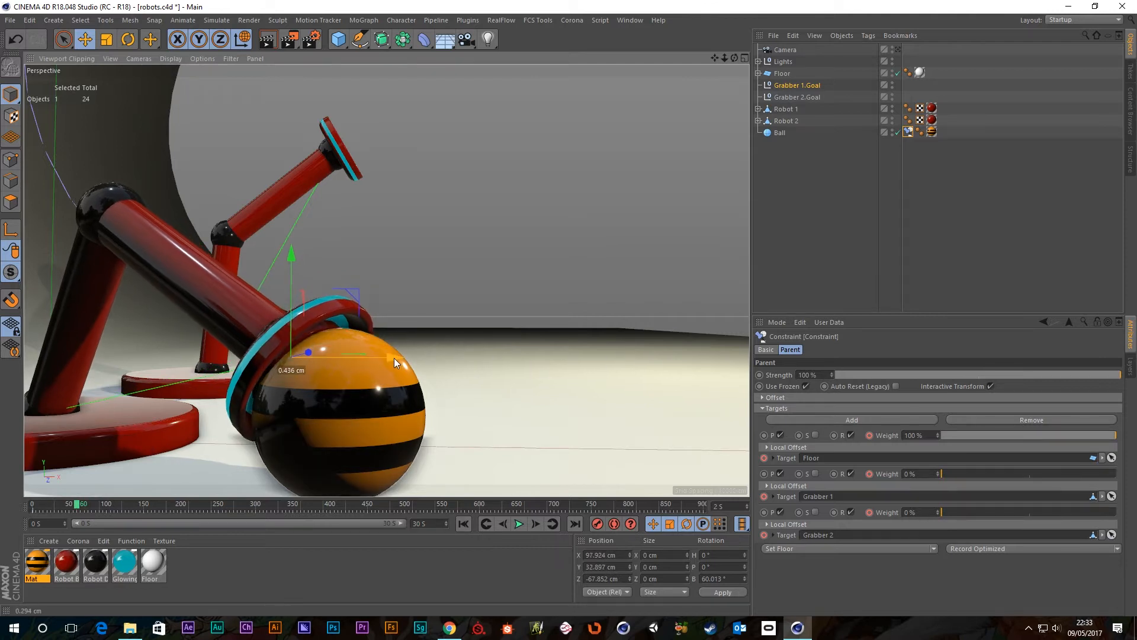
{"action": "left_click_drag", "start_coordinate": [395, 362], "coordinate": [432, 346]}
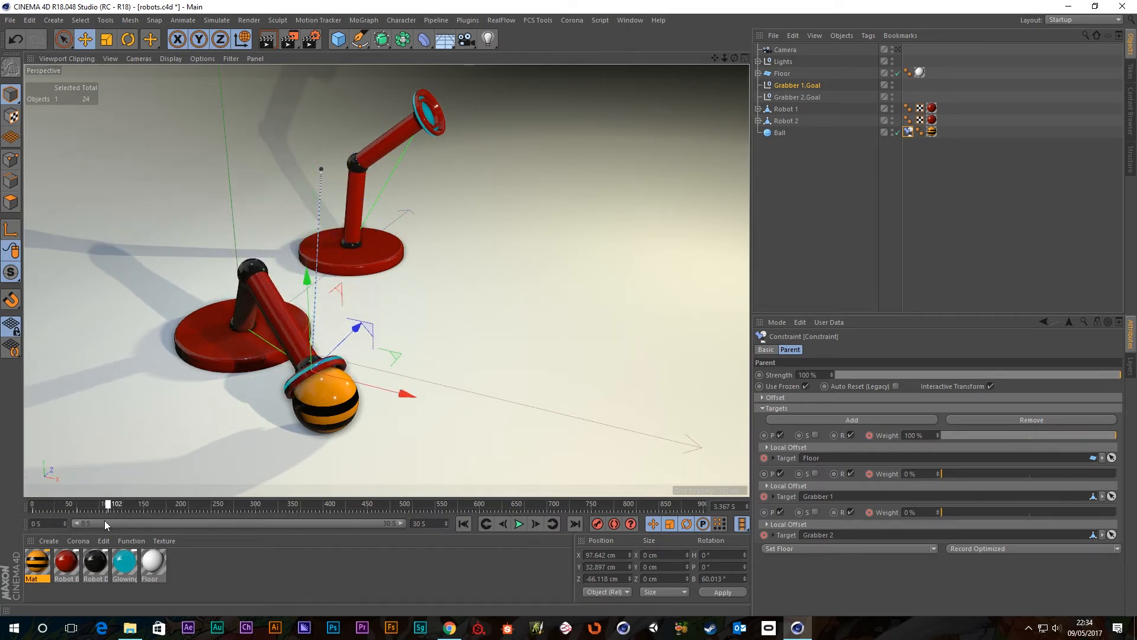
Jump to the previous key and apply Set Grabber 1, making its weight 100%.
{"action": "left_click", "coordinate": [486, 523]}
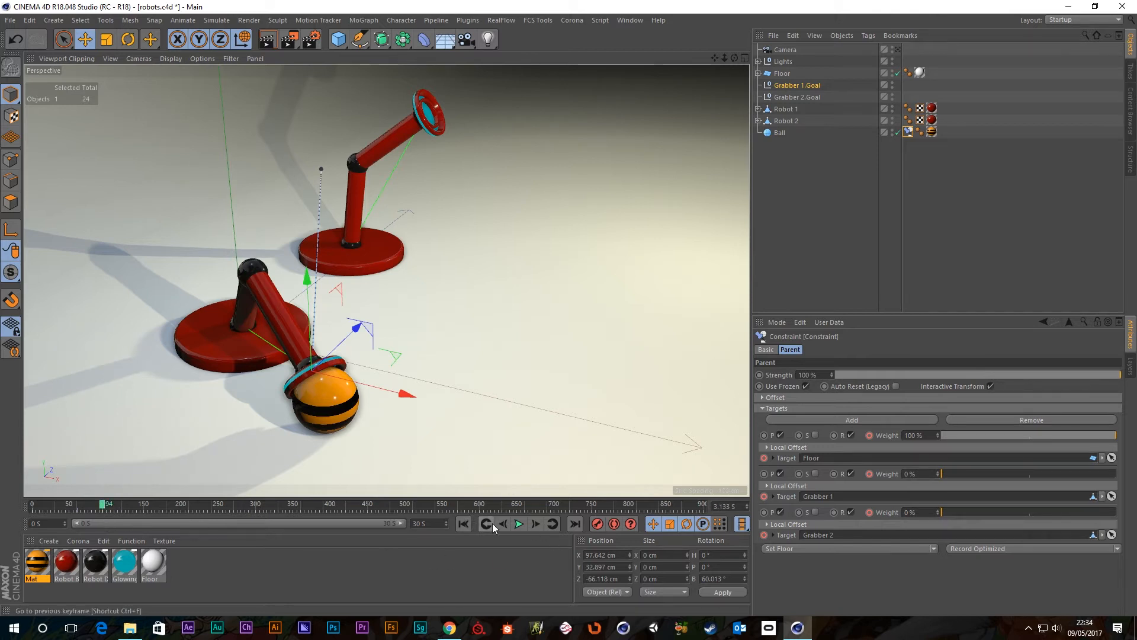
{"action": "left_click", "coordinate": [484, 523]}
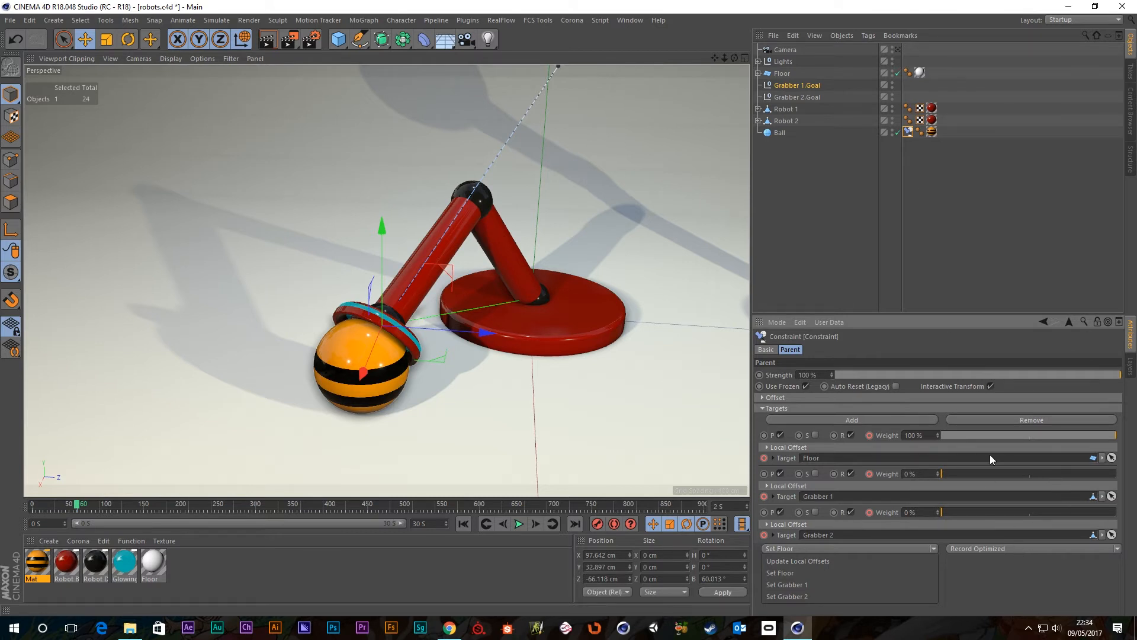
{"action": "mouse_move", "coordinate": [948, 549]}
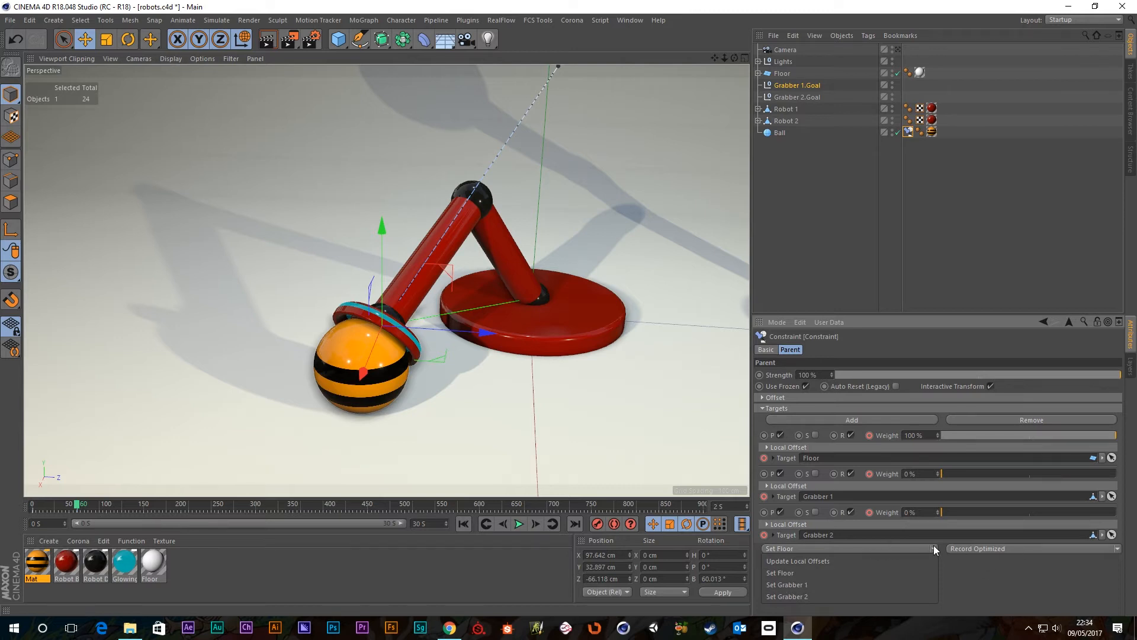
{"action": "mouse_move", "coordinate": [787, 585]}
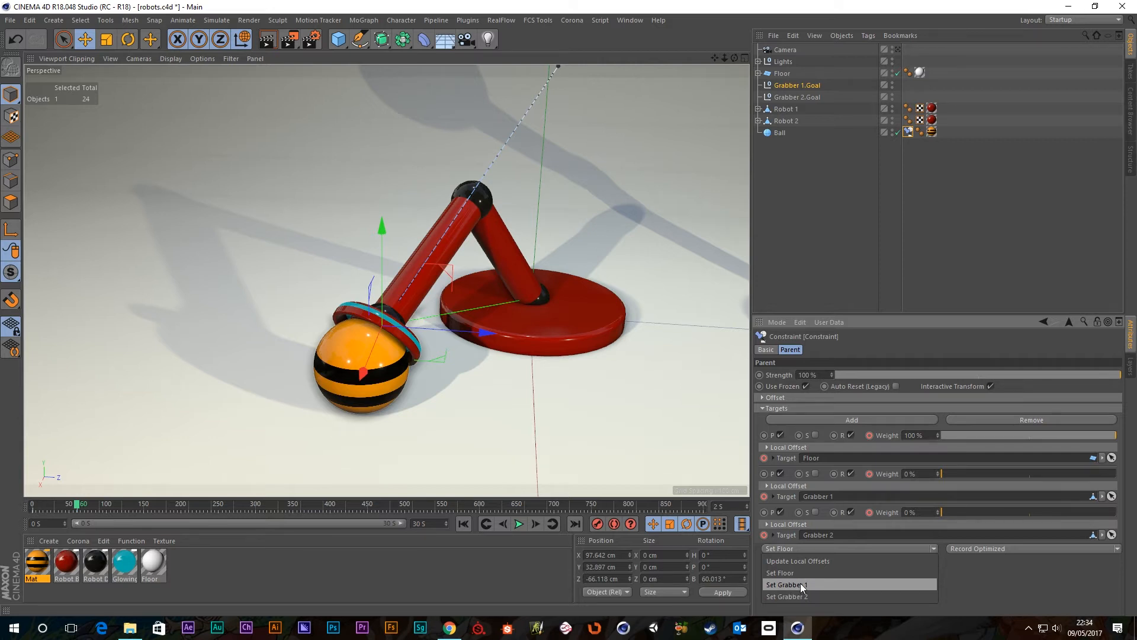
{"action": "left_click", "coordinate": [786, 584]}
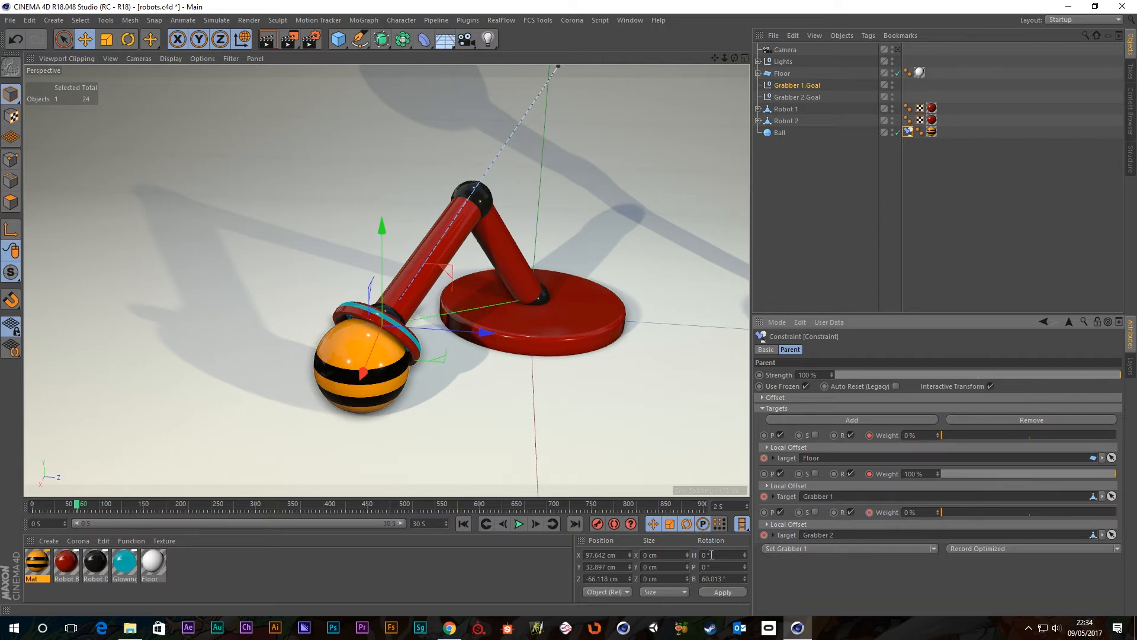
{"action": "mouse_move", "coordinate": [391, 536]}
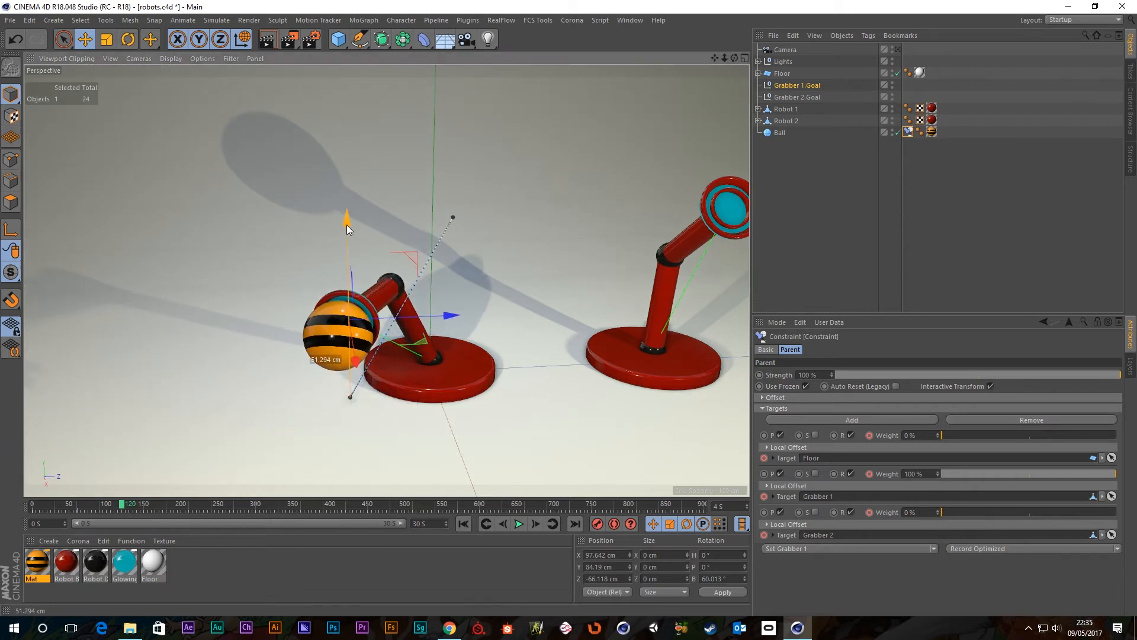
At frame 120, raise Grabber 1.Goal carrying the ball toward Robot 2, then review the lift.
{"action": "left_click_drag", "start_coordinate": [346, 217], "coordinate": [346, 149]}
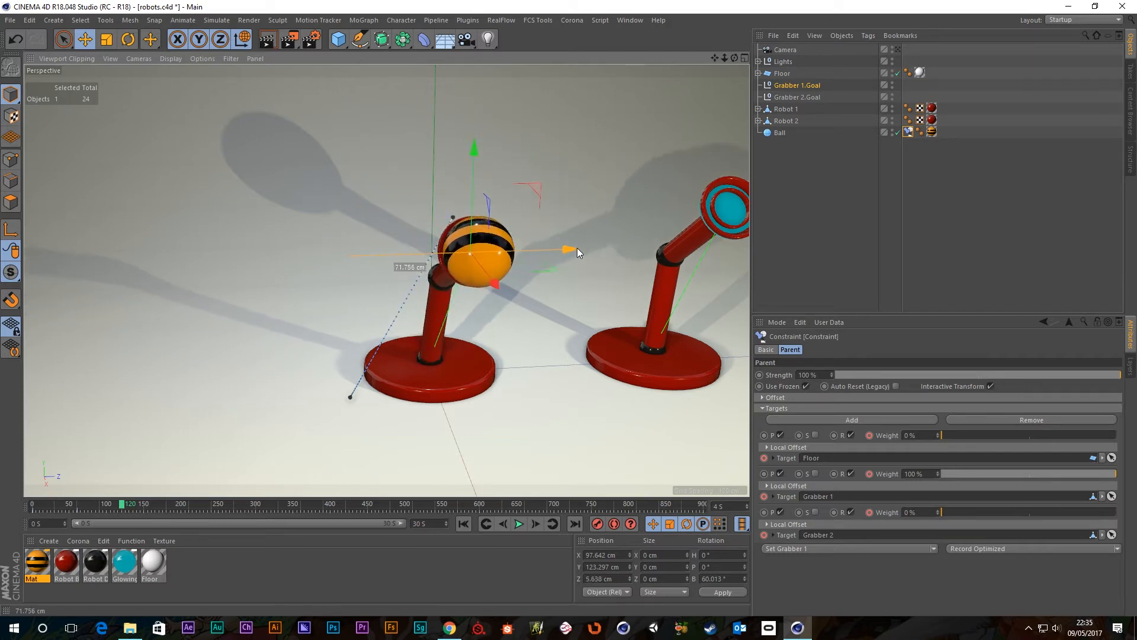
{"action": "left_click_drag", "start_coordinate": [551, 252], "coordinate": [656, 252]}
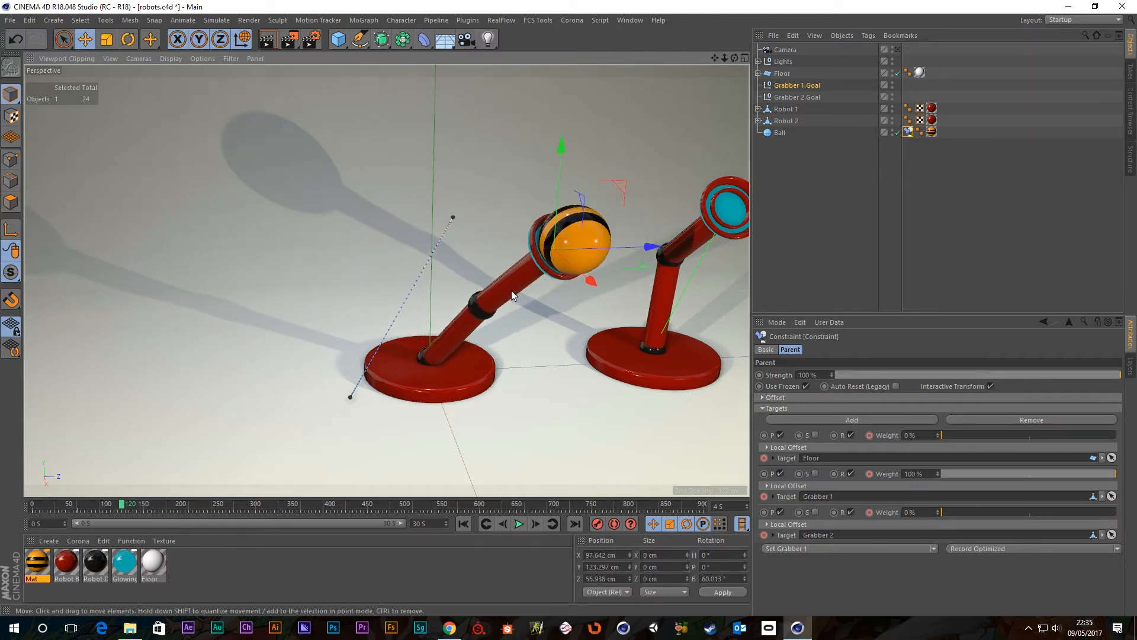
{"action": "left_click_drag", "start_coordinate": [511, 295], "coordinate": [475, 281]}
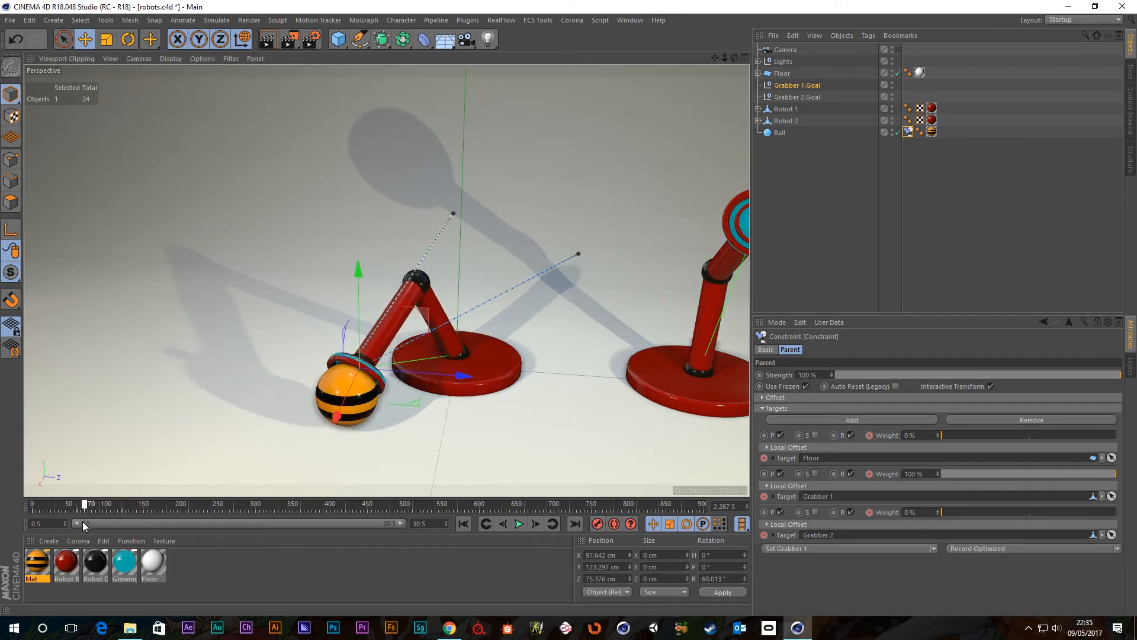
{"action": "left_click_drag", "start_coordinate": [85, 503], "coordinate": [85, 503]}
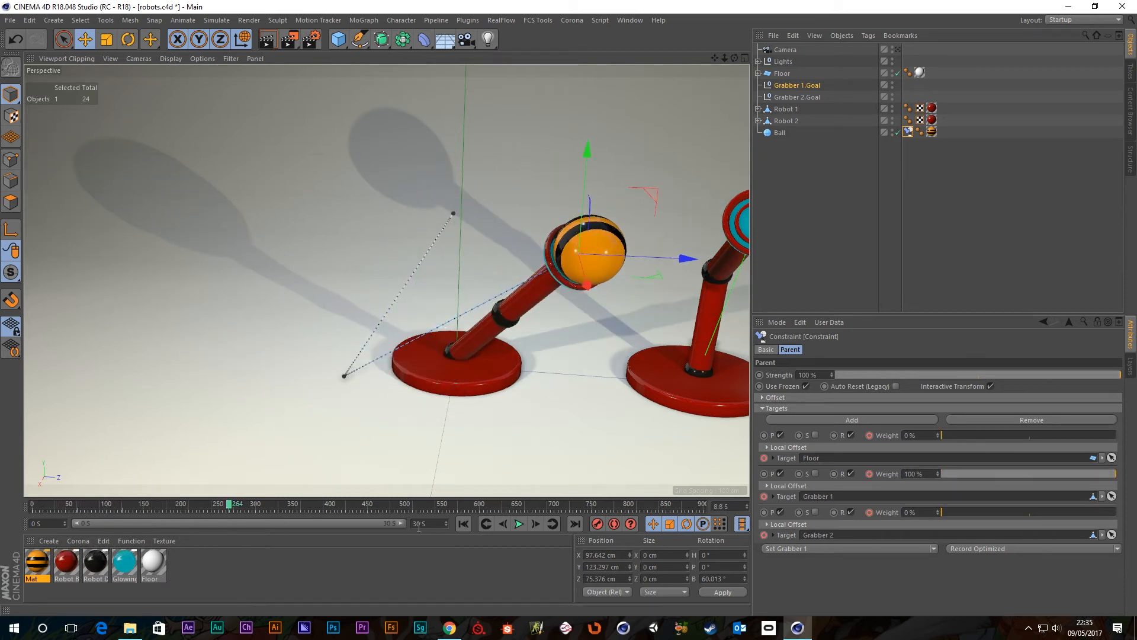
{"action": "mouse_move", "coordinate": [485, 523]}
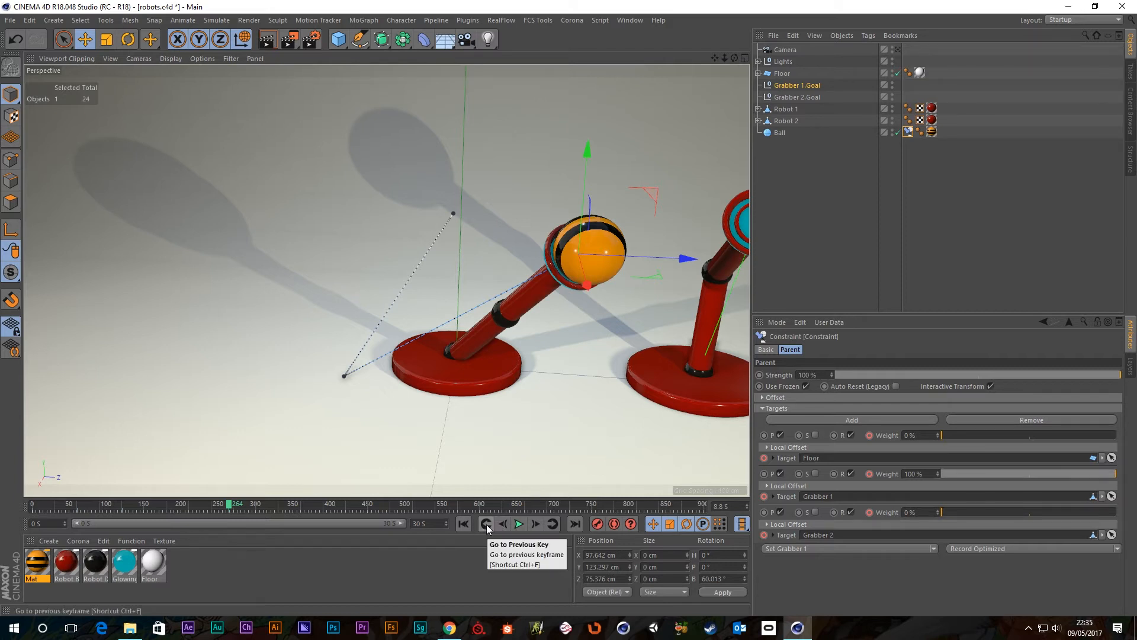
{"action": "left_click", "coordinate": [485, 524]}
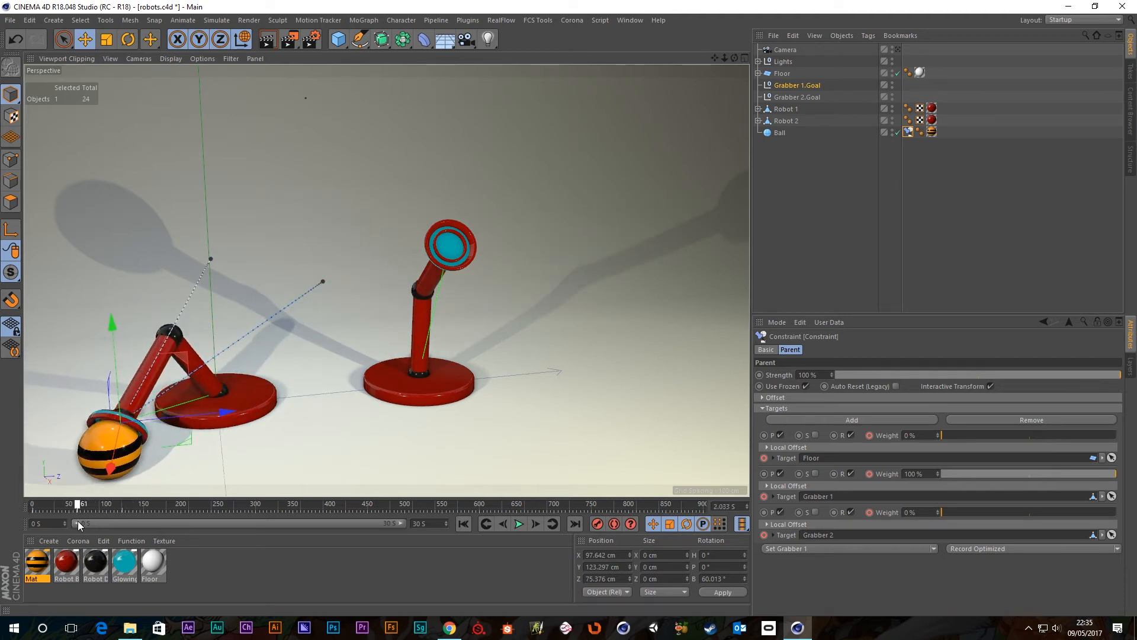
{"action": "left_click", "coordinate": [502, 523]}
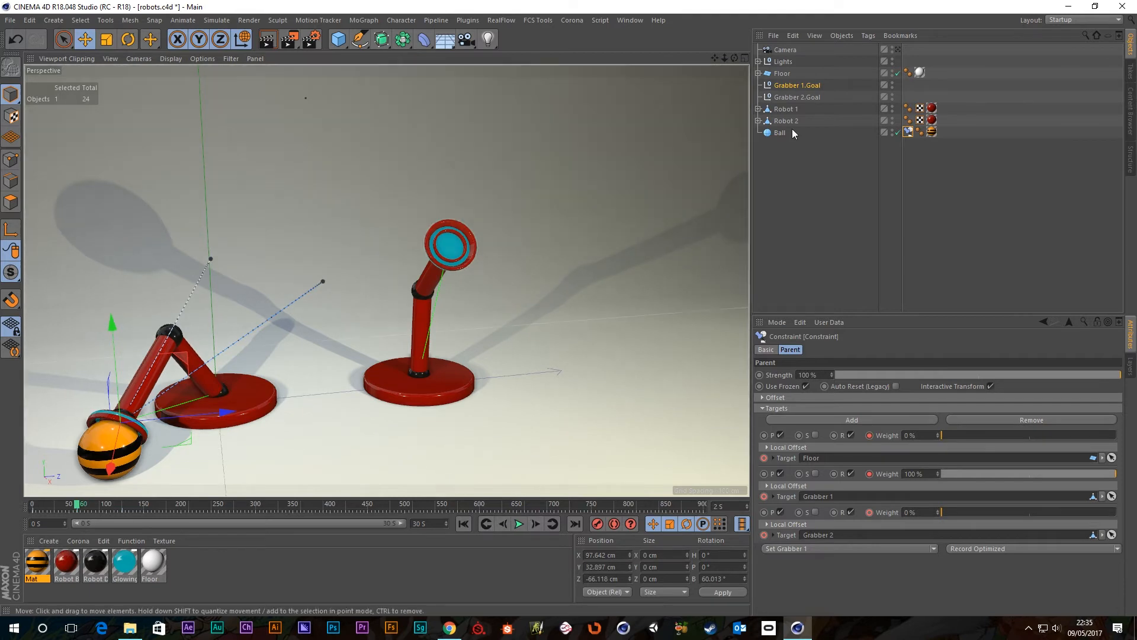
Move Grabber 2.Goal against the ball at frame 120 and scrub to check the reach.
{"action": "left_click", "coordinate": [796, 97]}
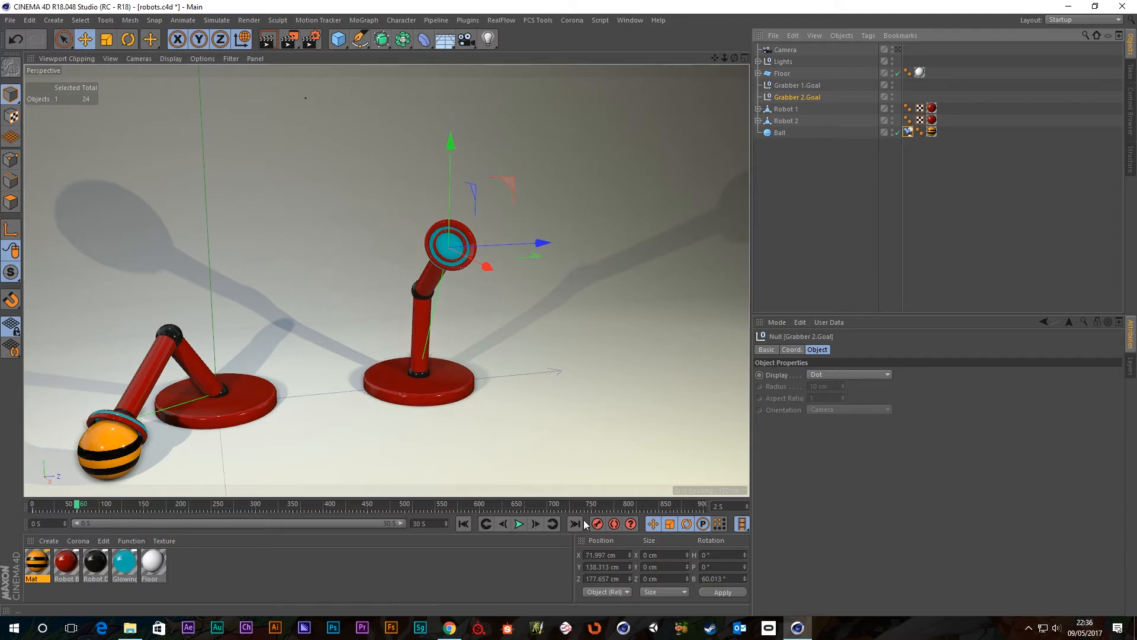
{"action": "mouse_move", "coordinate": [597, 523]}
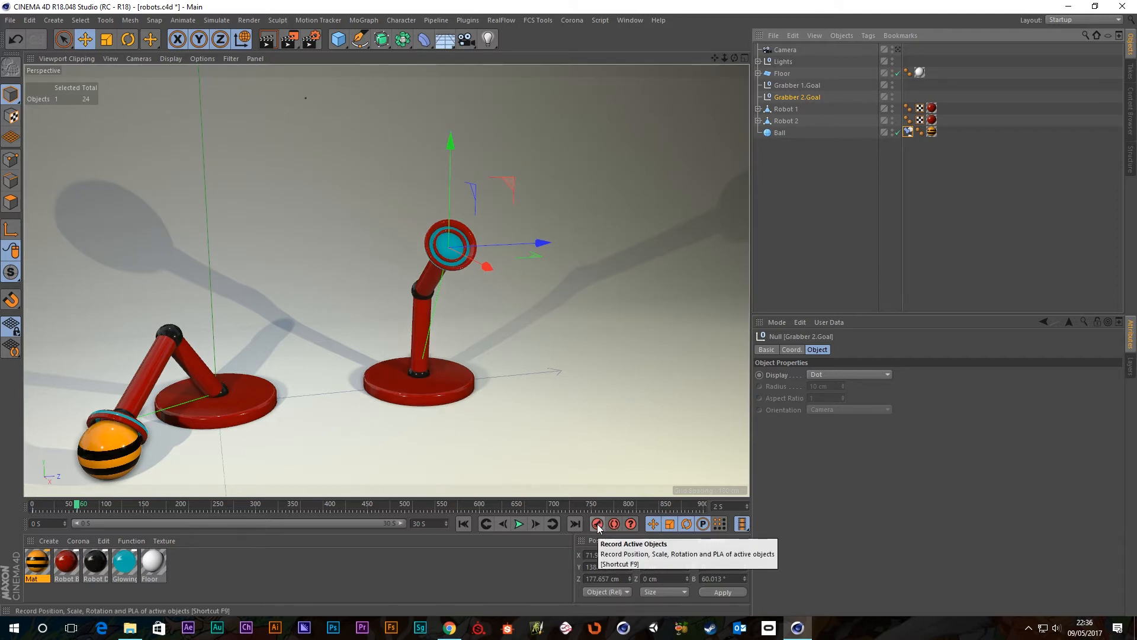
{"action": "mouse_move", "coordinate": [82, 511]}
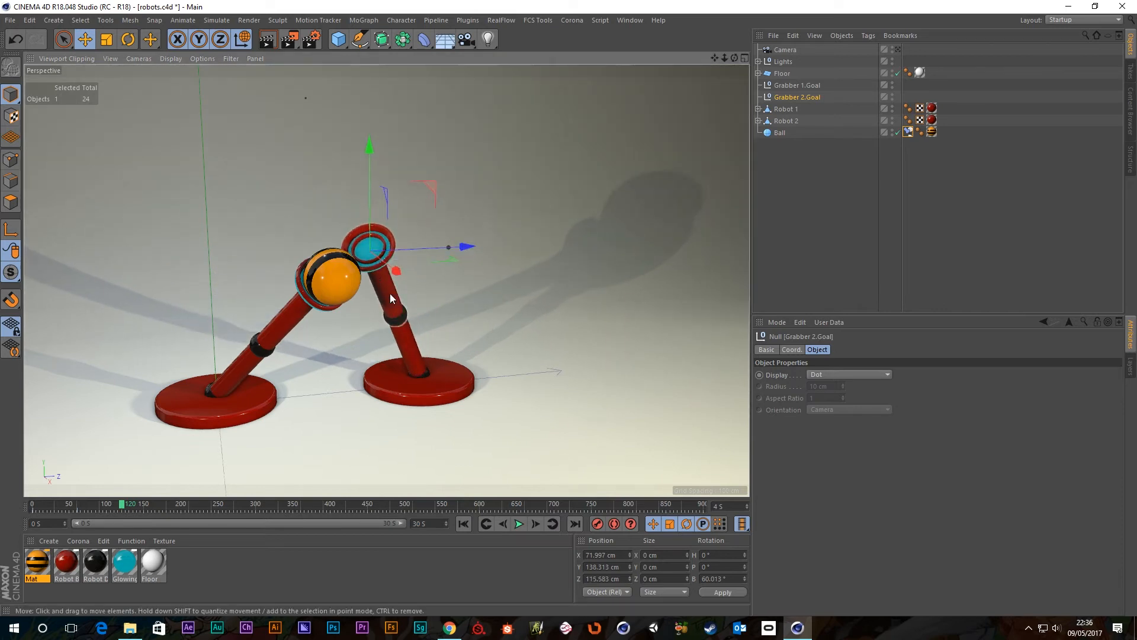
{"action": "left_click_drag", "start_coordinate": [390, 297], "coordinate": [333, 275]}
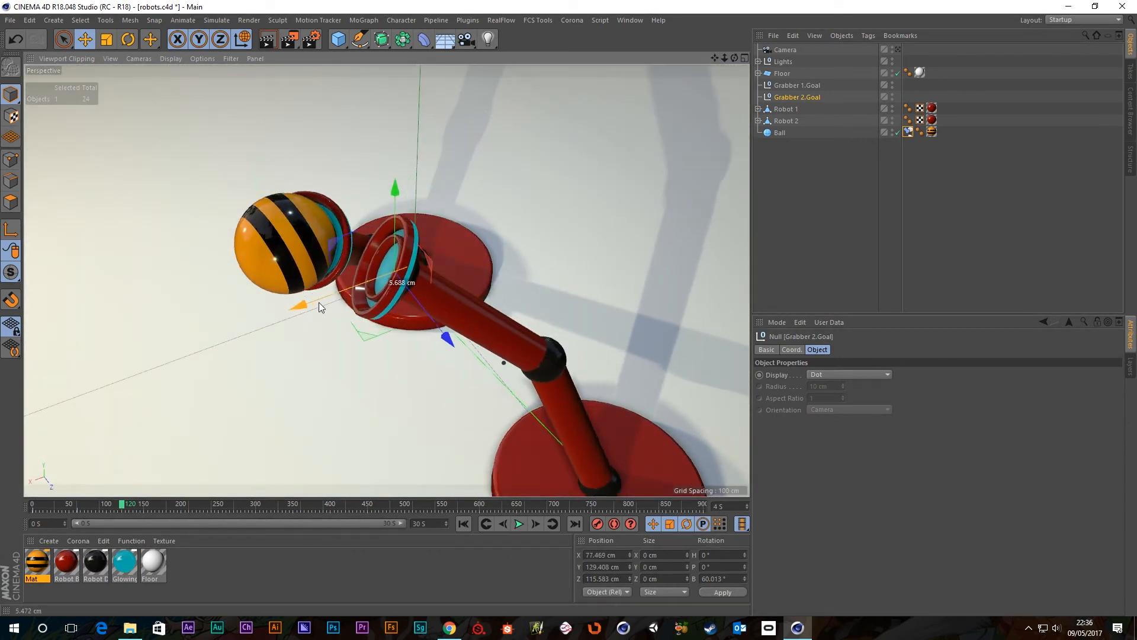
{"action": "left_click_drag", "start_coordinate": [319, 307], "coordinate": [410, 335]}
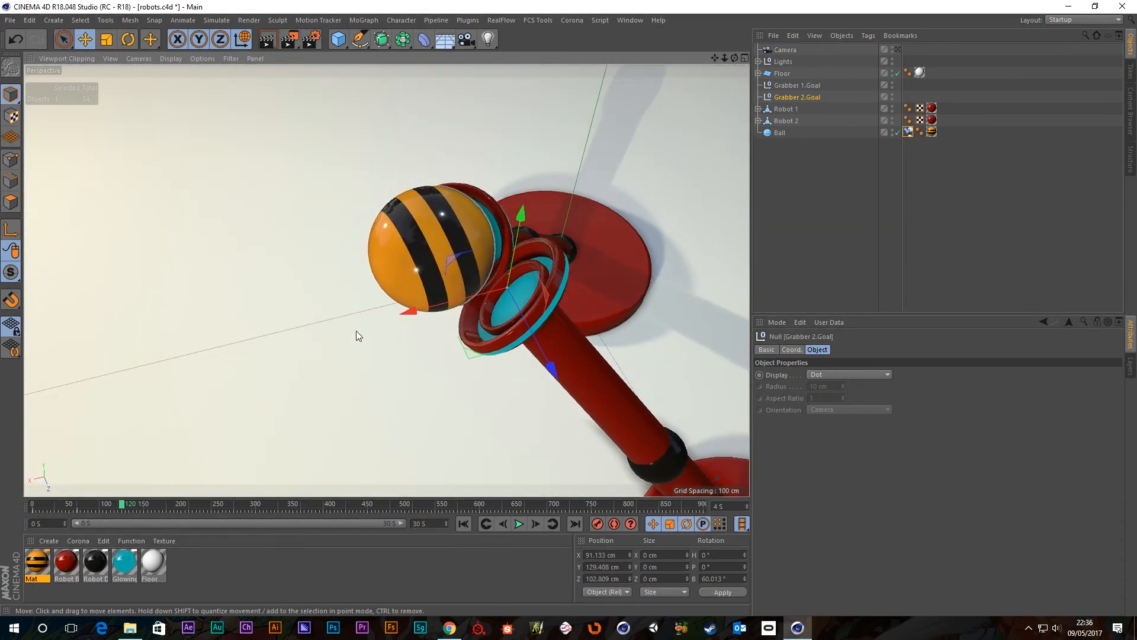
{"action": "left_click_drag", "start_coordinate": [406, 310], "coordinate": [370, 320]}
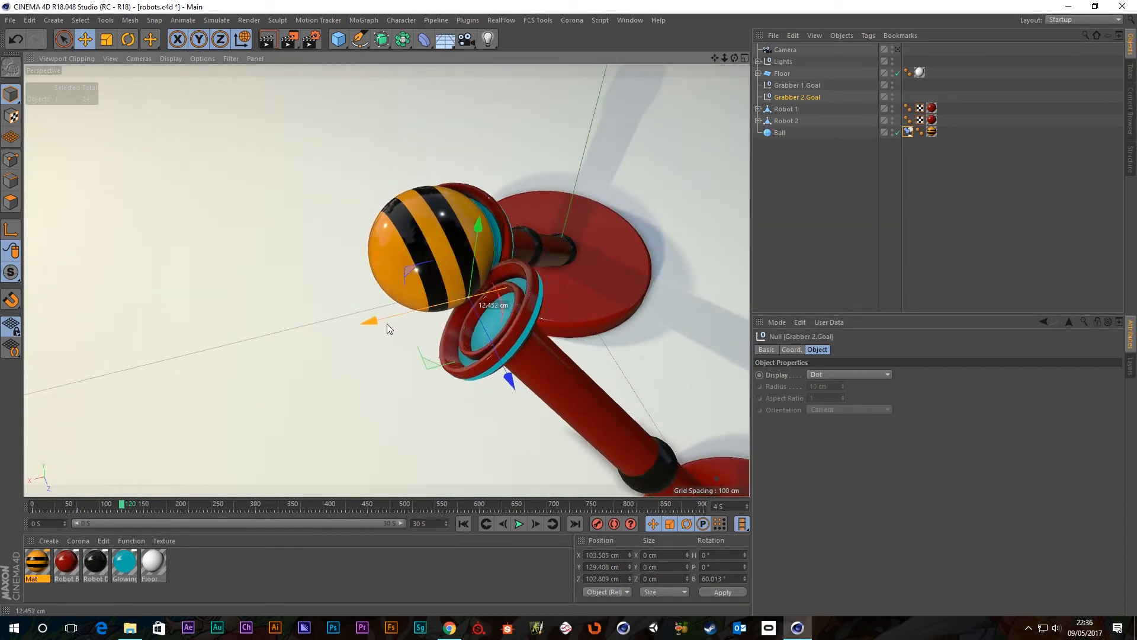
{"action": "left_click_drag", "start_coordinate": [370, 321], "coordinate": [391, 313]}
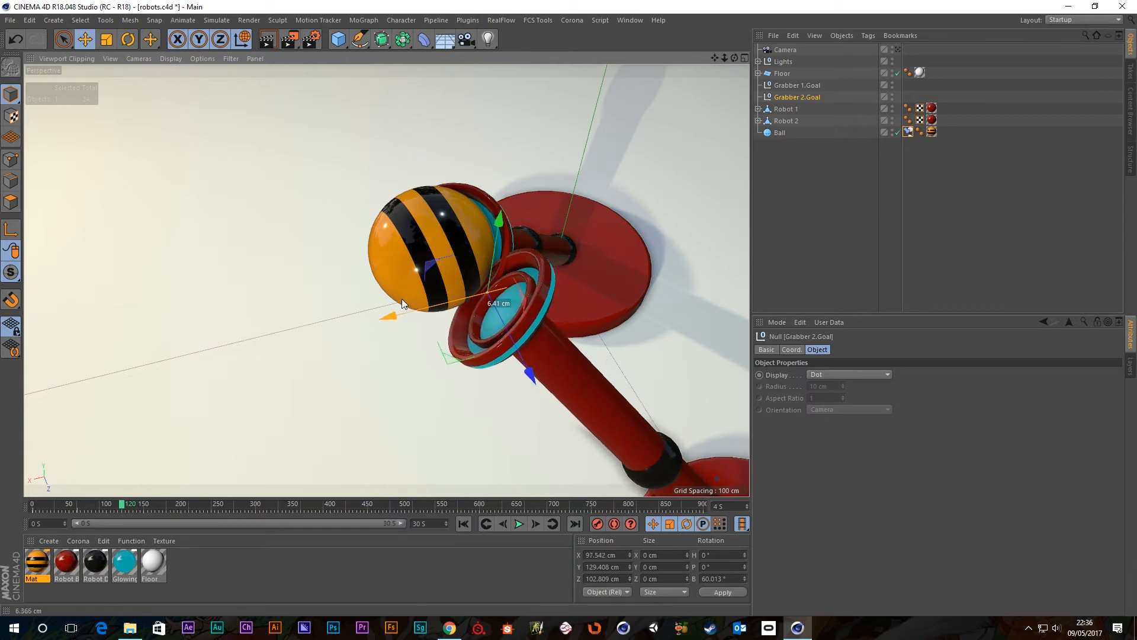
{"action": "left_click_drag", "start_coordinate": [436, 290], "coordinate": [384, 370]}
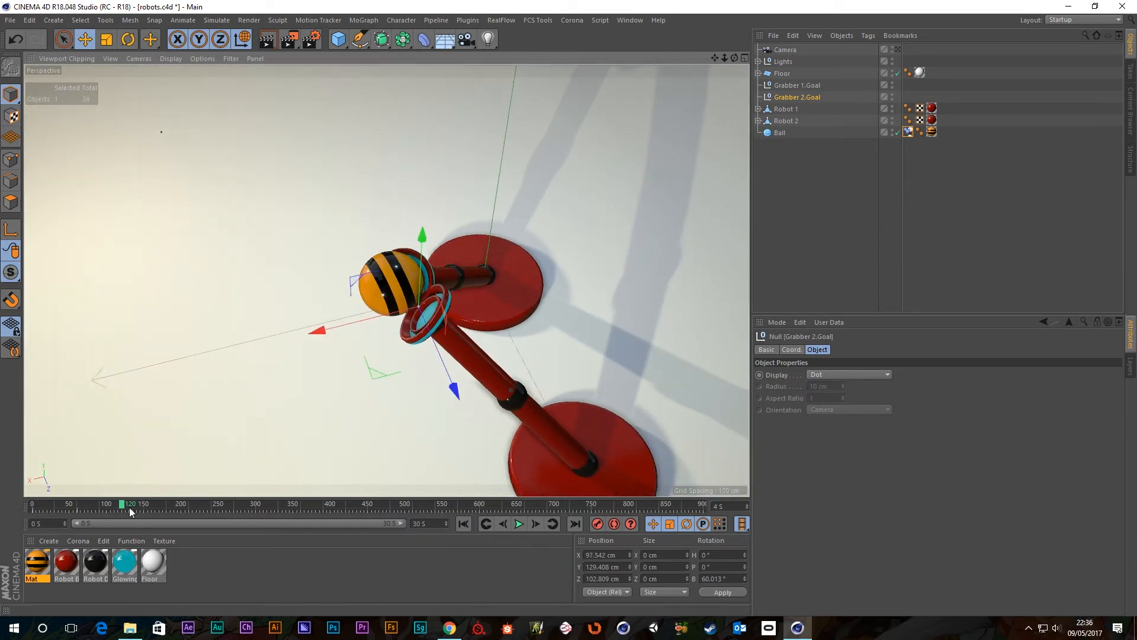
{"action": "left_click_drag", "start_coordinate": [130, 504], "coordinate": [98, 503]}
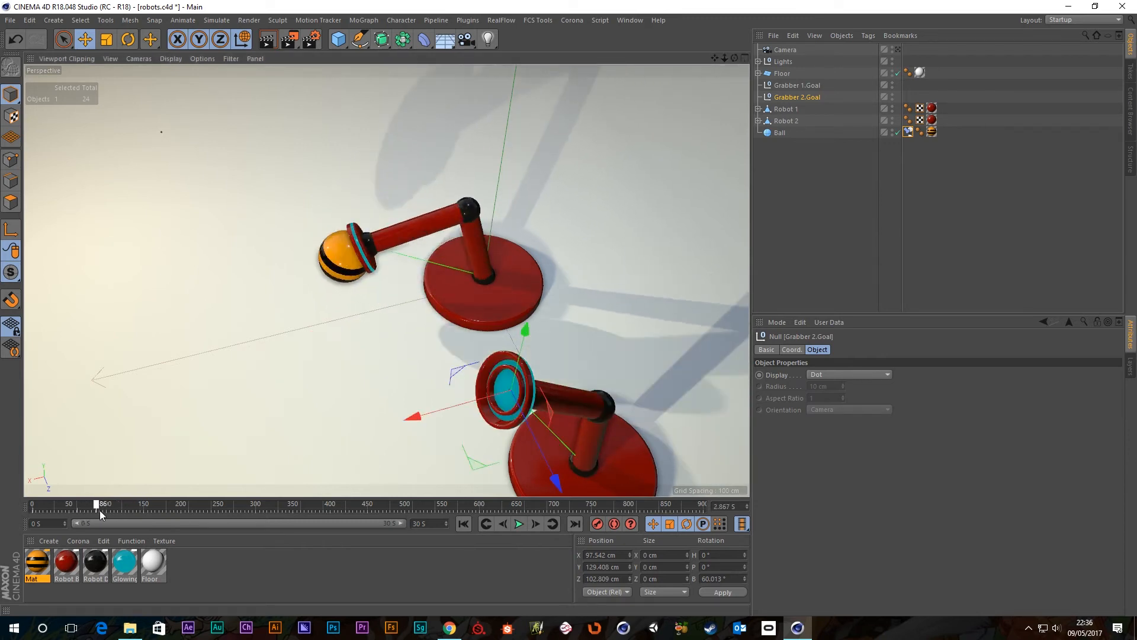
{"action": "left_click_drag", "start_coordinate": [98, 504], "coordinate": [125, 504]}
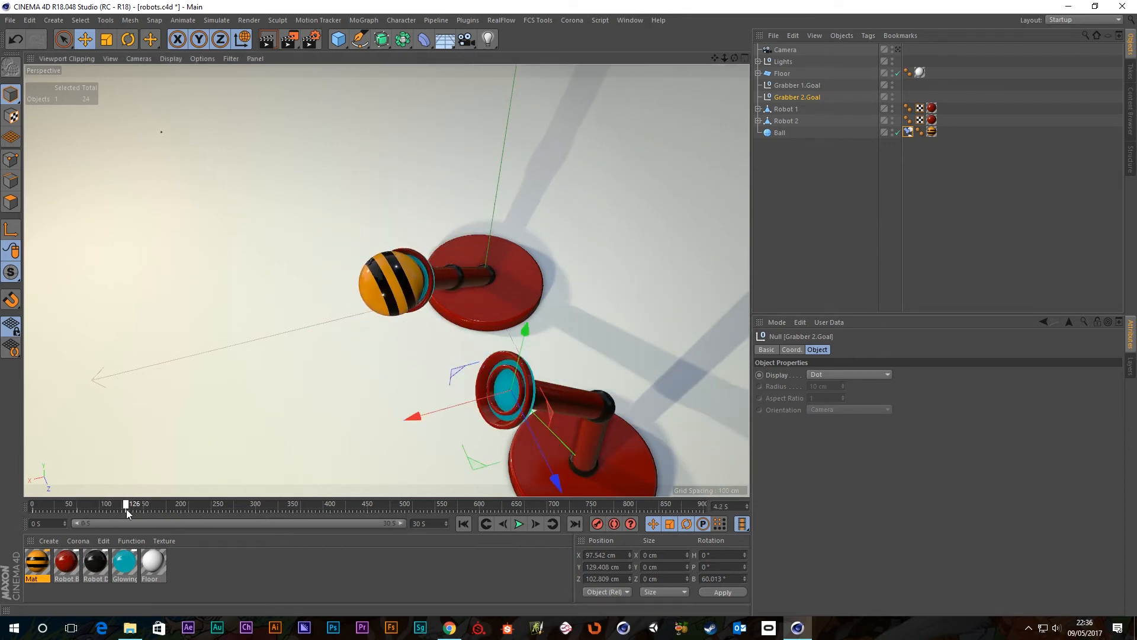
{"action": "left_click_drag", "start_coordinate": [127, 504], "coordinate": [112, 504]}
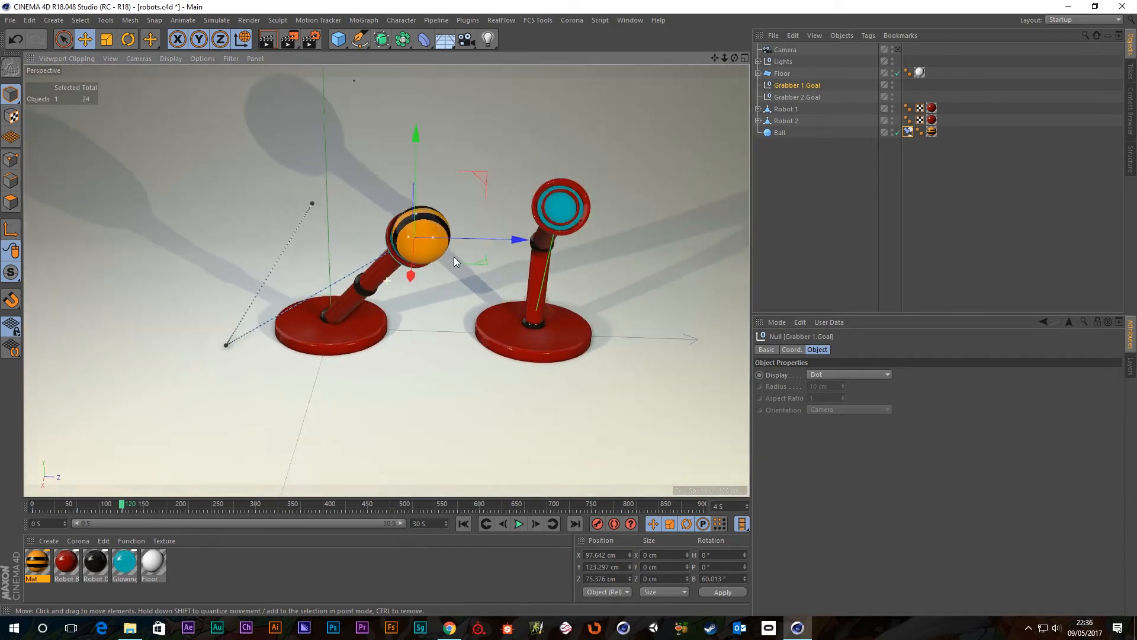
Lower Grabber 1.Goal toward Robot 2 at frame 120 and scrub frames 0 to 120.
{"action": "left_click_drag", "start_coordinate": [453, 261], "coordinate": [395, 286]}
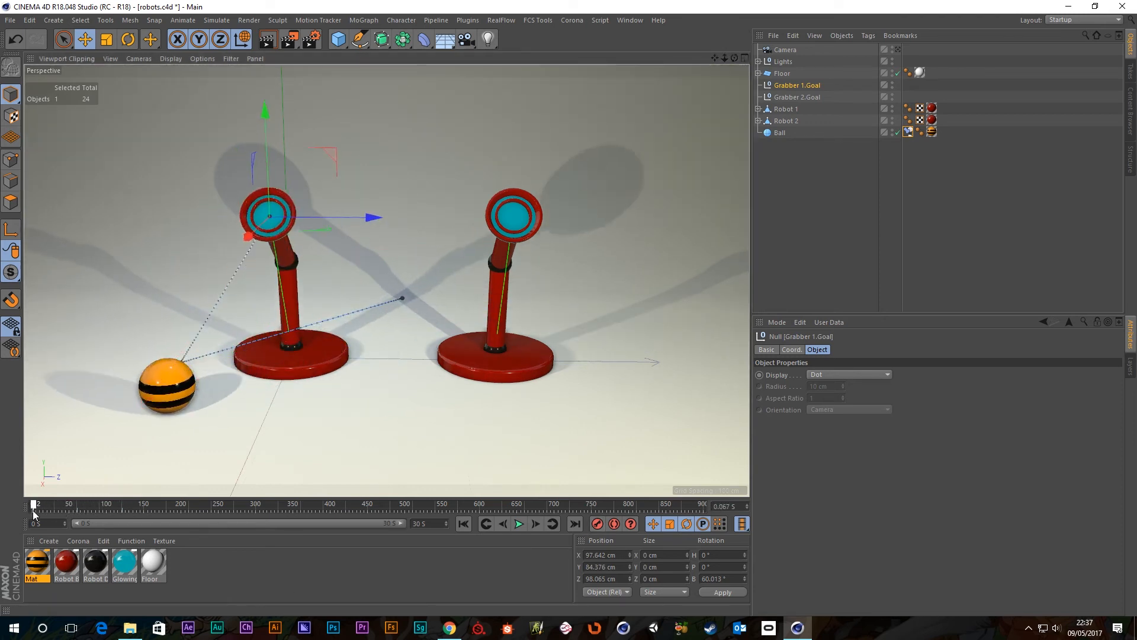
{"action": "left_click_drag", "start_coordinate": [35, 505], "coordinate": [139, 504]}
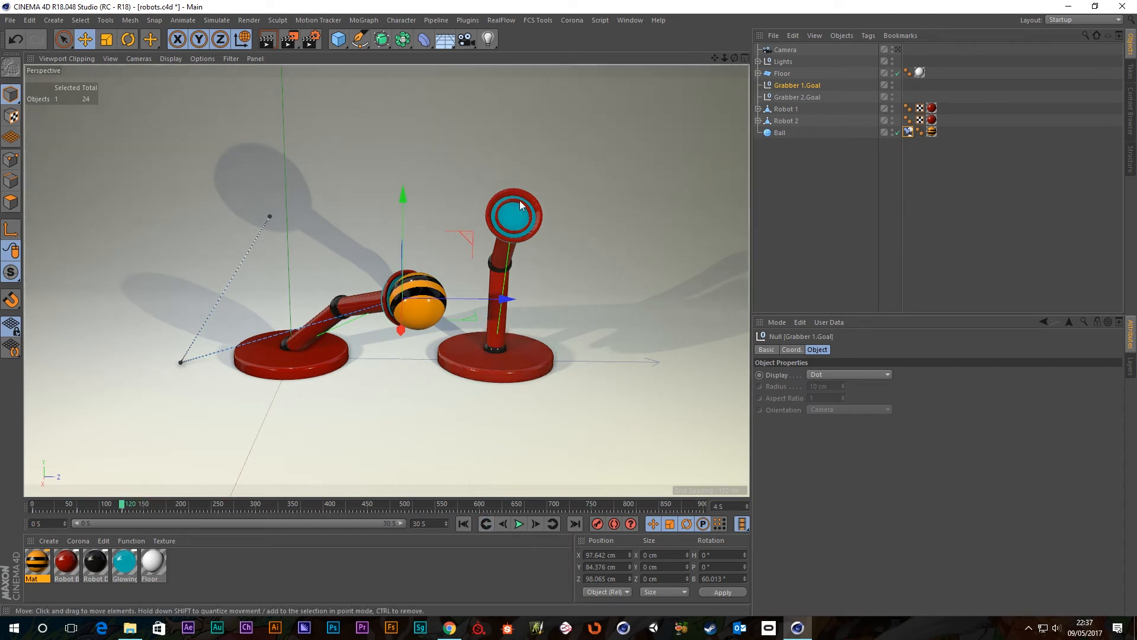
Slide Grabber 2.Goal so its ring fits around the ball, settling on frame 120.
{"action": "left_click", "coordinate": [796, 96]}
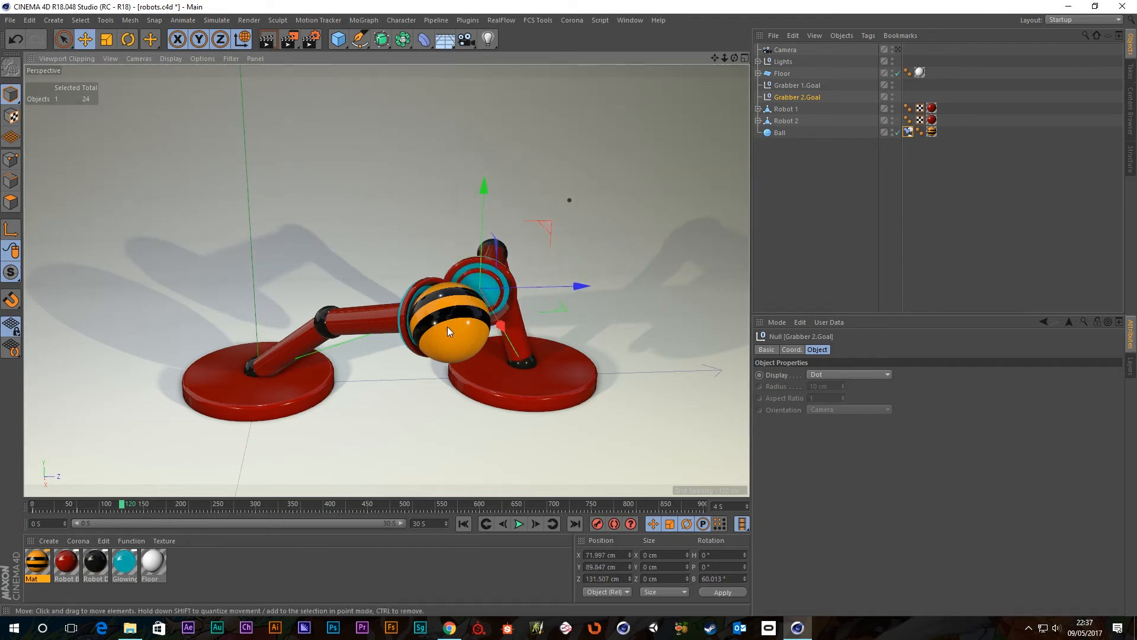
{"action": "left_click_drag", "start_coordinate": [446, 331], "coordinate": [605, 292]}
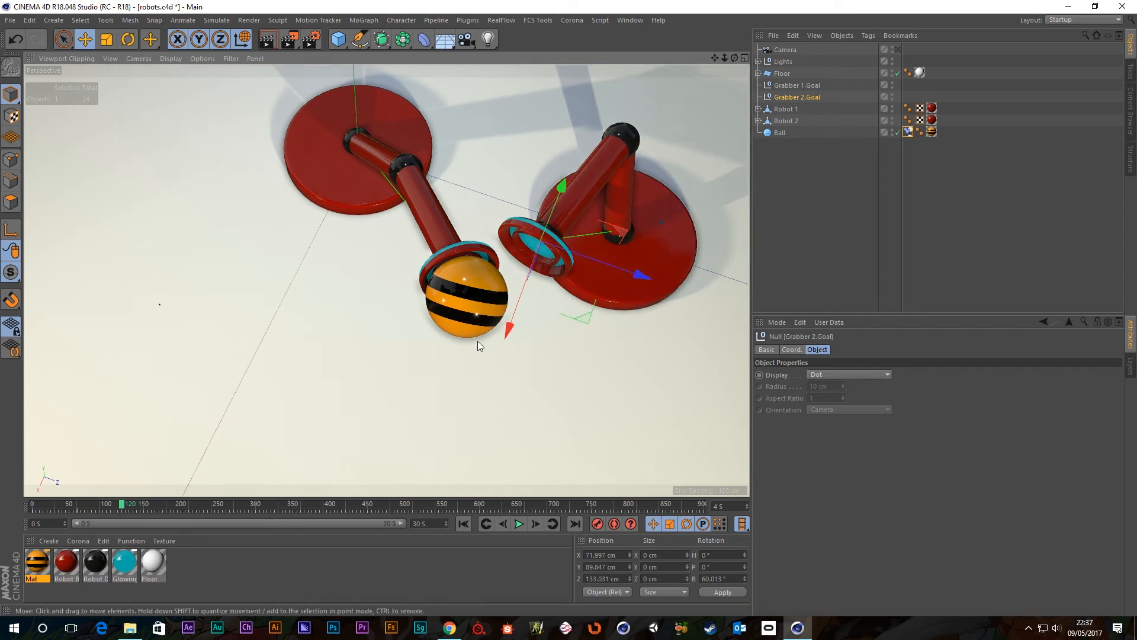
{"action": "left_click_drag", "start_coordinate": [507, 334], "coordinate": [494, 366]}
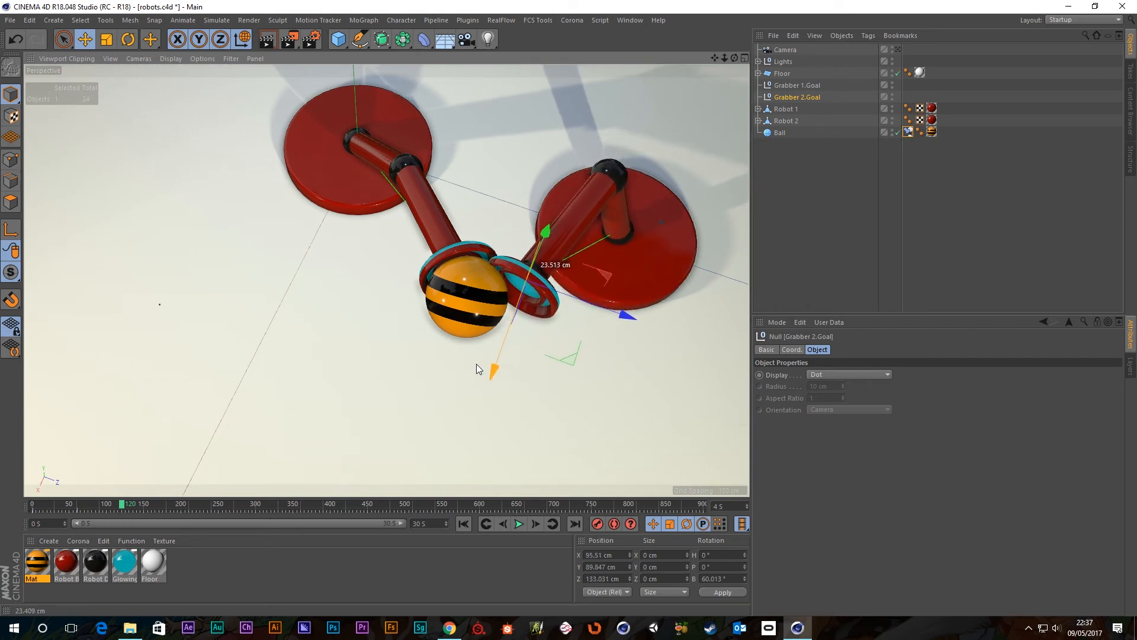
{"action": "left_click_drag", "start_coordinate": [495, 366], "coordinate": [468, 315]}
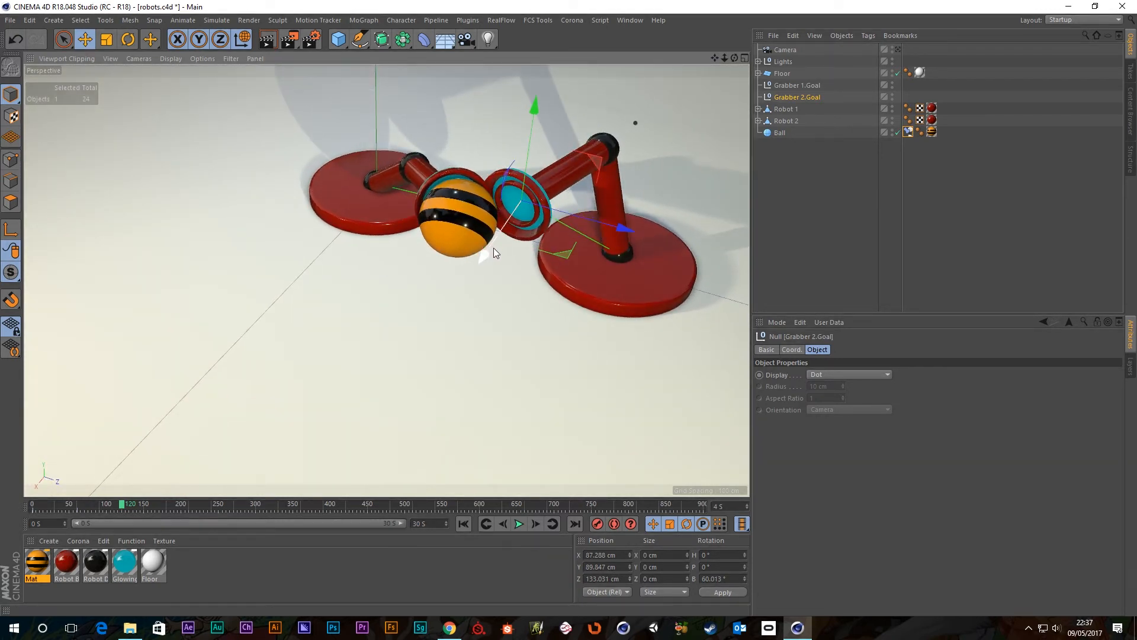
{"action": "left_click_drag", "start_coordinate": [497, 252], "coordinate": [620, 243]}
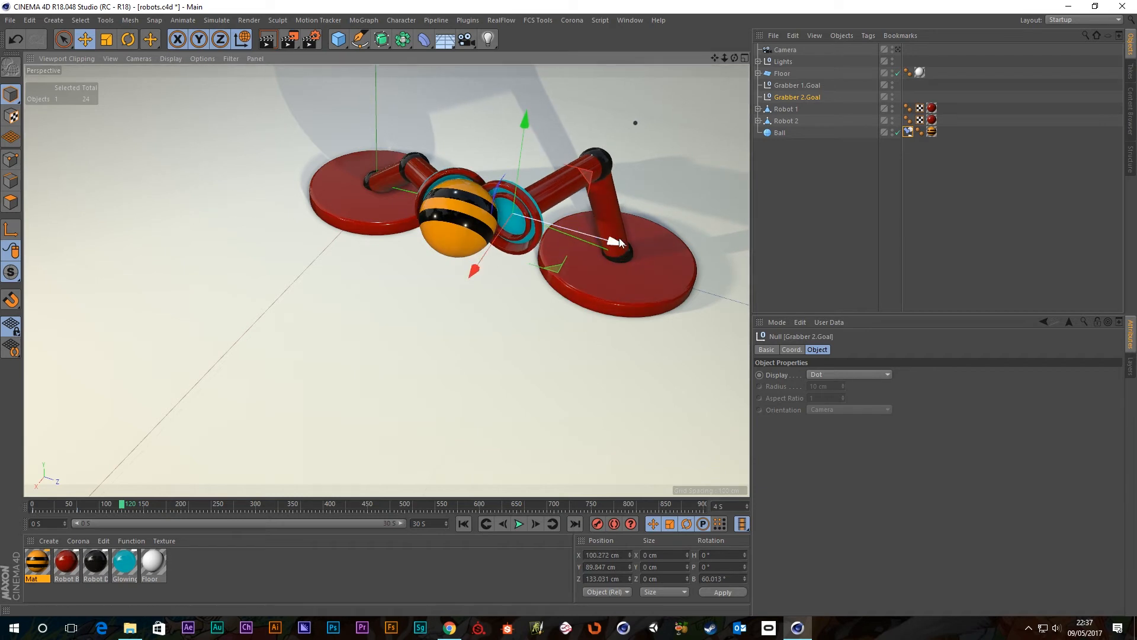
{"action": "left_click_drag", "start_coordinate": [620, 242], "coordinate": [424, 188]}
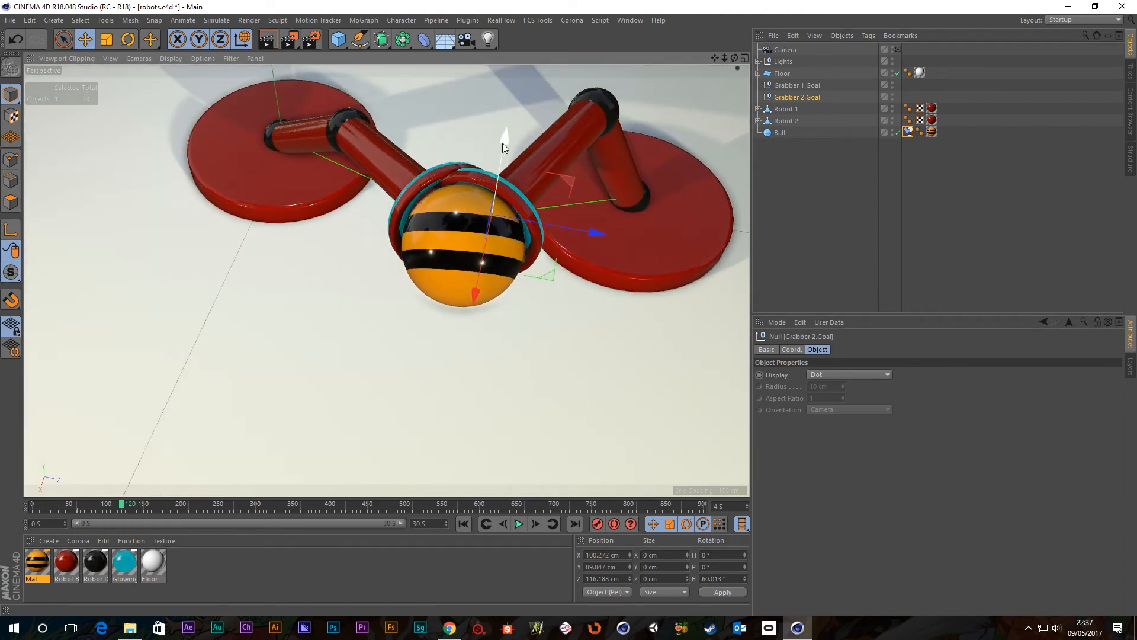
{"action": "left_click_drag", "start_coordinate": [502, 145], "coordinate": [504, 135]}
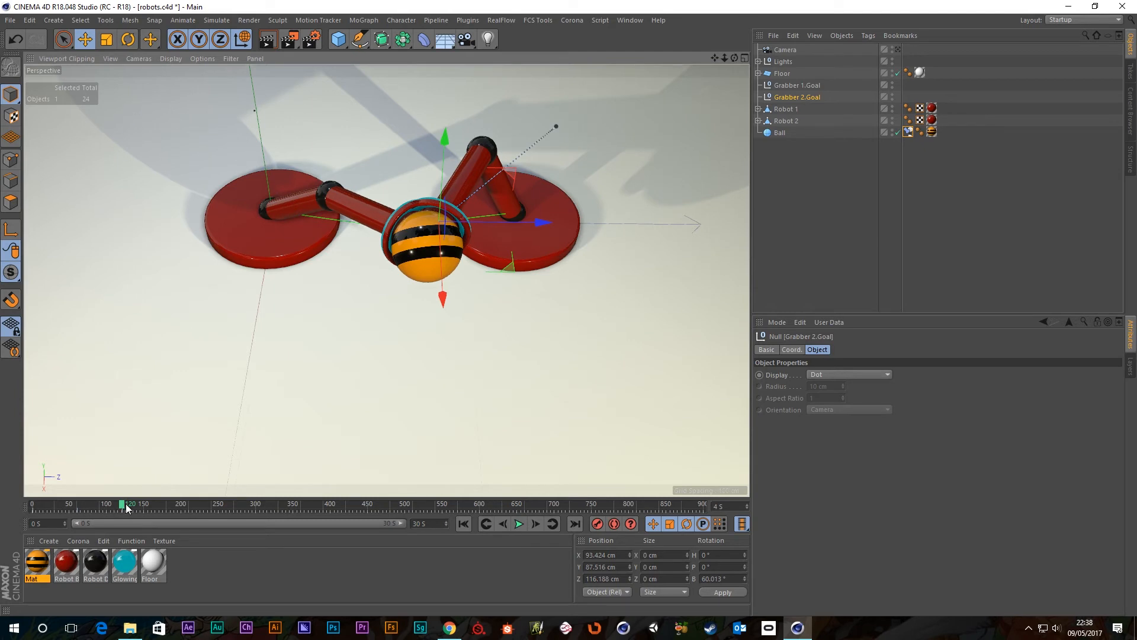
{"action": "left_click_drag", "start_coordinate": [122, 504], "coordinate": [145, 504]}
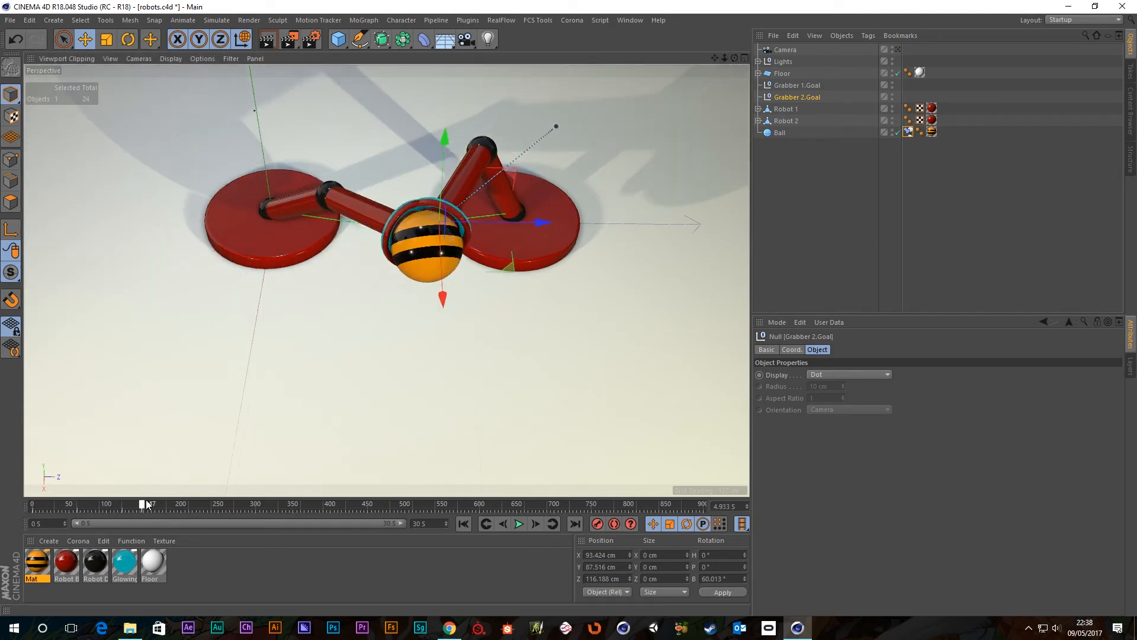
{"action": "left_click_drag", "start_coordinate": [146, 504], "coordinate": [123, 504]}
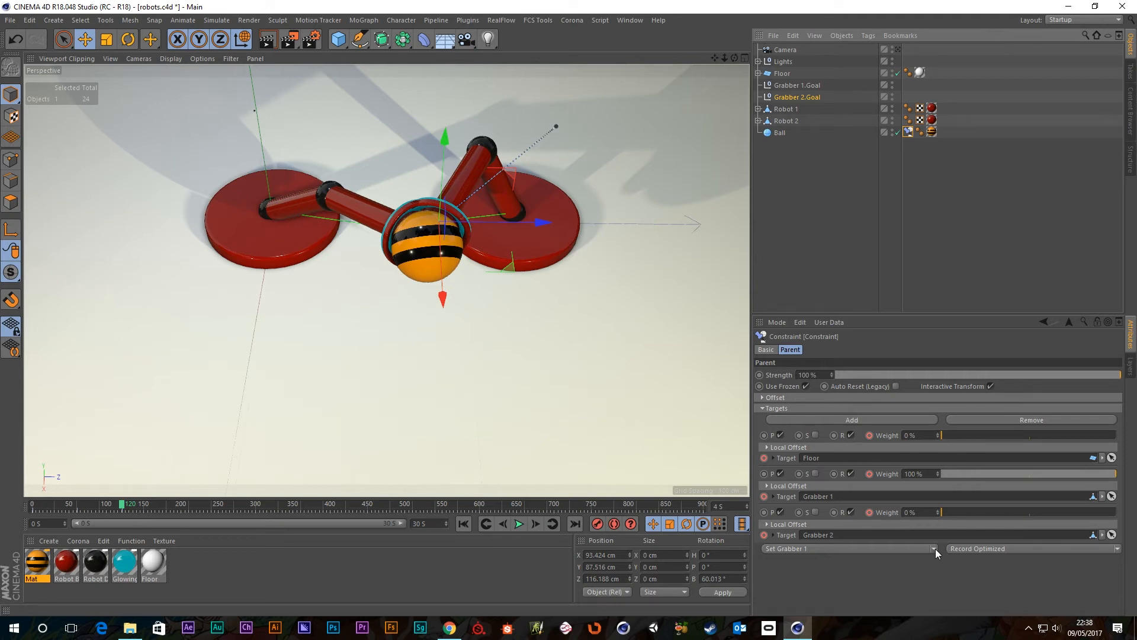
Switch the Ball's Parent constraint preset to Set Grabber 2 at full weight.
{"action": "left_click", "coordinate": [849, 548]}
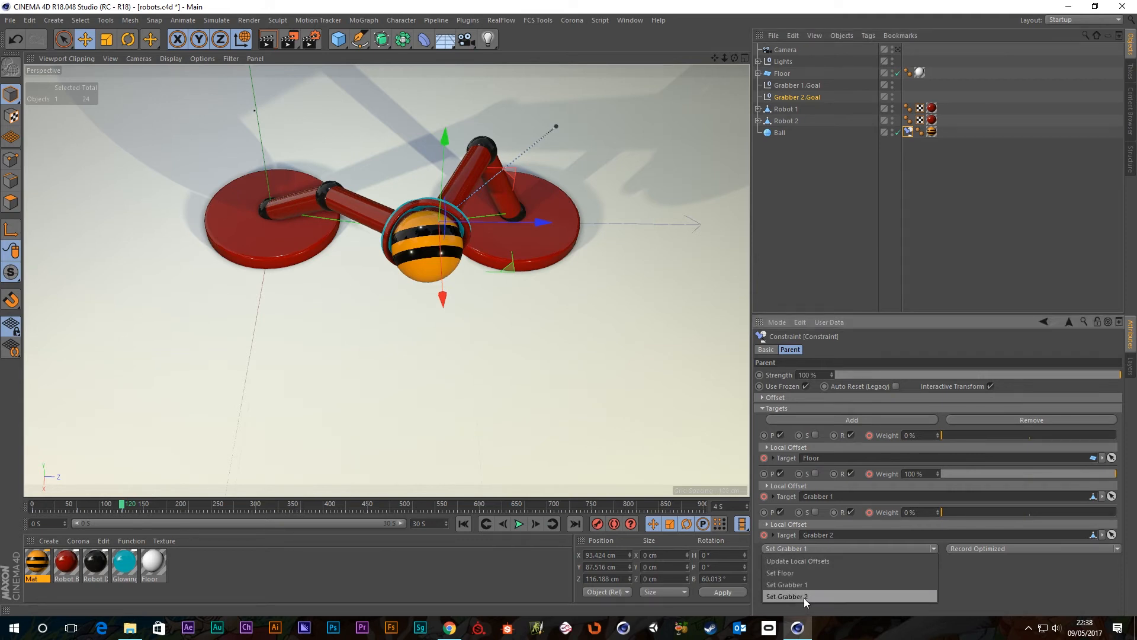
{"action": "left_click", "coordinate": [787, 596]}
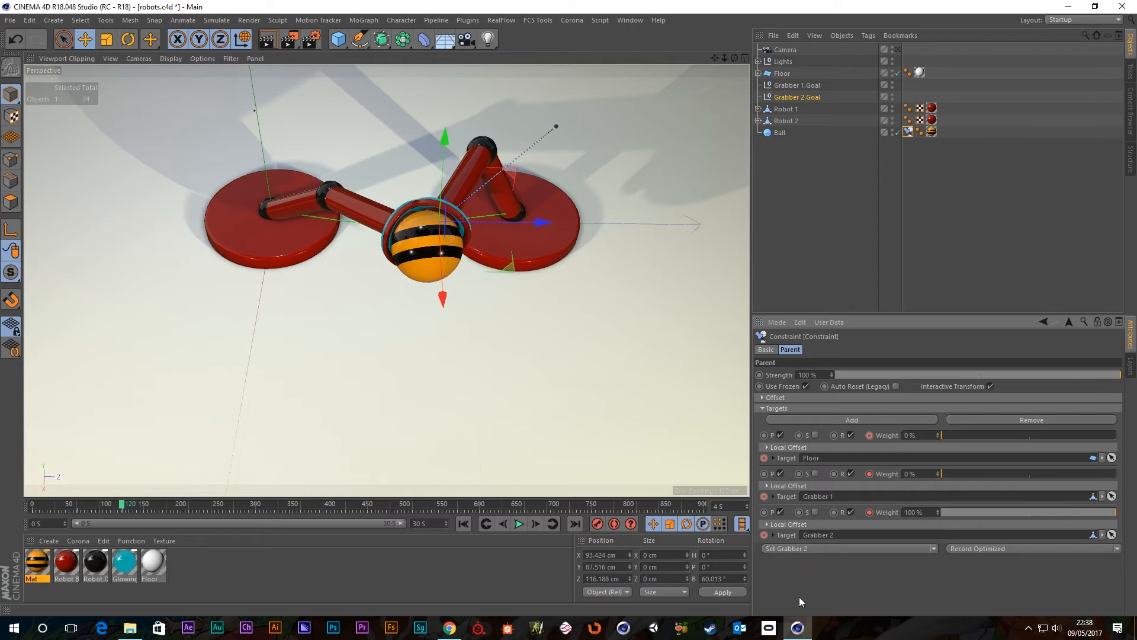
{"action": "mouse_move", "coordinate": [10, 532]}
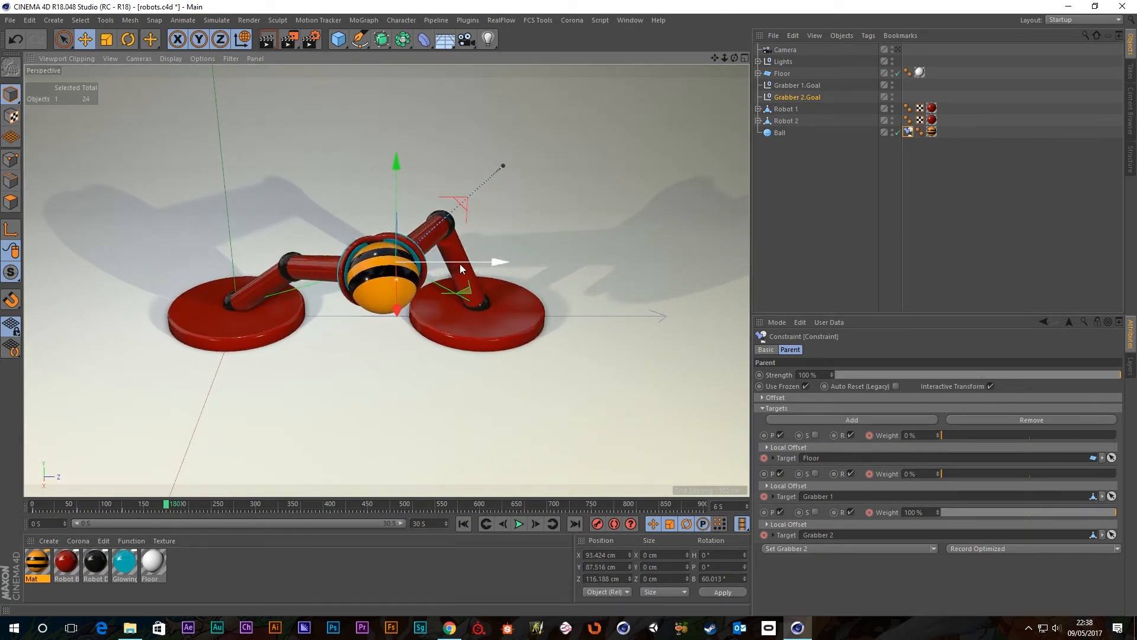
At frame 180, move Grabber 2.Goal right, back and up so Robot 2 lifts the ball.
{"action": "left_click_drag", "start_coordinate": [497, 261], "coordinate": [512, 262]}
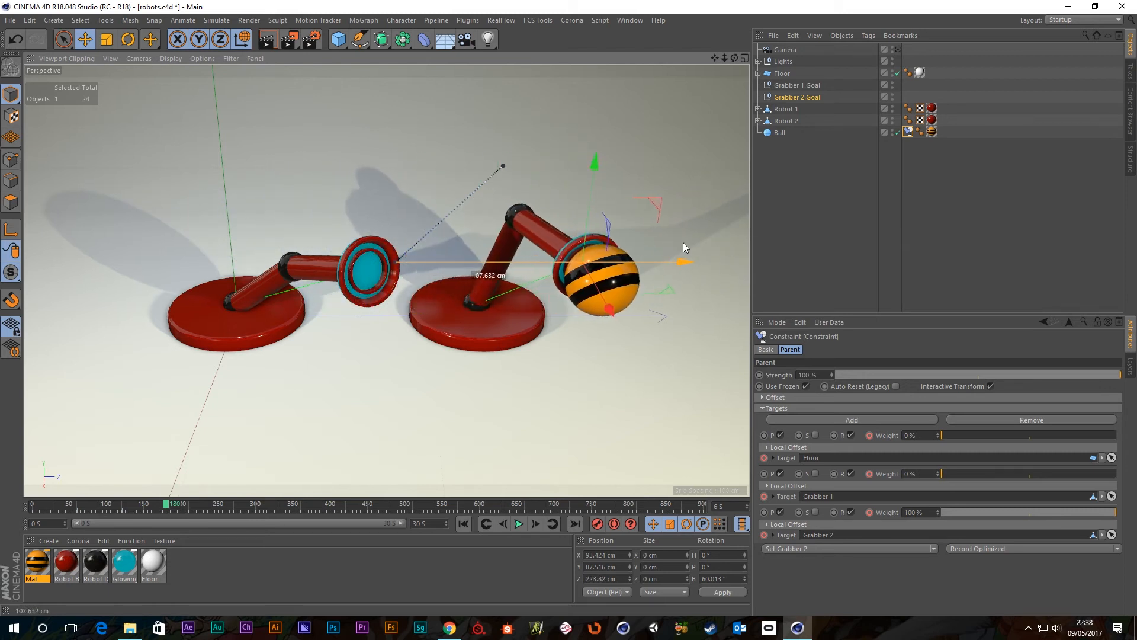
{"action": "left_click_drag", "start_coordinate": [593, 163], "coordinate": [615, 165]}
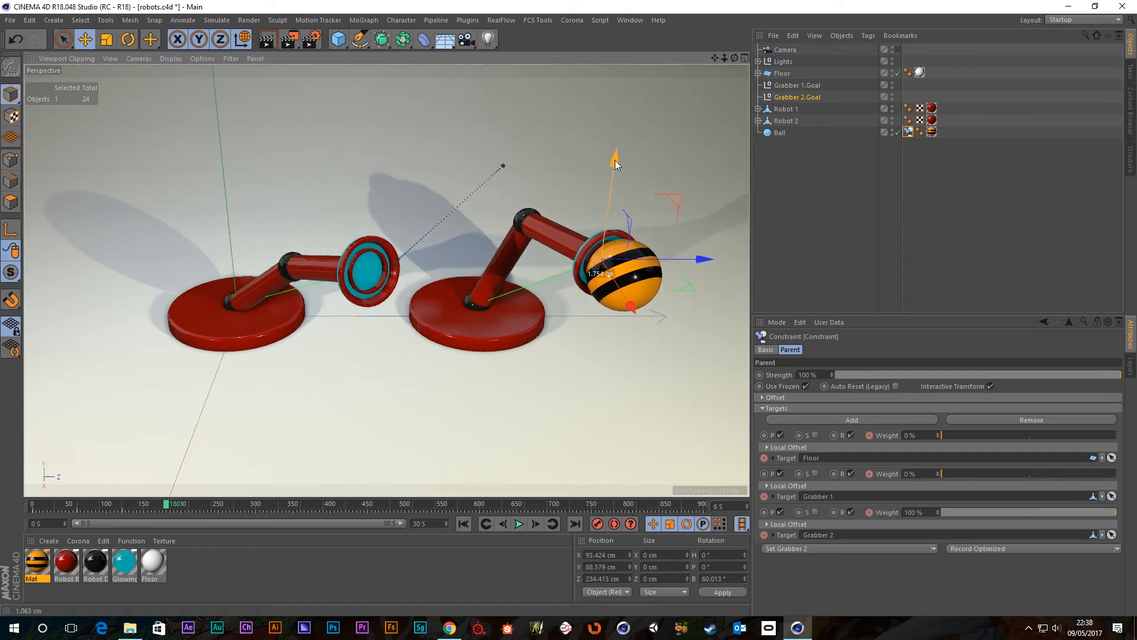
{"action": "left_click_drag", "start_coordinate": [615, 163], "coordinate": [617, 113]}
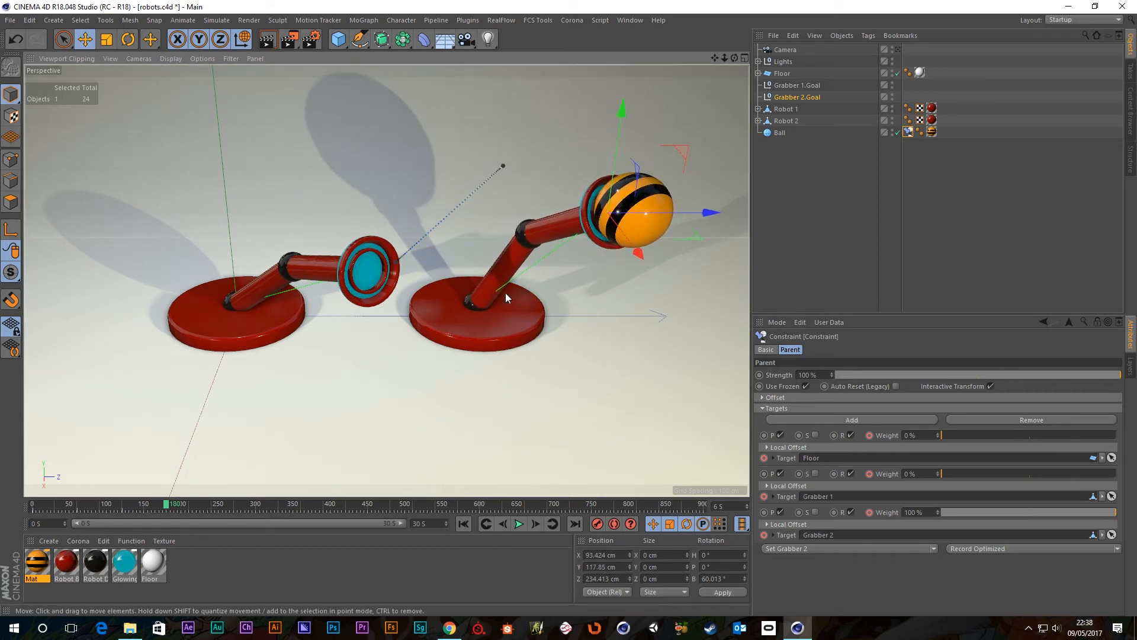
{"action": "left_click", "coordinate": [597, 524]}
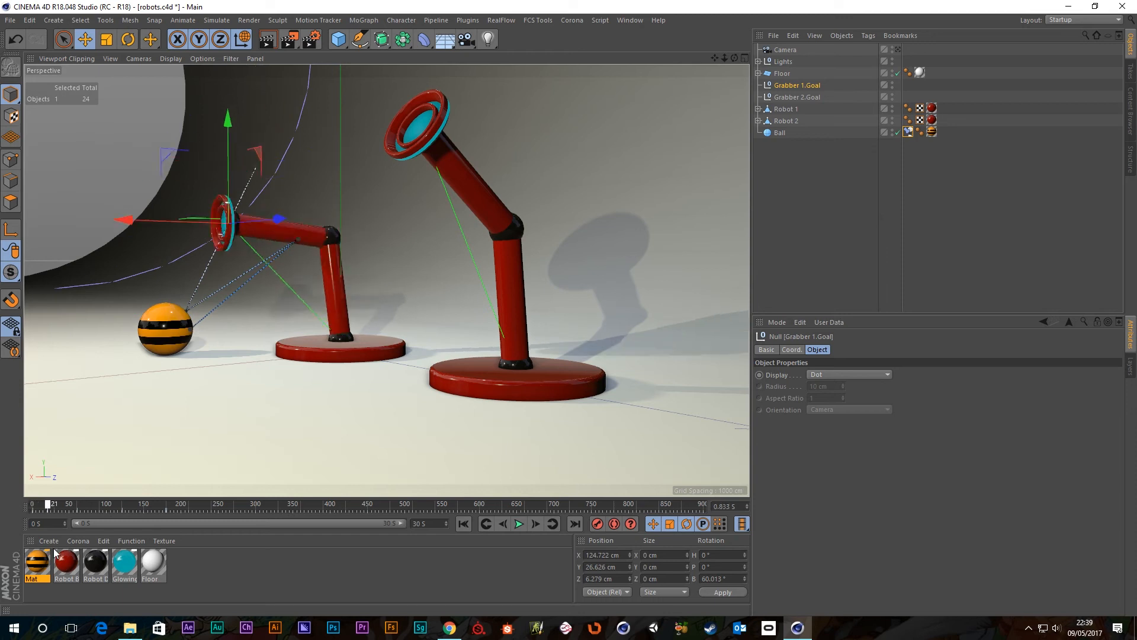
{"action": "left_click_drag", "start_coordinate": [53, 503], "coordinate": [130, 503]}
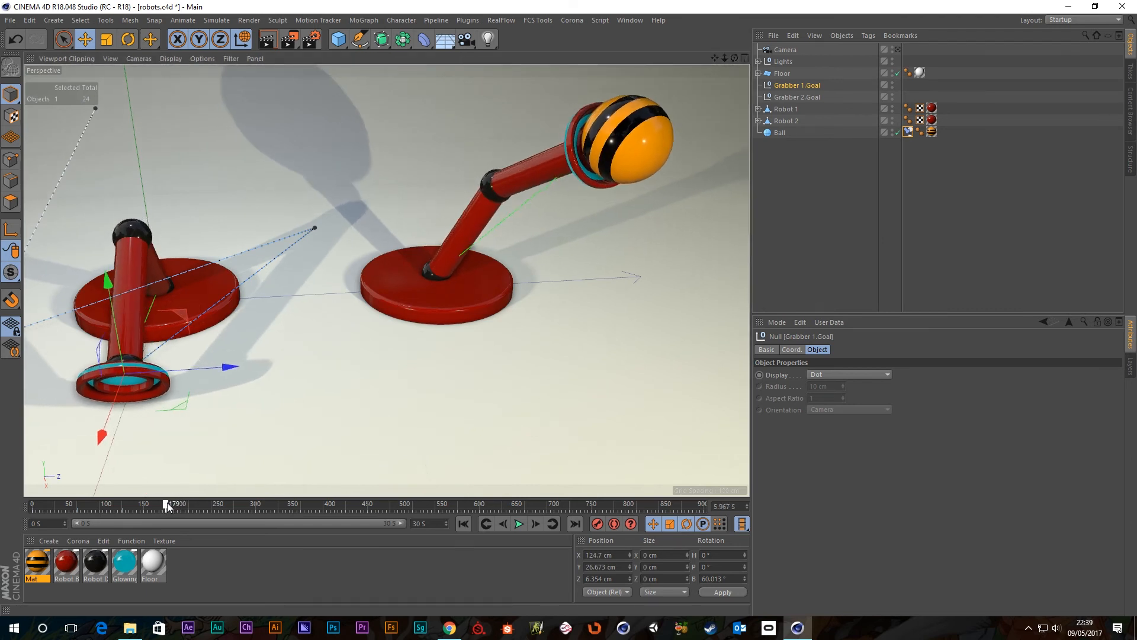
{"action": "left_click_drag", "start_coordinate": [167, 504], "coordinate": [184, 504]}
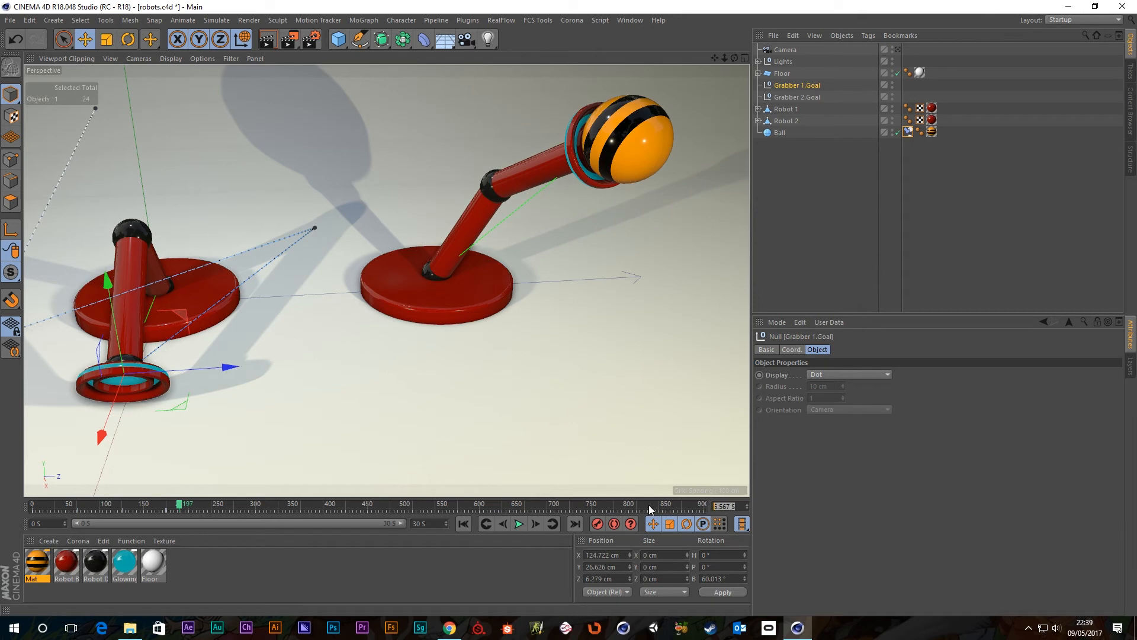
{"action": "left_click", "coordinate": [724, 506]}
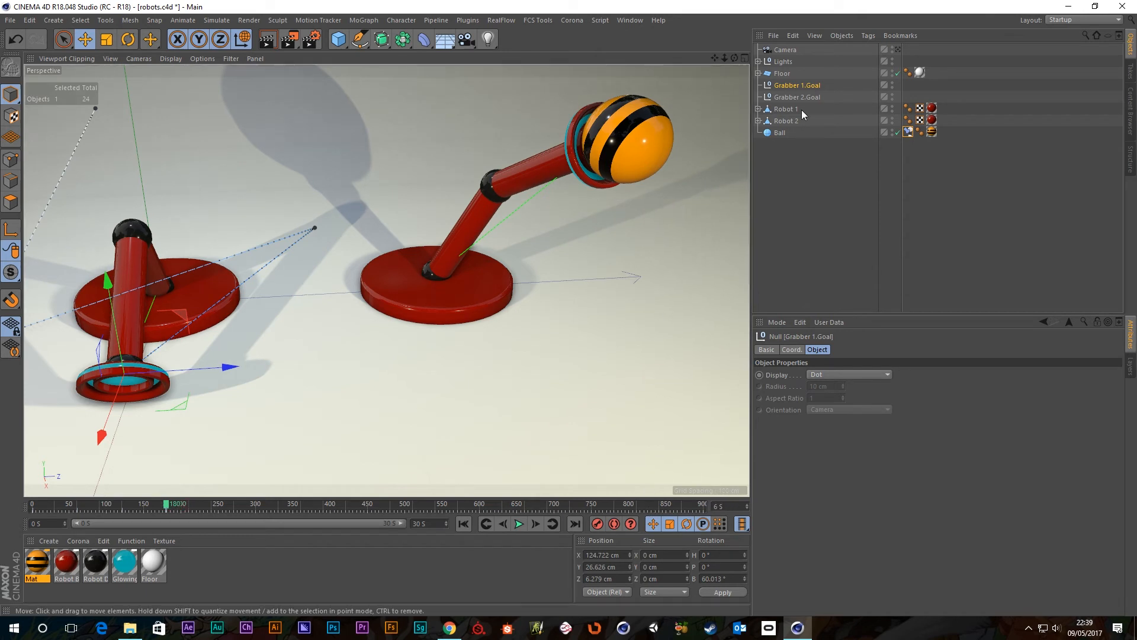
{"action": "left_click", "coordinate": [780, 133]}
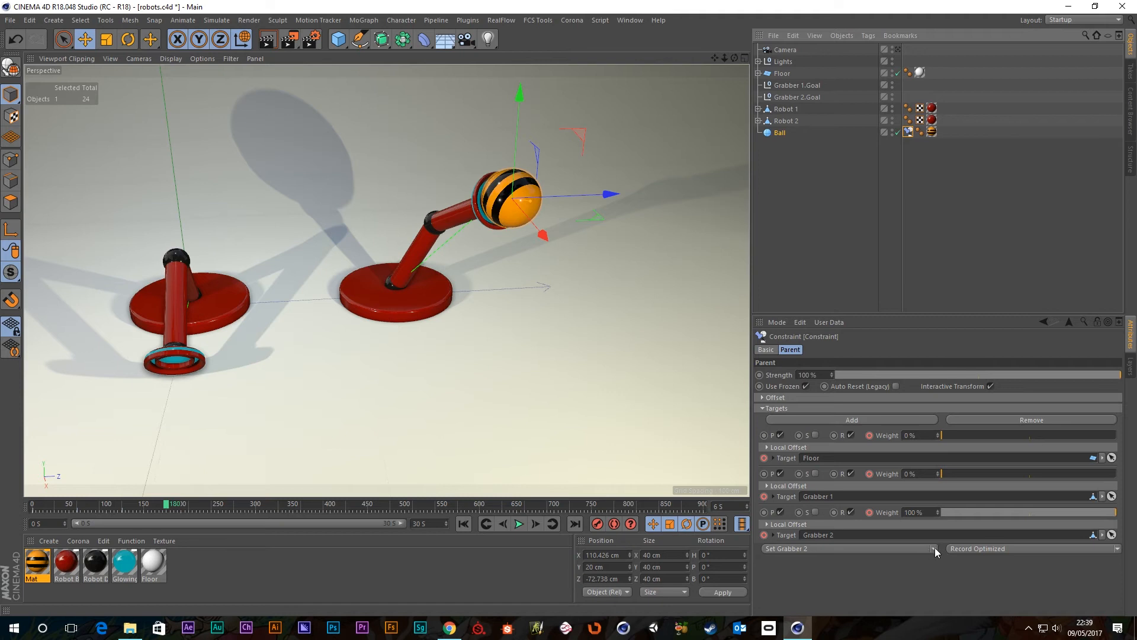
Switch the Ball's Parent constraint to Set Floor and return to frame 180.
{"action": "left_click", "coordinate": [935, 549]}
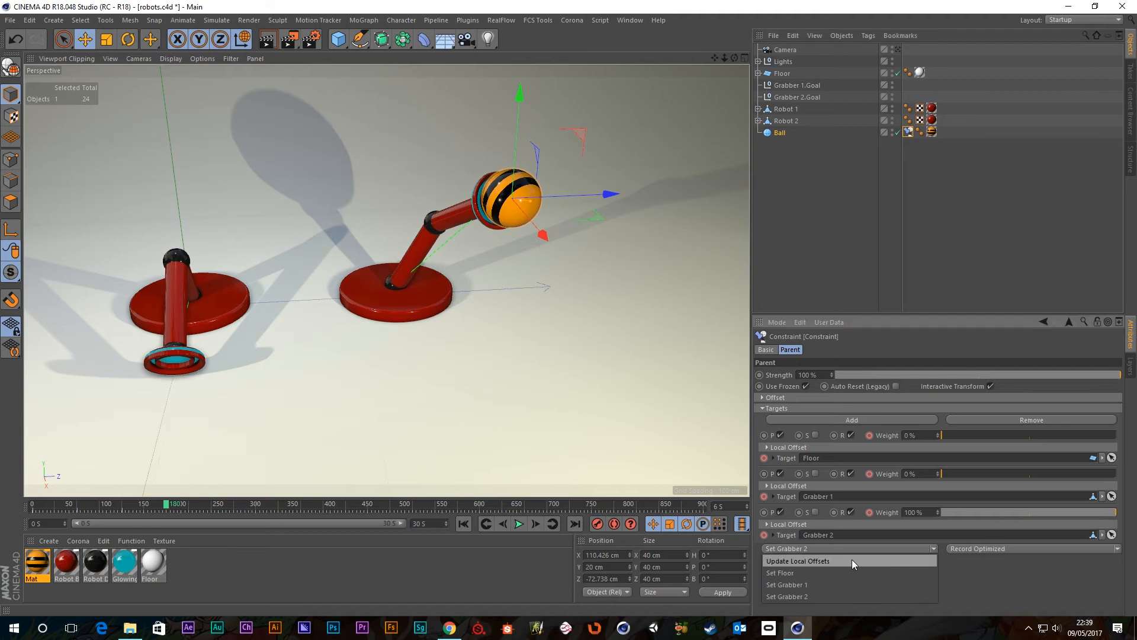
{"action": "mouse_move", "coordinate": [781, 572]}
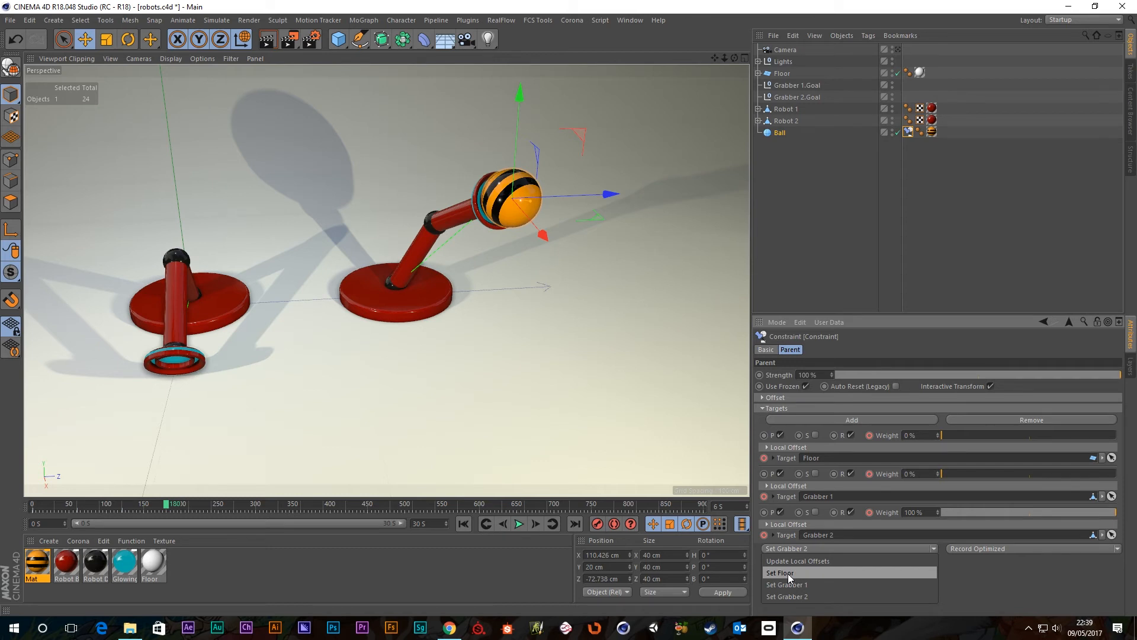
{"action": "mouse_move", "coordinate": [789, 580]}
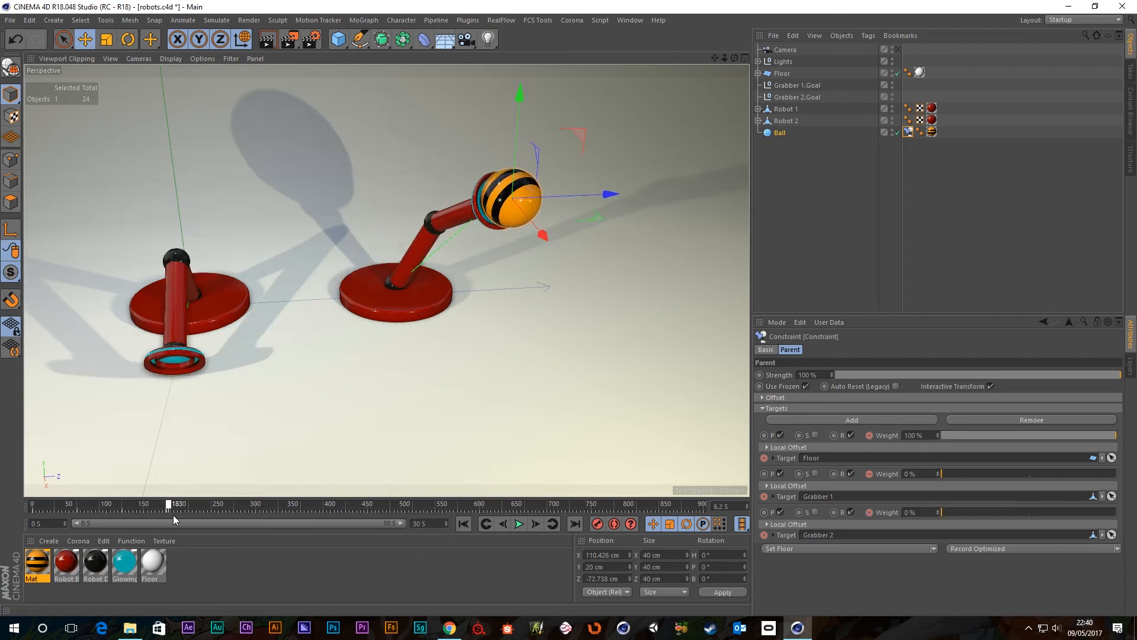
{"action": "left_click_drag", "start_coordinate": [168, 503], "coordinate": [171, 504]}
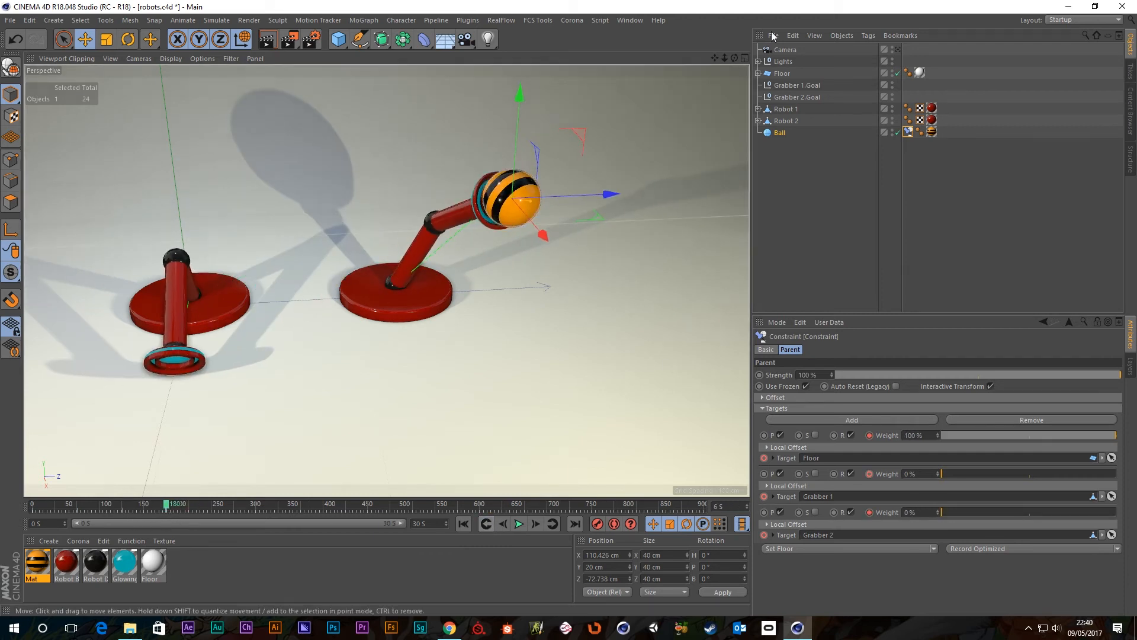
Add a Rigid Body simulation tag to the Ball and test its fall with playback.
{"action": "right_click", "coordinate": [779, 132]}
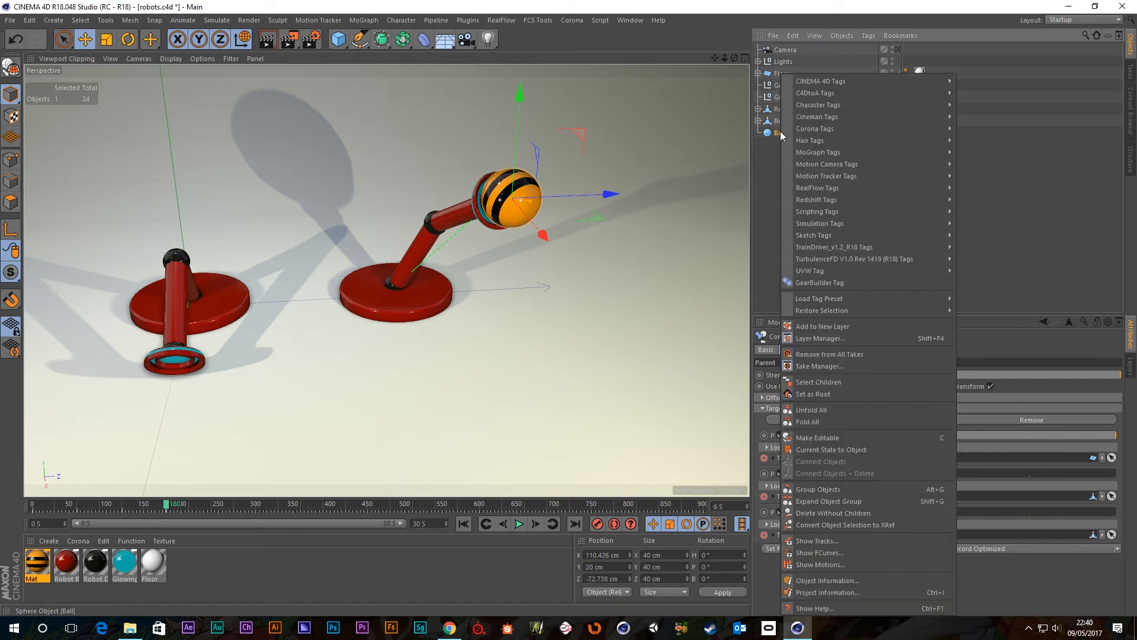
{"action": "mouse_move", "coordinate": [834, 235]}
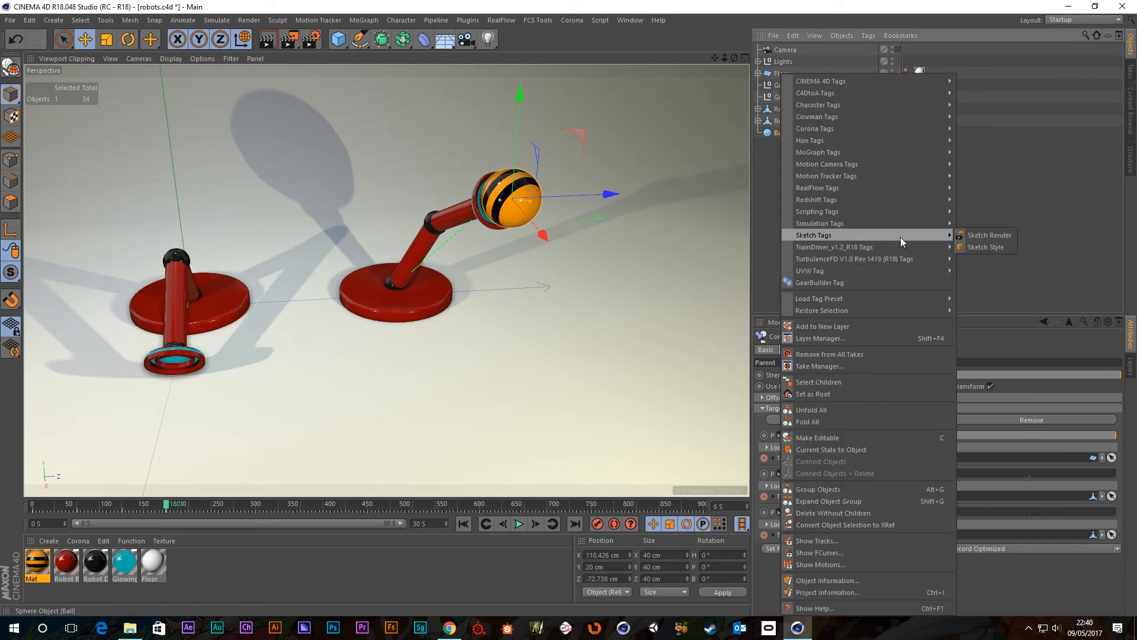
{"action": "mouse_move", "coordinate": [820, 223]}
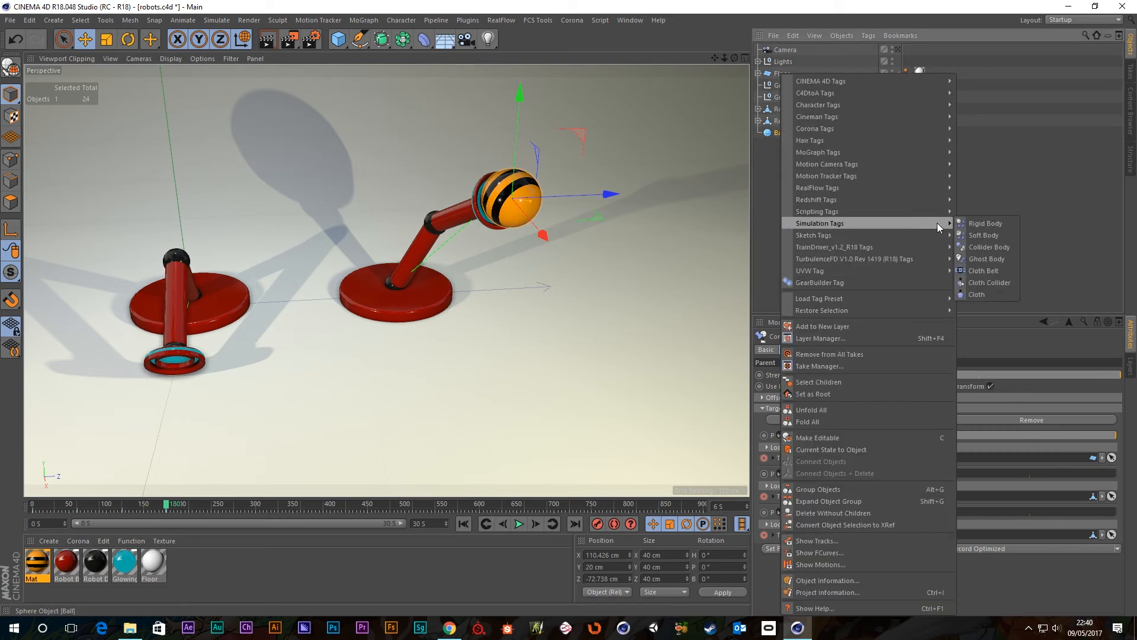
{"action": "left_click", "coordinate": [985, 222]}
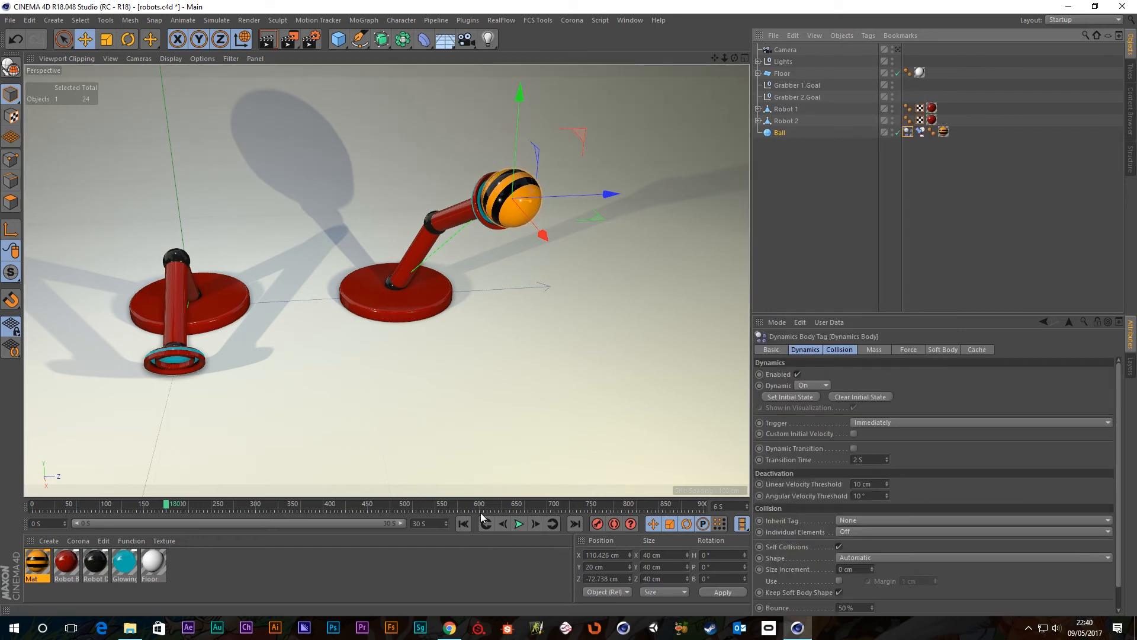
{"action": "left_click", "coordinate": [517, 523]}
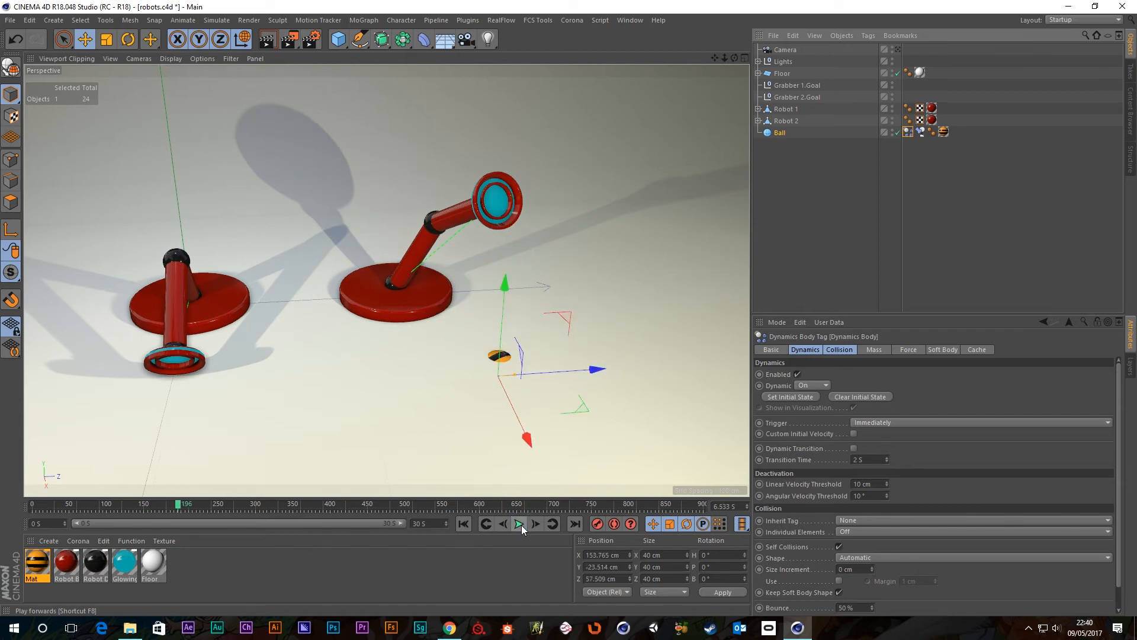
{"action": "left_click", "coordinate": [519, 528]}
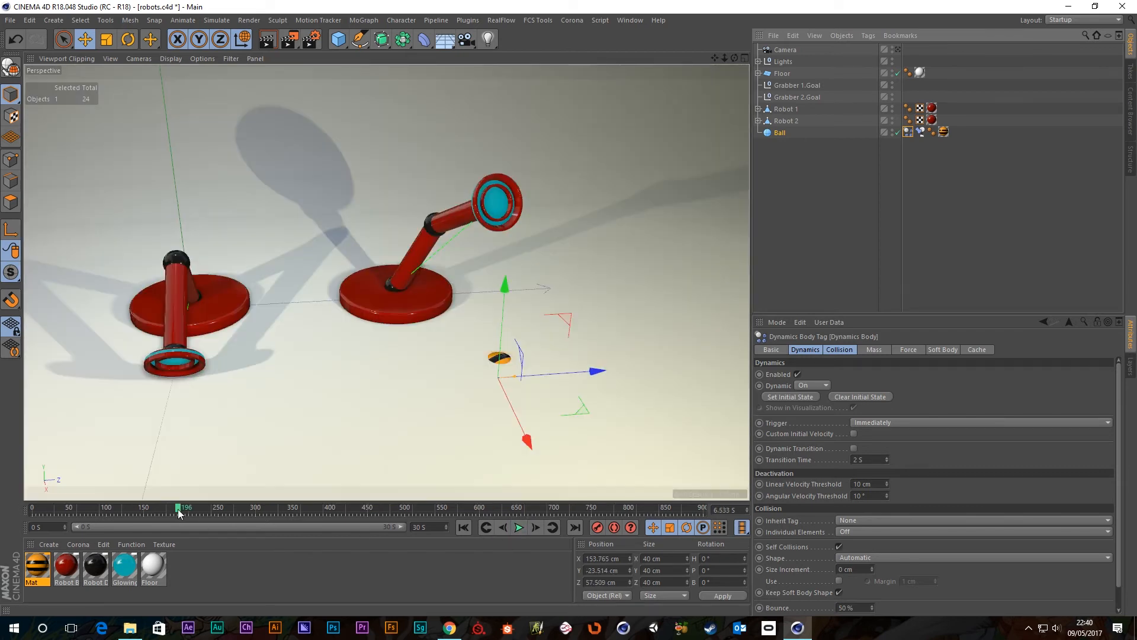
Scrub the timeline back and forth to review the ball's motion.
{"action": "left_click_drag", "start_coordinate": [179, 506], "coordinate": [174, 507]}
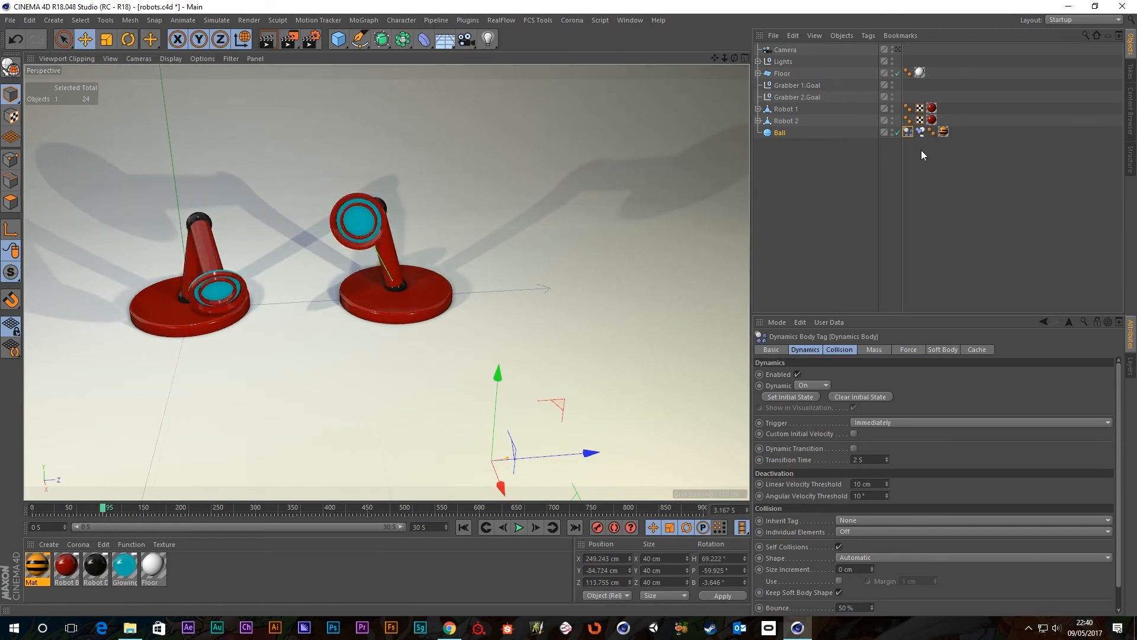
{"action": "mouse_move", "coordinate": [801, 379]}
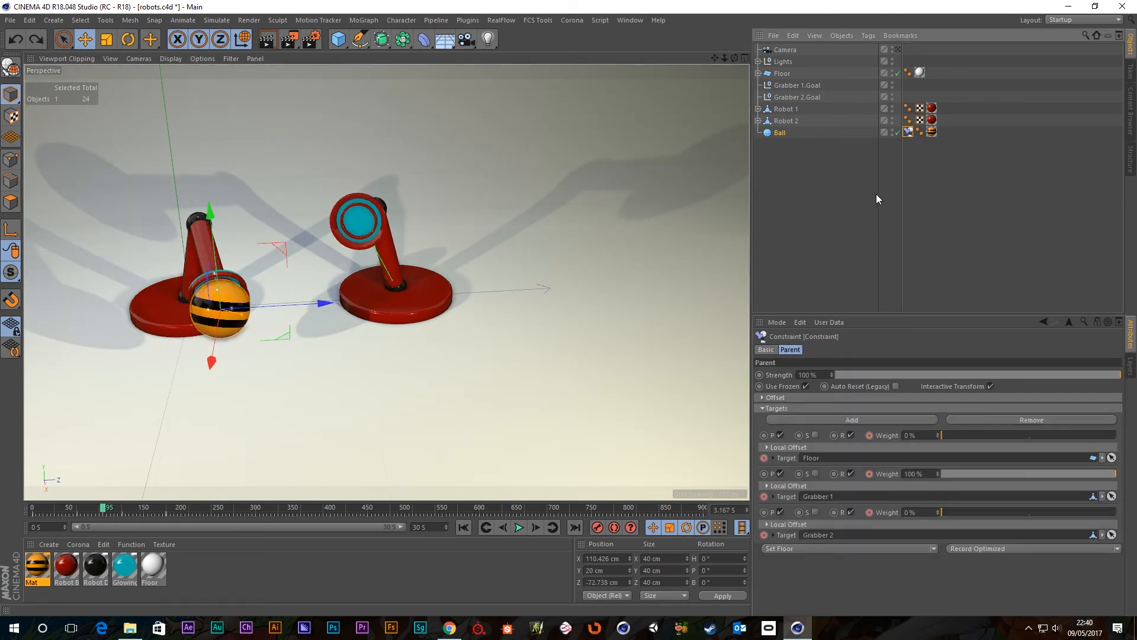
{"action": "left_click_drag", "start_coordinate": [108, 507], "coordinate": [164, 507]}
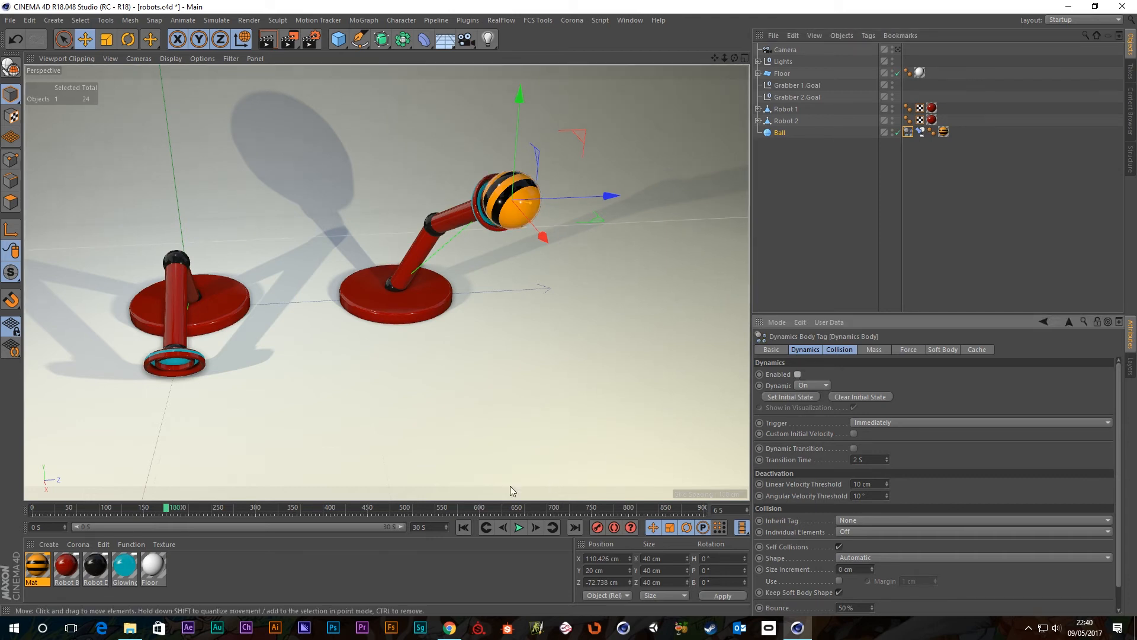
{"action": "left_click_drag", "start_coordinate": [169, 507], "coordinate": [60, 508]}
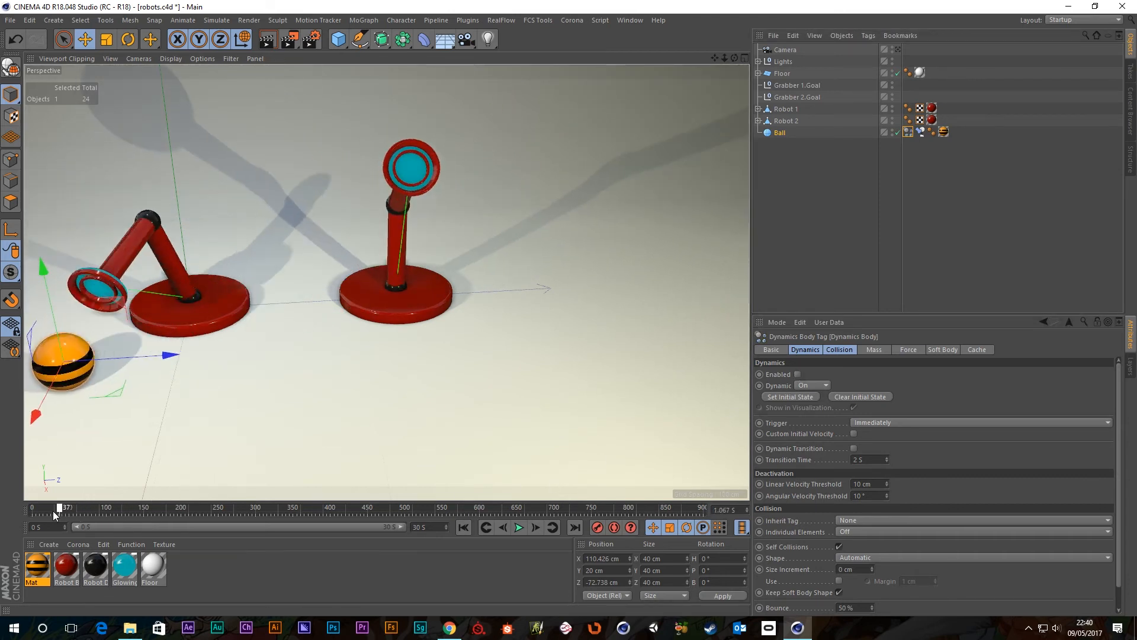
{"action": "left_click_drag", "start_coordinate": [61, 507], "coordinate": [232, 507]}
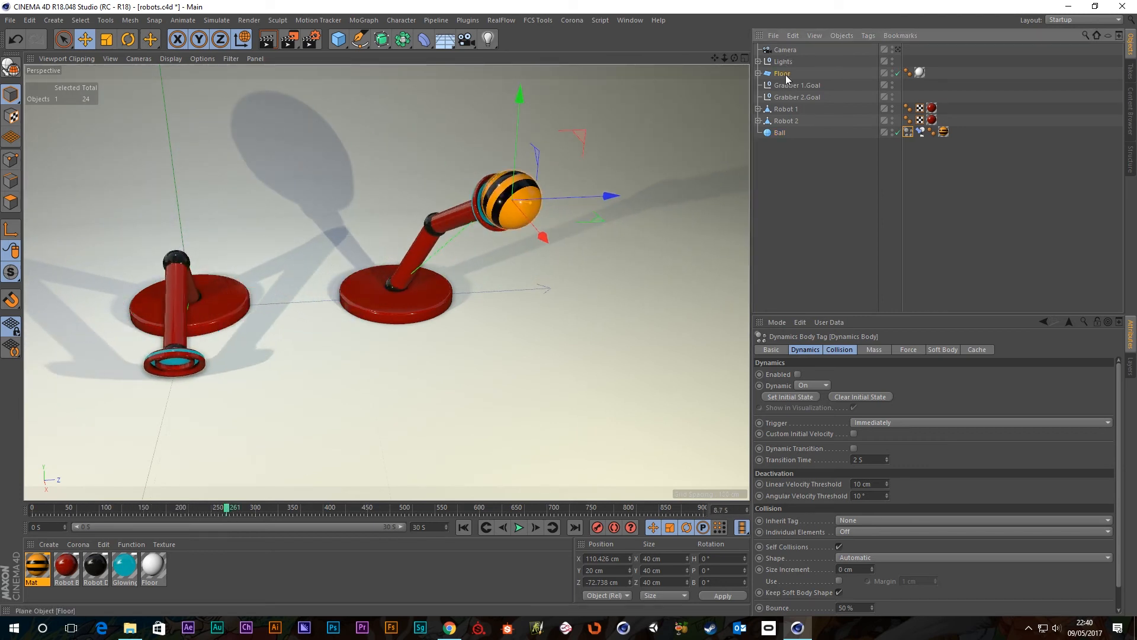
Add a Collider Body simulation tag to the Floor object.
{"action": "right_click", "coordinate": [783, 73]}
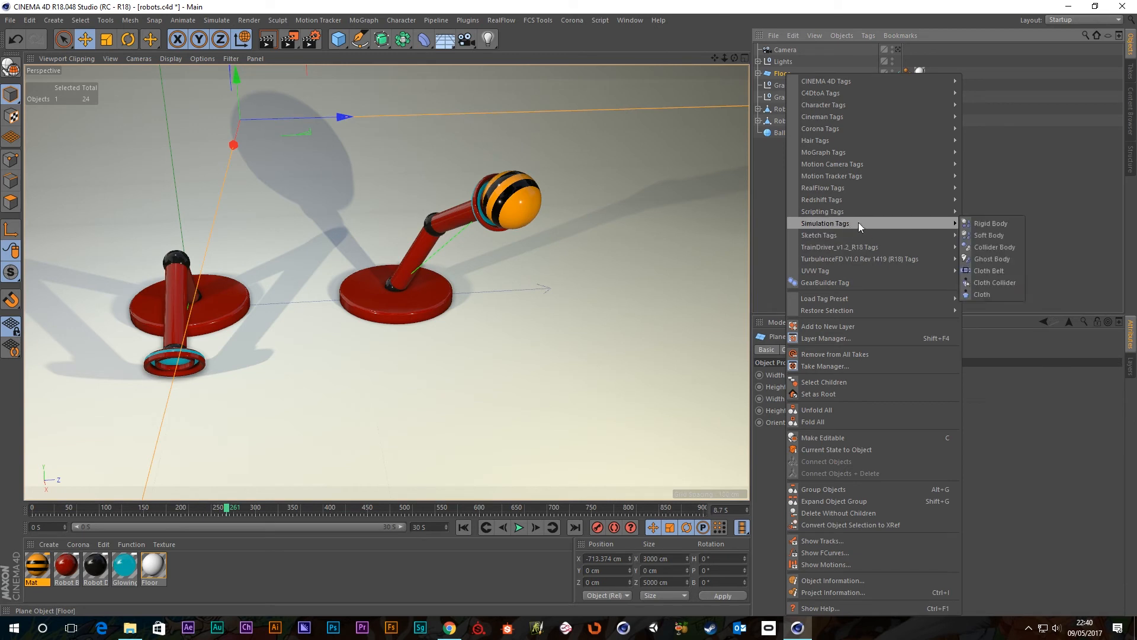
{"action": "left_click", "coordinate": [988, 223]}
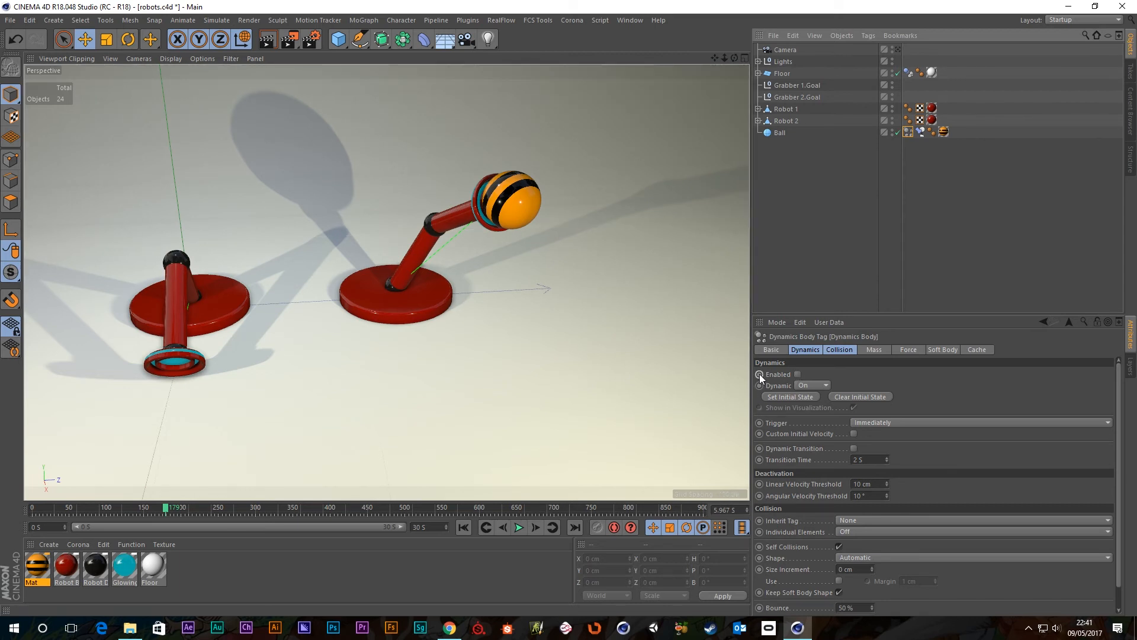
Tick Enabled on the Dynamics Body tag and preview the robot handover in playback.
{"action": "left_click", "coordinate": [760, 374]}
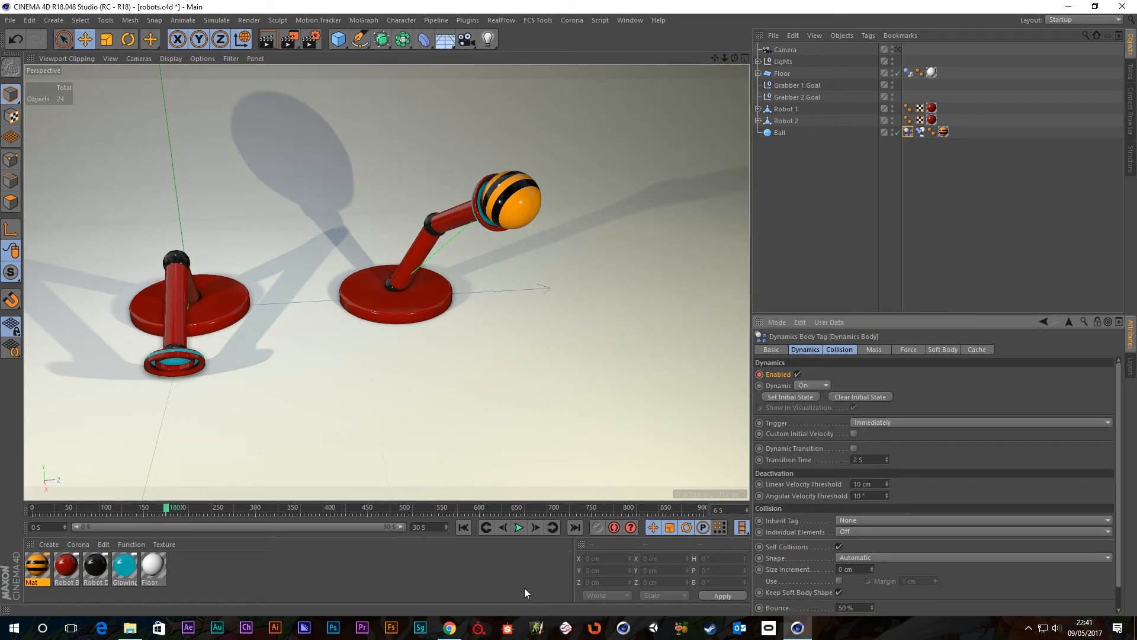
{"action": "left_click", "coordinate": [518, 527]}
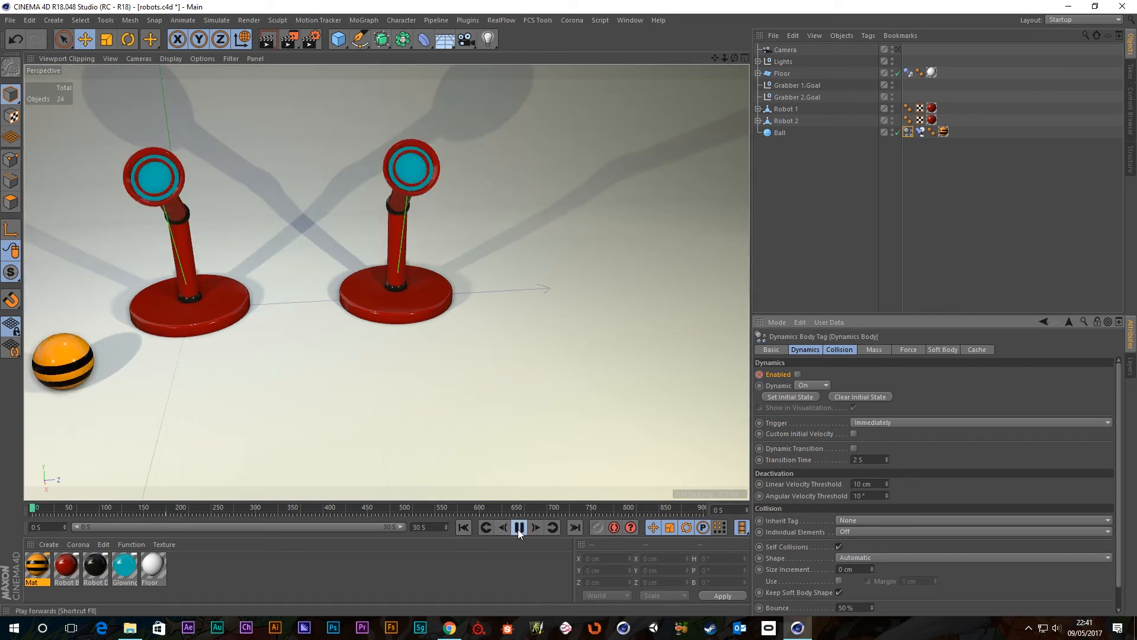
{"action": "left_click", "coordinate": [535, 527]}
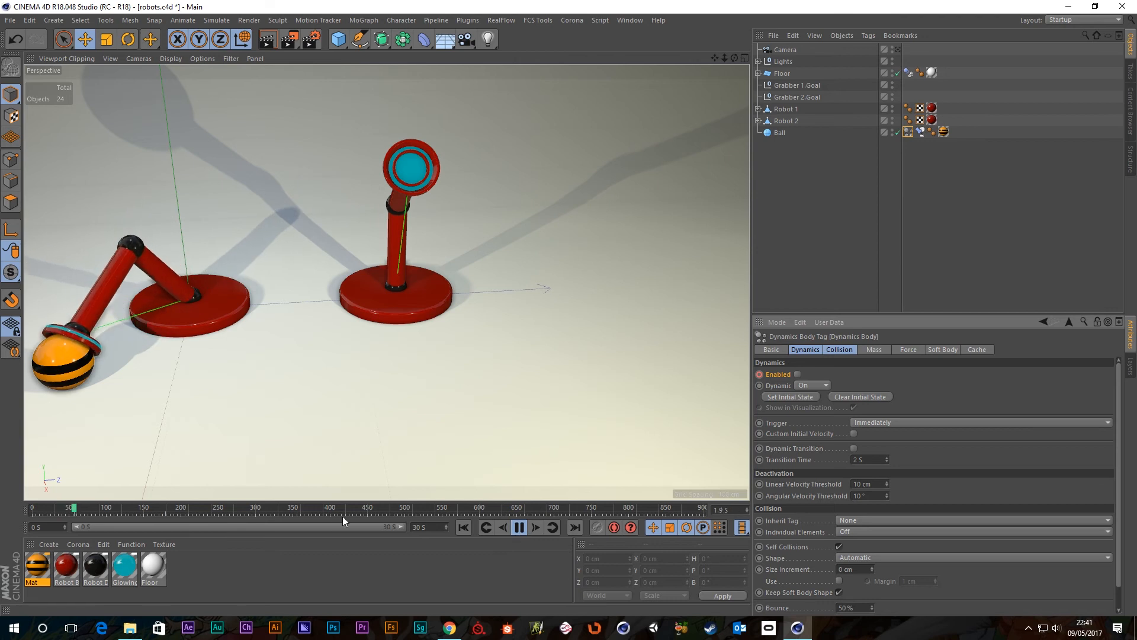
{"action": "left_click", "coordinate": [520, 527]}
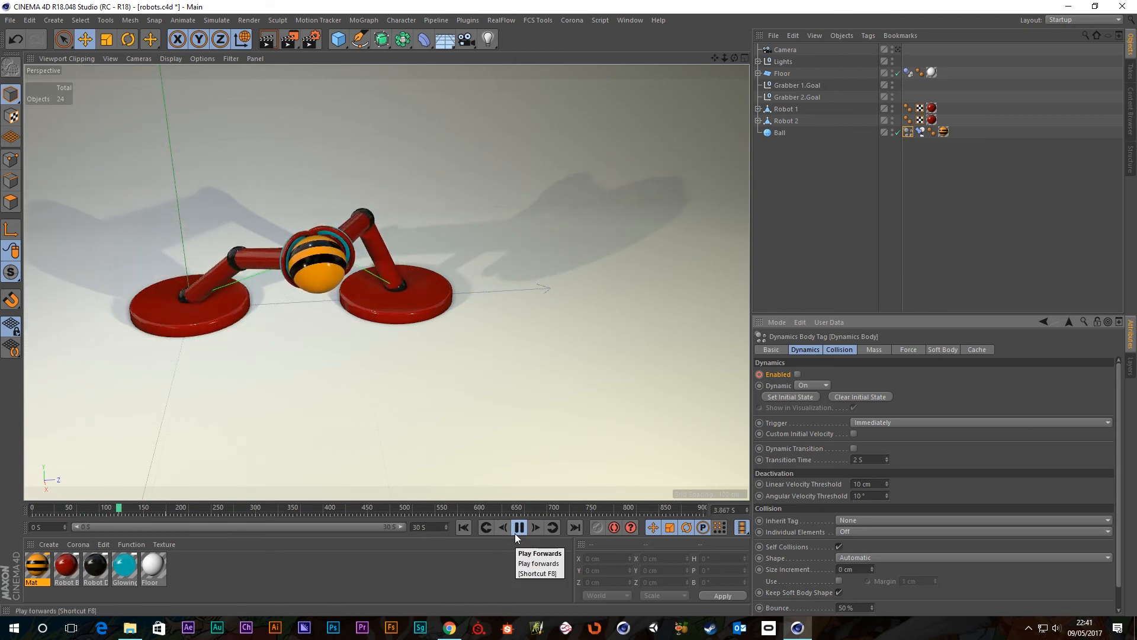
{"action": "left_click", "coordinate": [518, 527]}
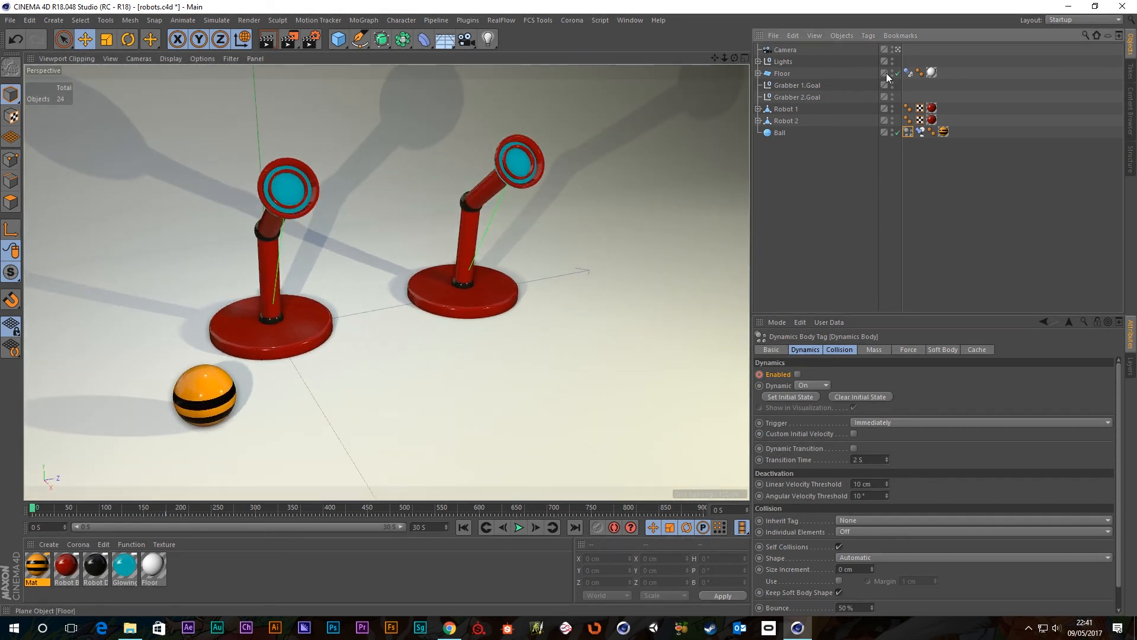
Set the Floor's Dynamics Body collision Shape to Static Mesh.
{"action": "left_click", "coordinate": [813, 385]}
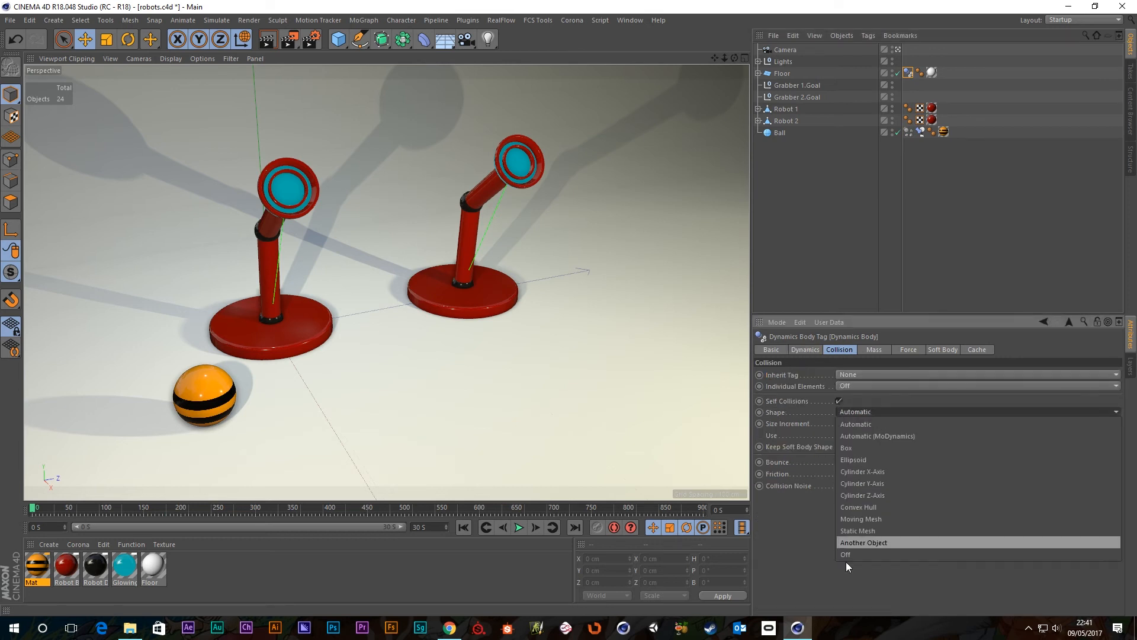
{"action": "left_click", "coordinate": [857, 530]}
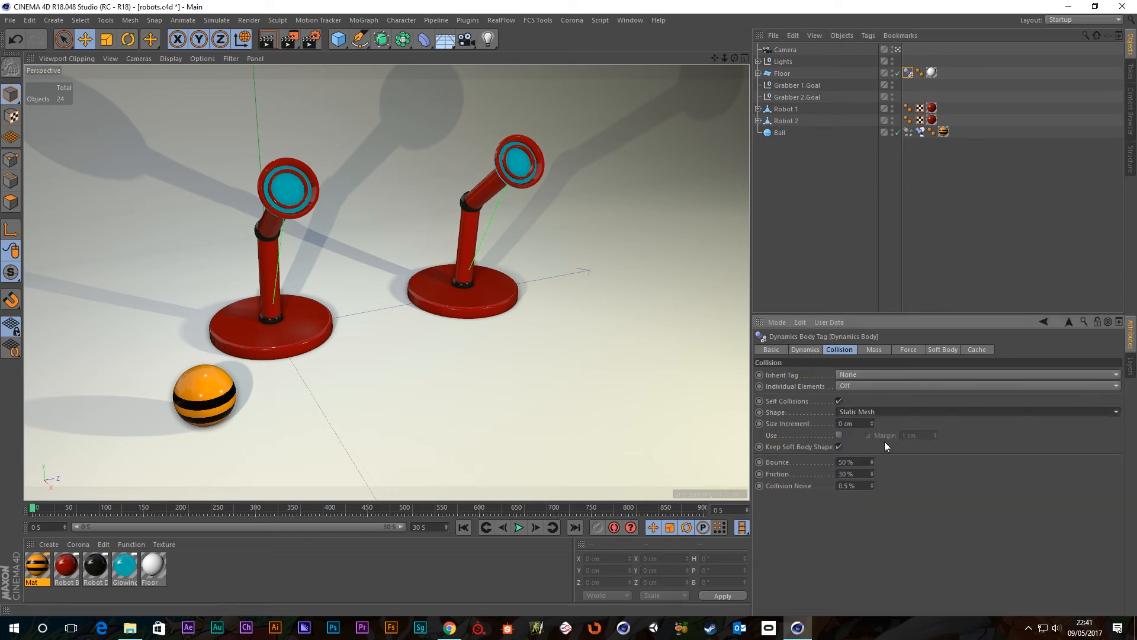
{"action": "left_click", "coordinate": [977, 411]}
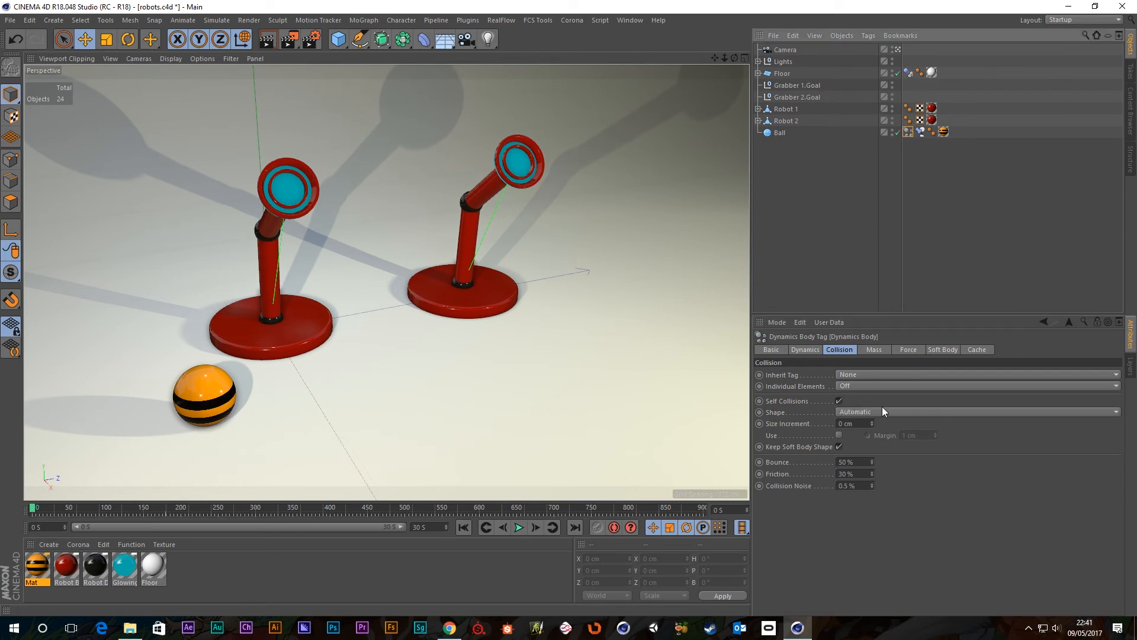
{"action": "mouse_move", "coordinate": [915, 416]}
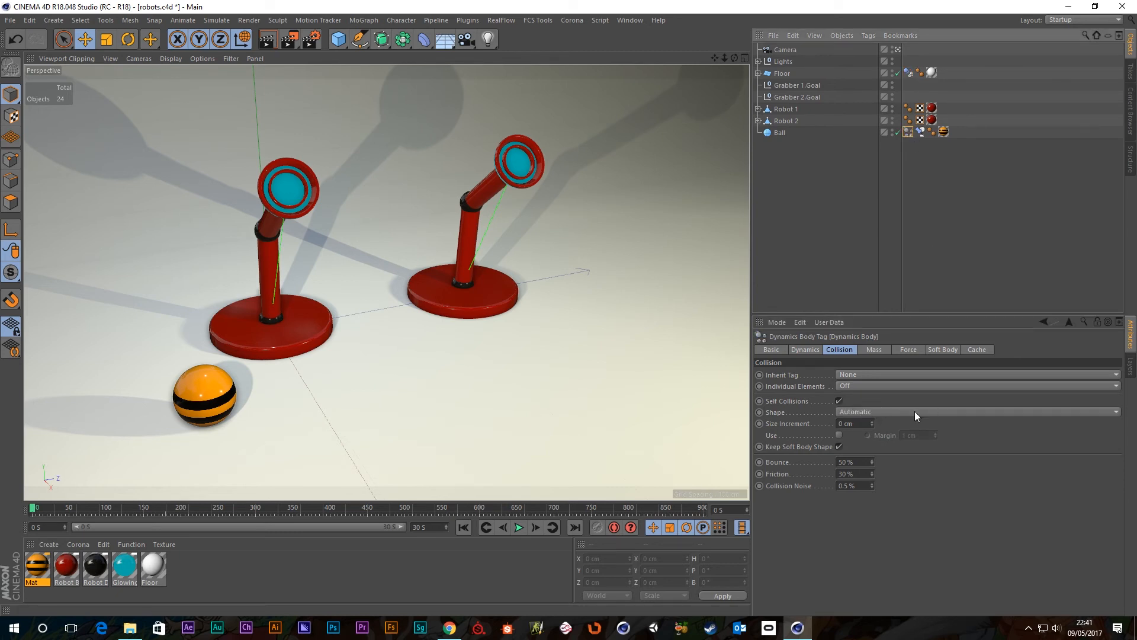
{"action": "mouse_move", "coordinate": [498, 527]}
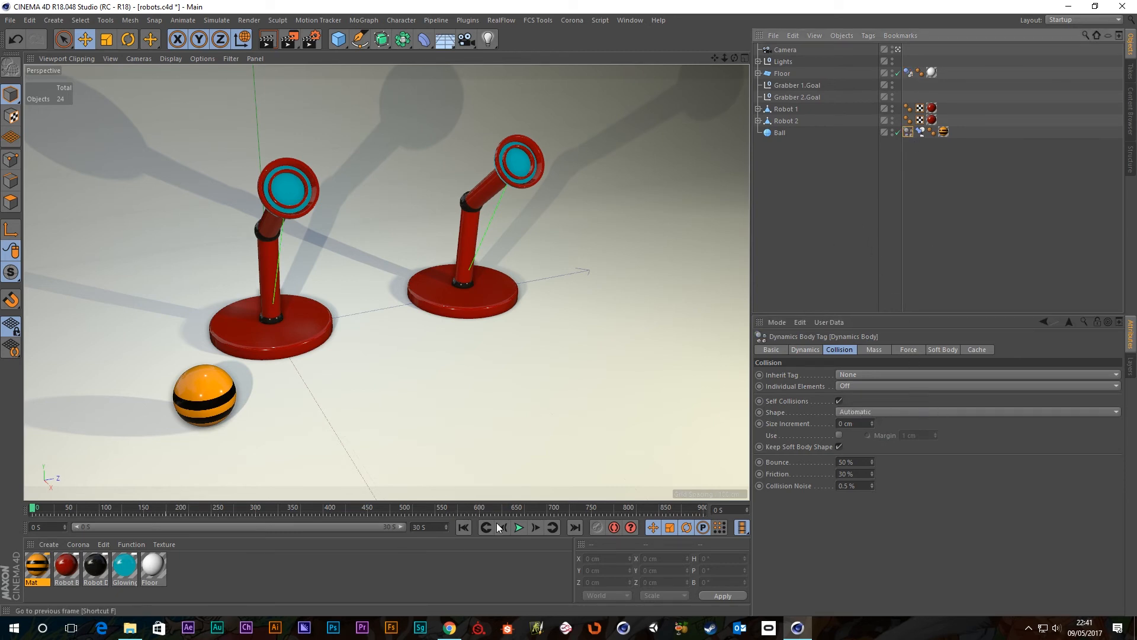
Rewind and play to watch the ball land on the floor, then orbit the view.
{"action": "left_click", "coordinate": [519, 527]}
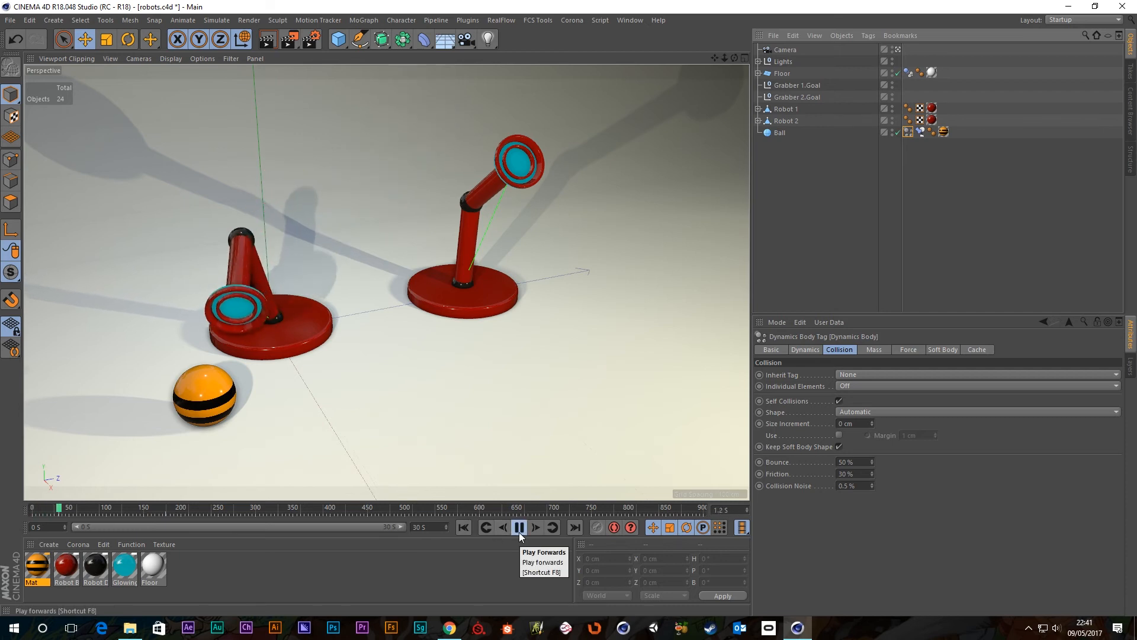
{"action": "left_click", "coordinate": [520, 527]}
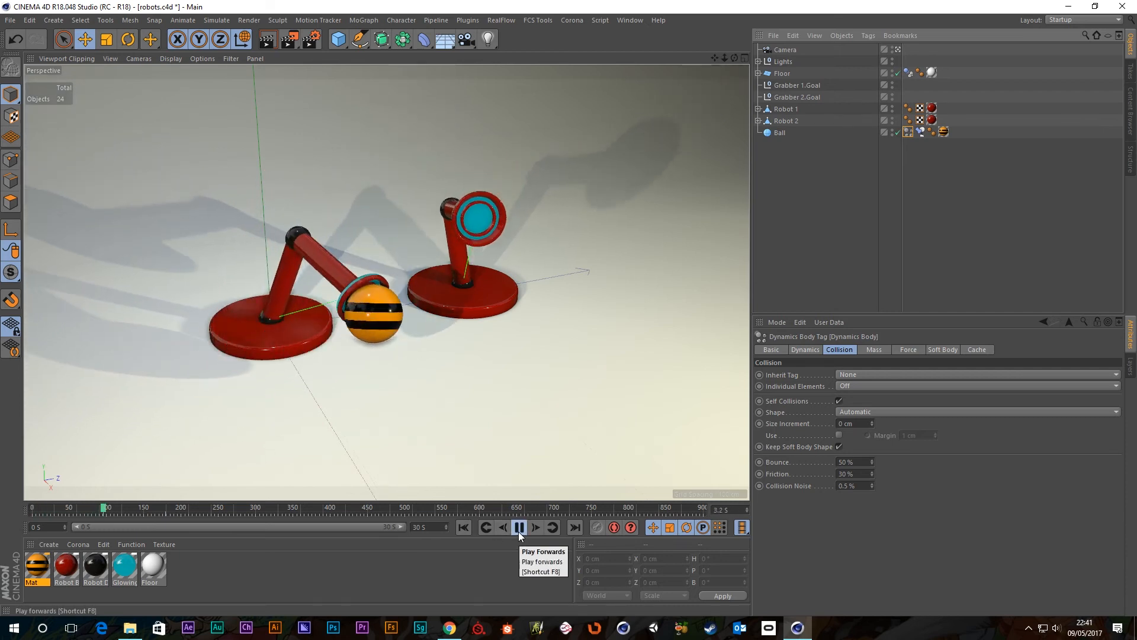
{"action": "left_click", "coordinate": [519, 528]}
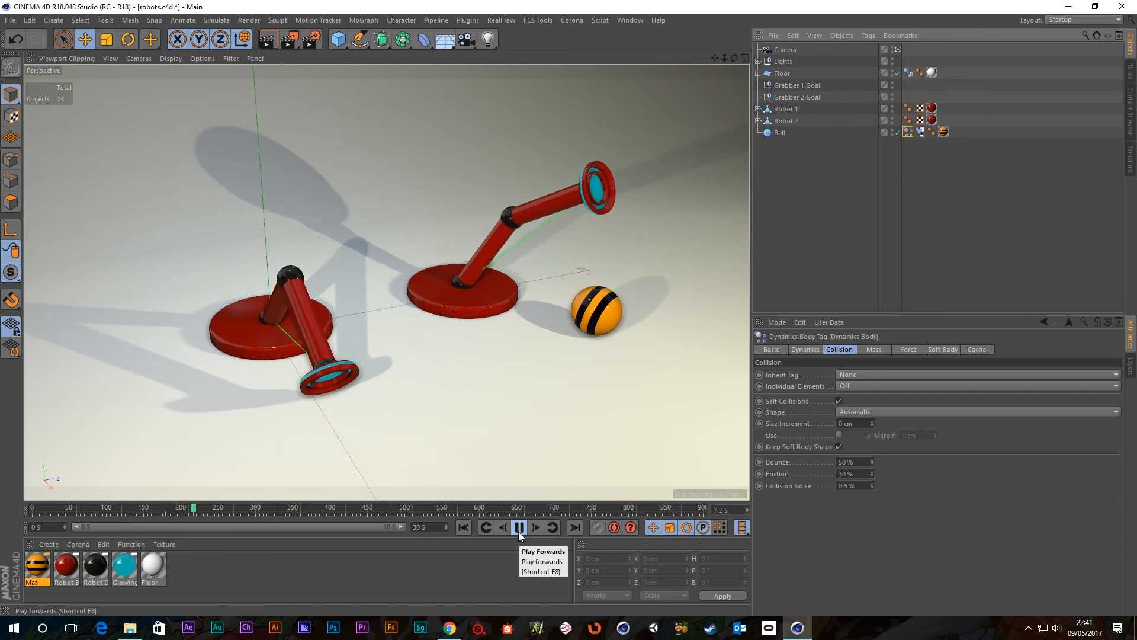
{"action": "left_click", "coordinate": [520, 527]}
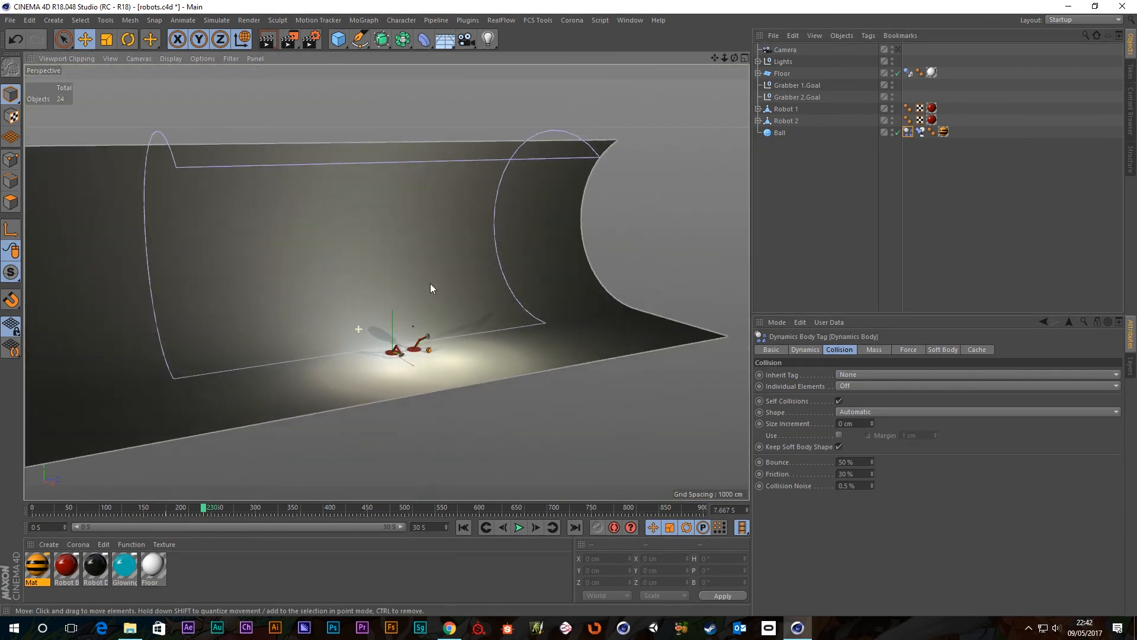
{"action": "left_click_drag", "start_coordinate": [432, 287], "coordinate": [428, 283]}
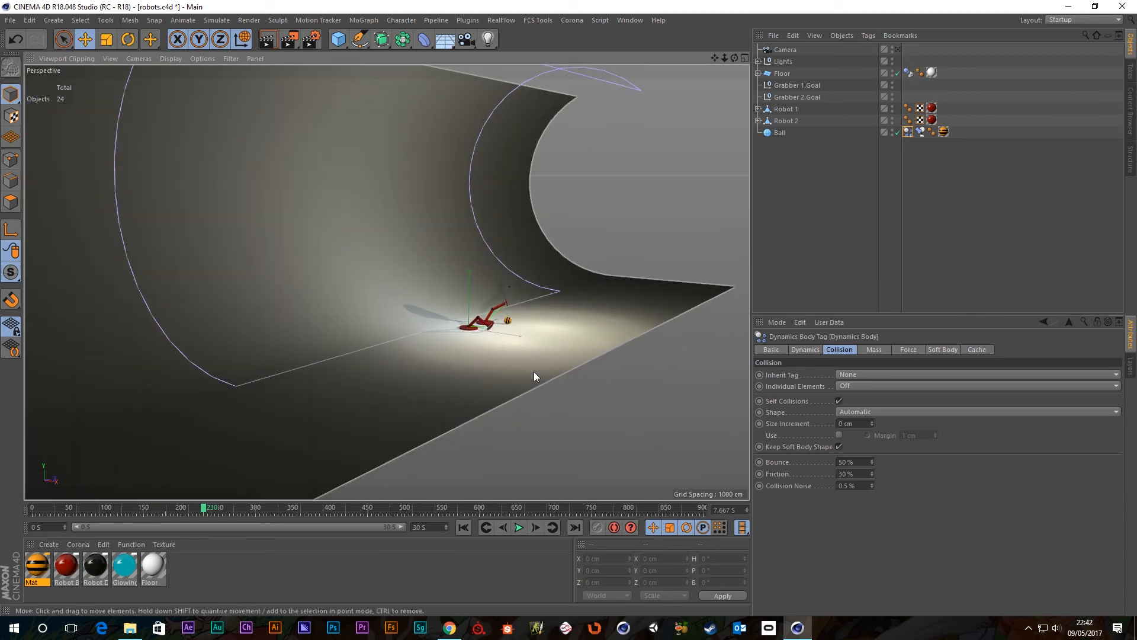
{"action": "mouse_move", "coordinate": [557, 383]}
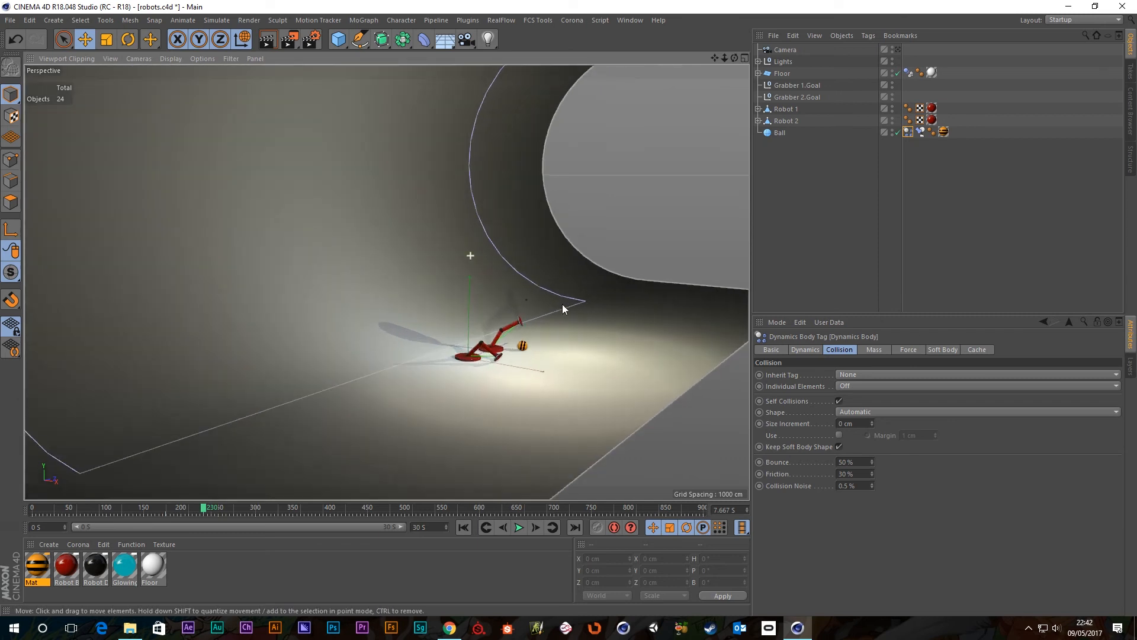
{"action": "left_click_drag", "start_coordinate": [566, 308], "coordinate": [544, 371]}
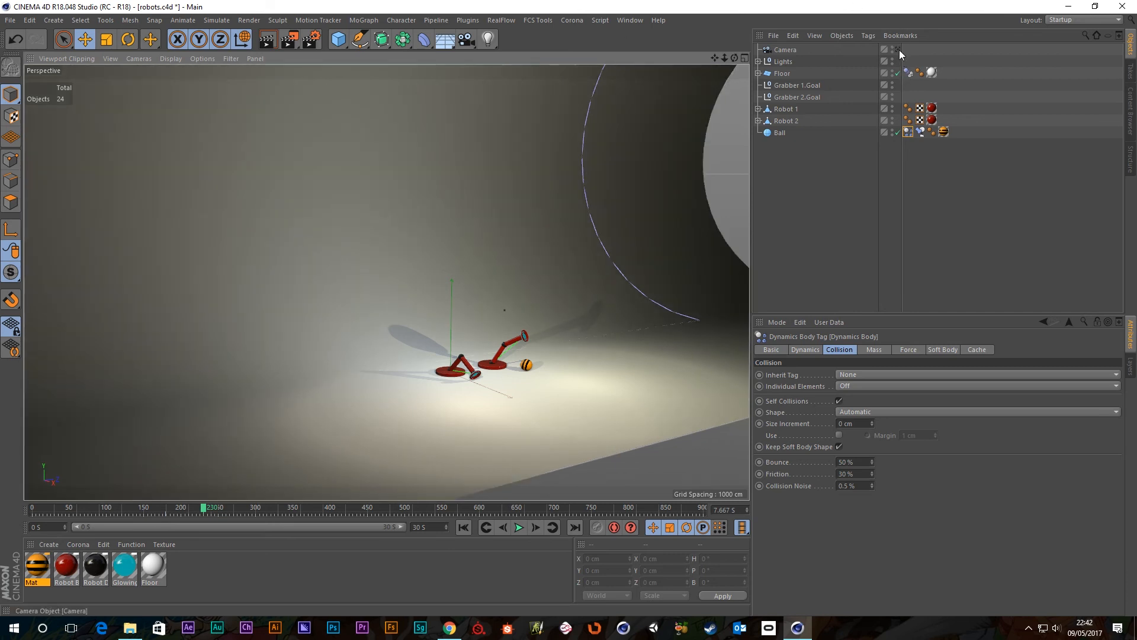
Replay the hand-off from the start, then select the Ball's Parent constraint tag.
{"action": "left_click", "coordinate": [463, 528]}
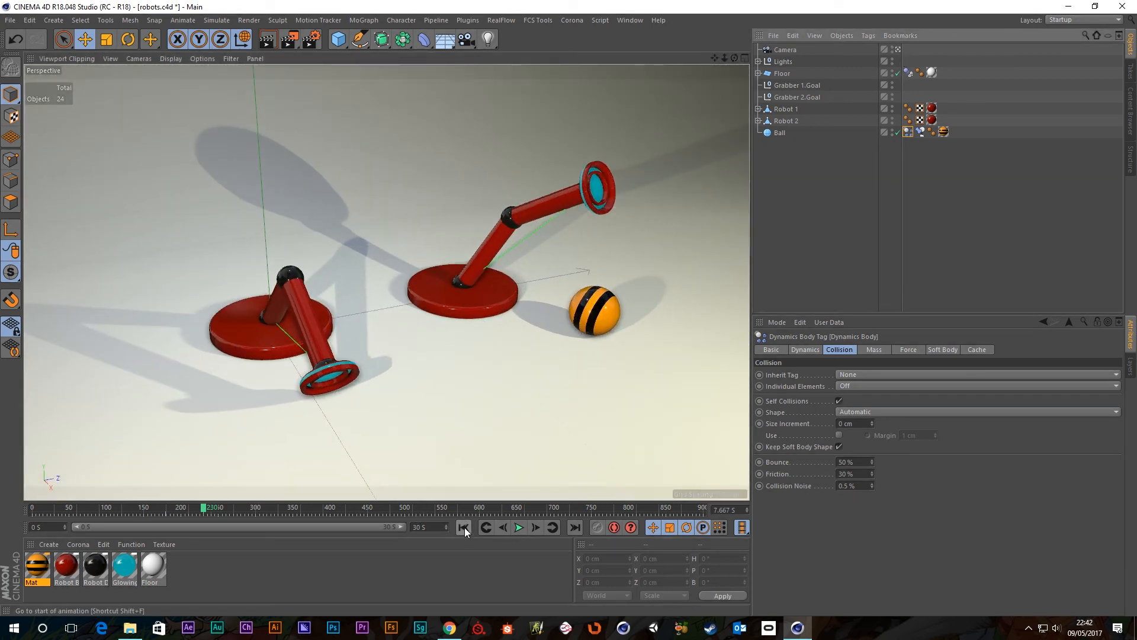
{"action": "left_click", "coordinate": [519, 527]}
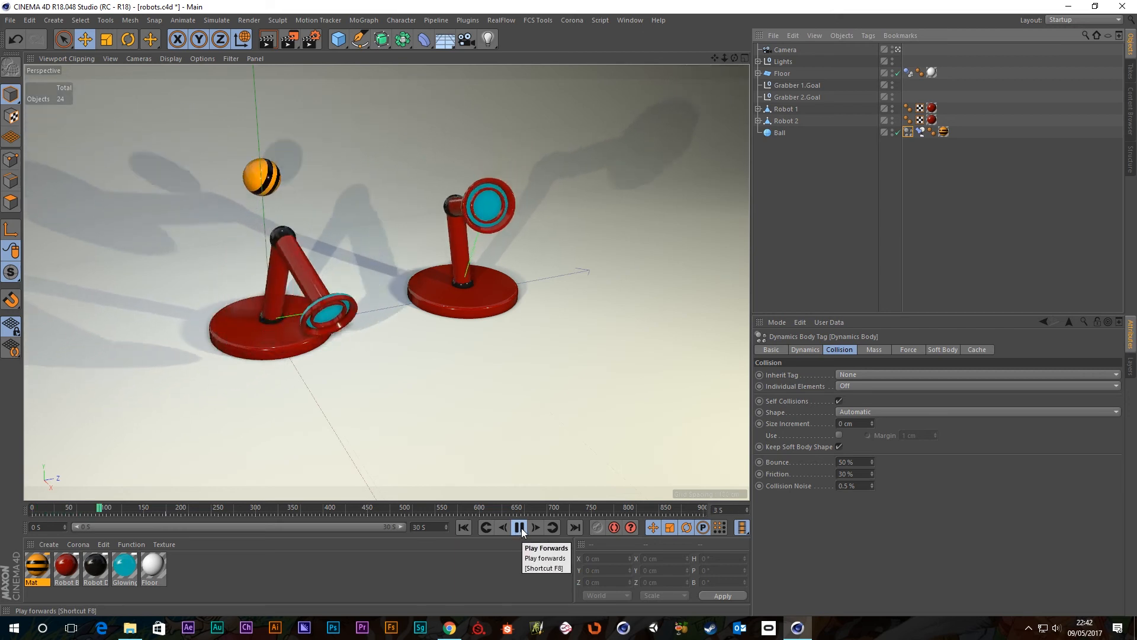
{"action": "left_click", "coordinate": [520, 527]}
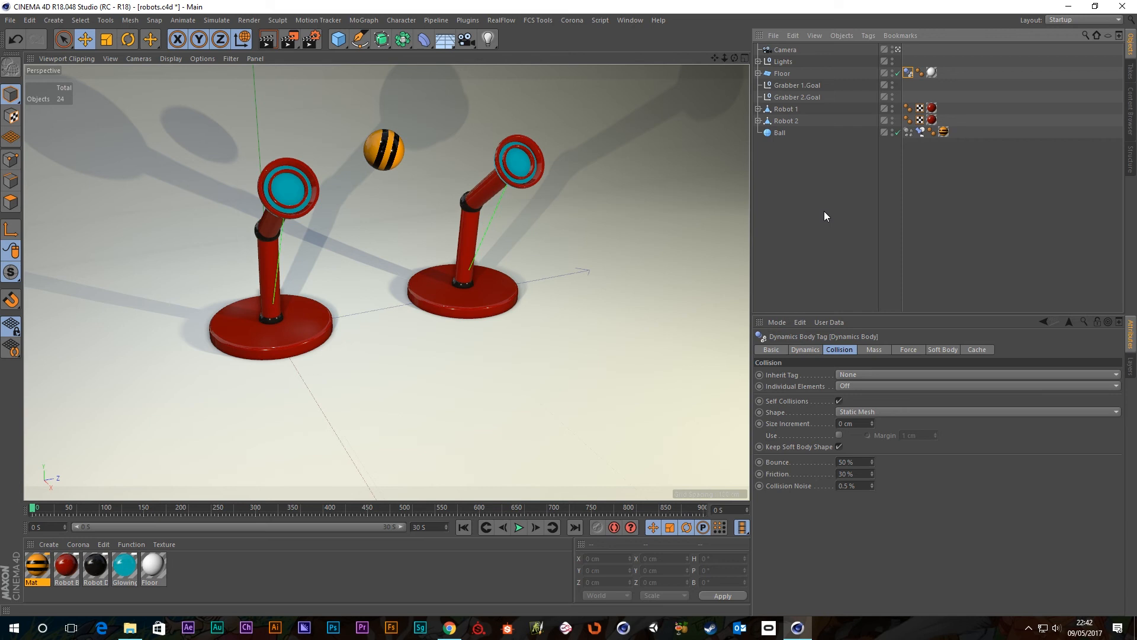
{"action": "left_click", "coordinate": [975, 411]}
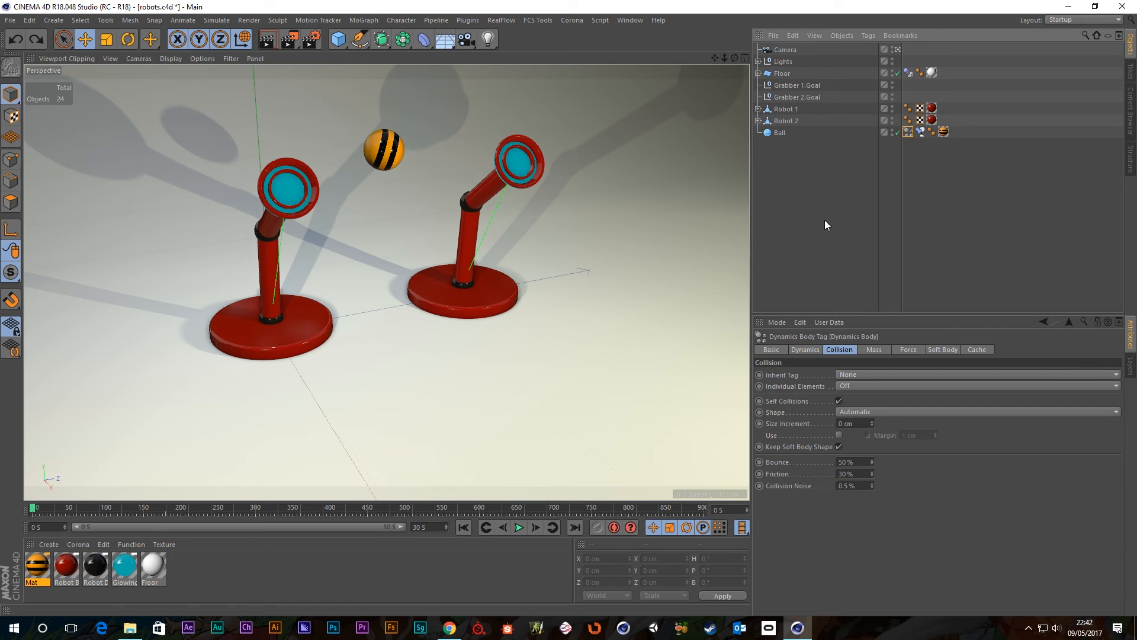
{"action": "left_click", "coordinate": [783, 74]}
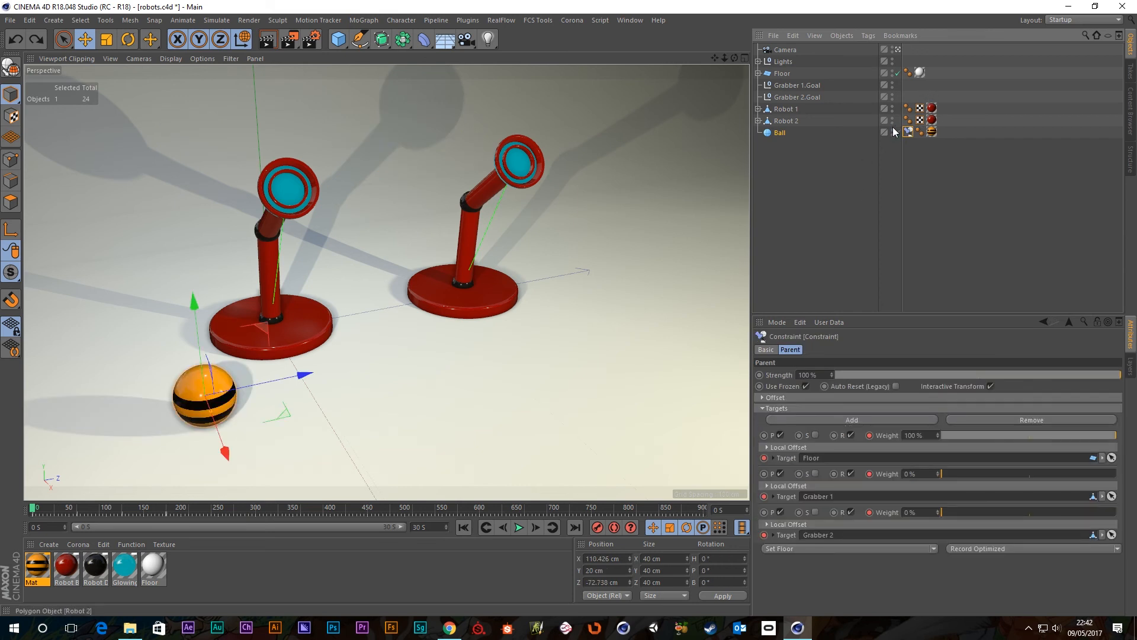
Set the Floor's collision shape to Static Mesh and open the Ball's tag menu.
{"action": "left_click", "coordinate": [10, 19]}
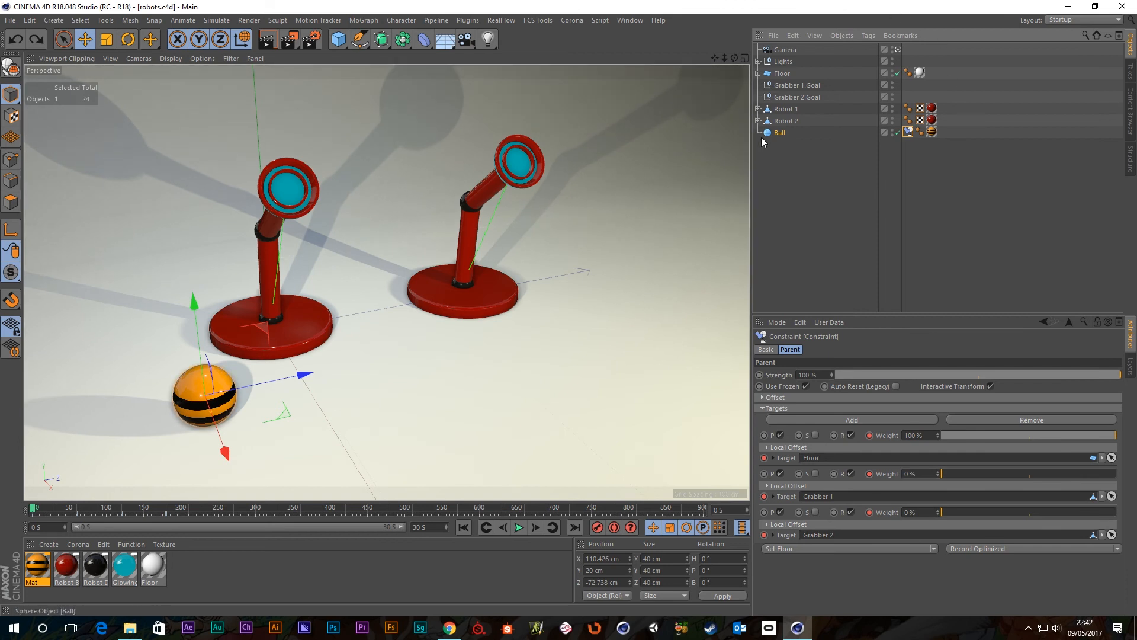
{"action": "mouse_move", "coordinate": [784, 61]}
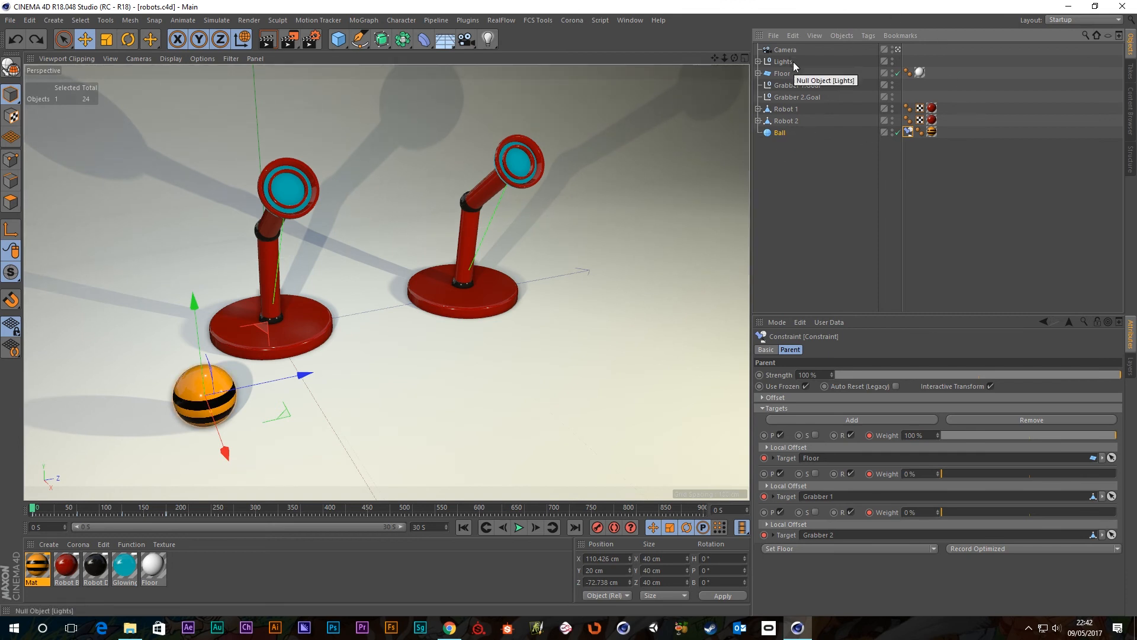
{"action": "right_click", "coordinate": [782, 73]}
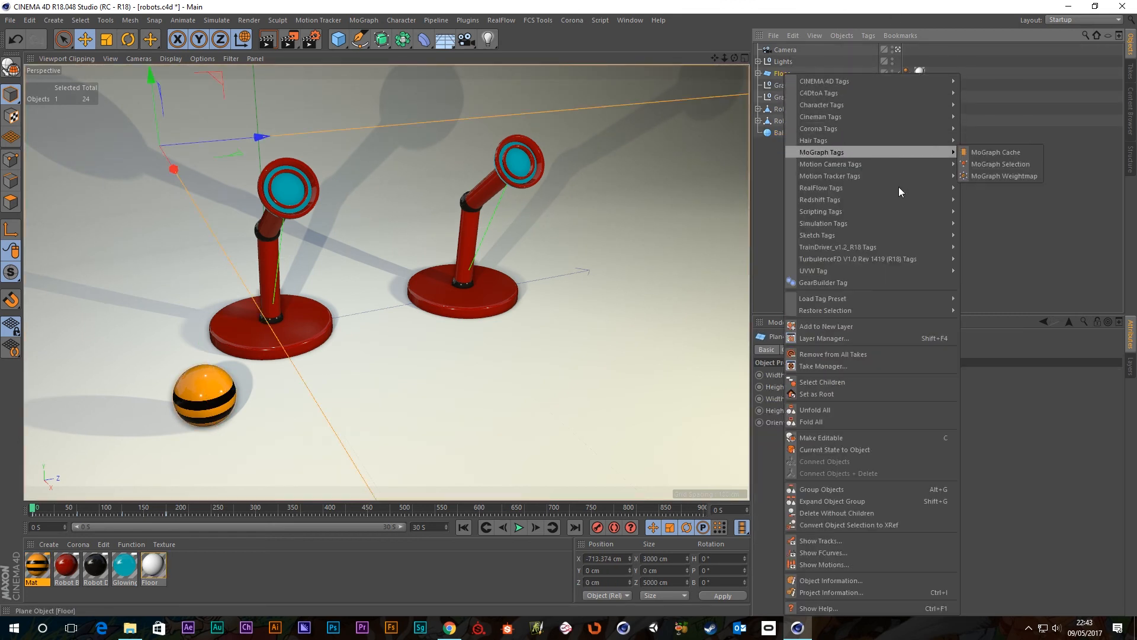
{"action": "mouse_move", "coordinate": [824, 223]}
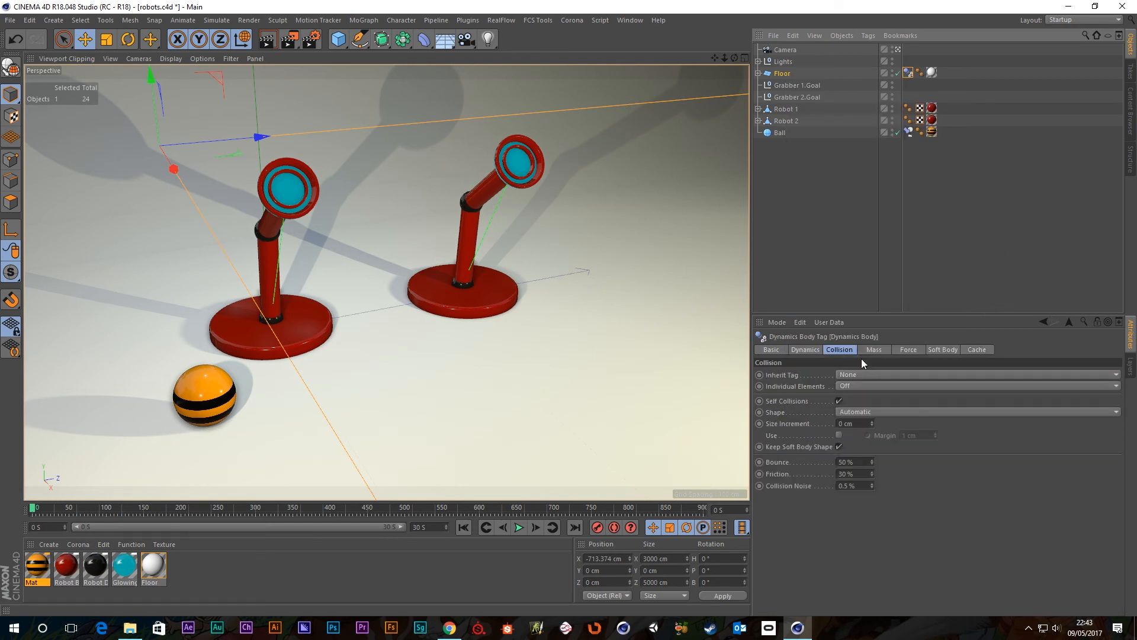
{"action": "left_click", "coordinate": [976, 411]}
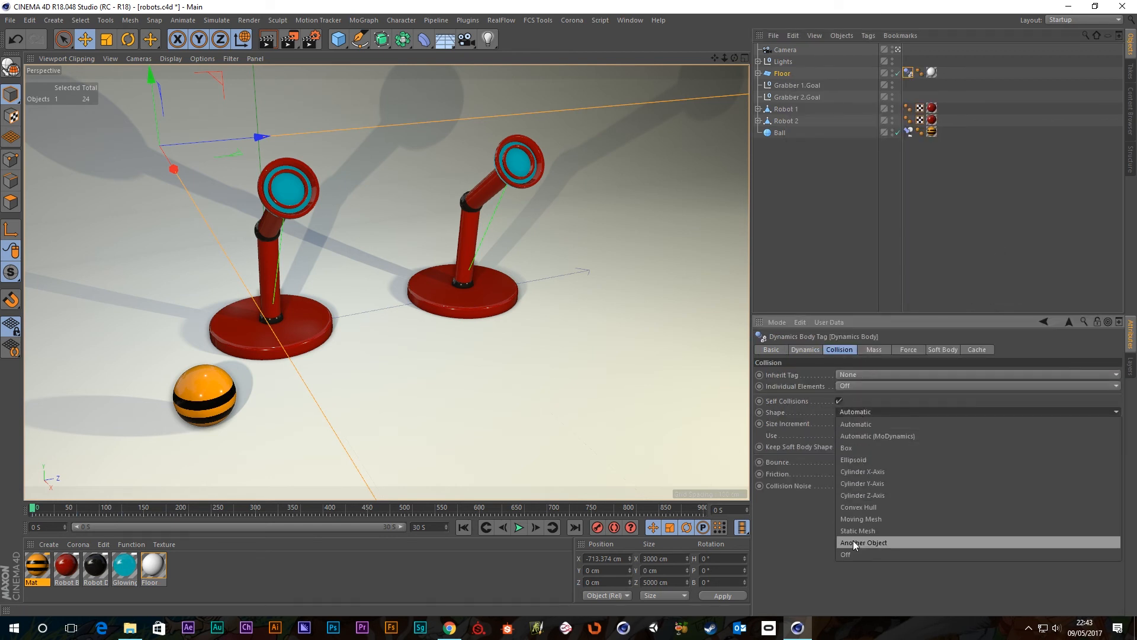
{"action": "left_click", "coordinate": [857, 530]}
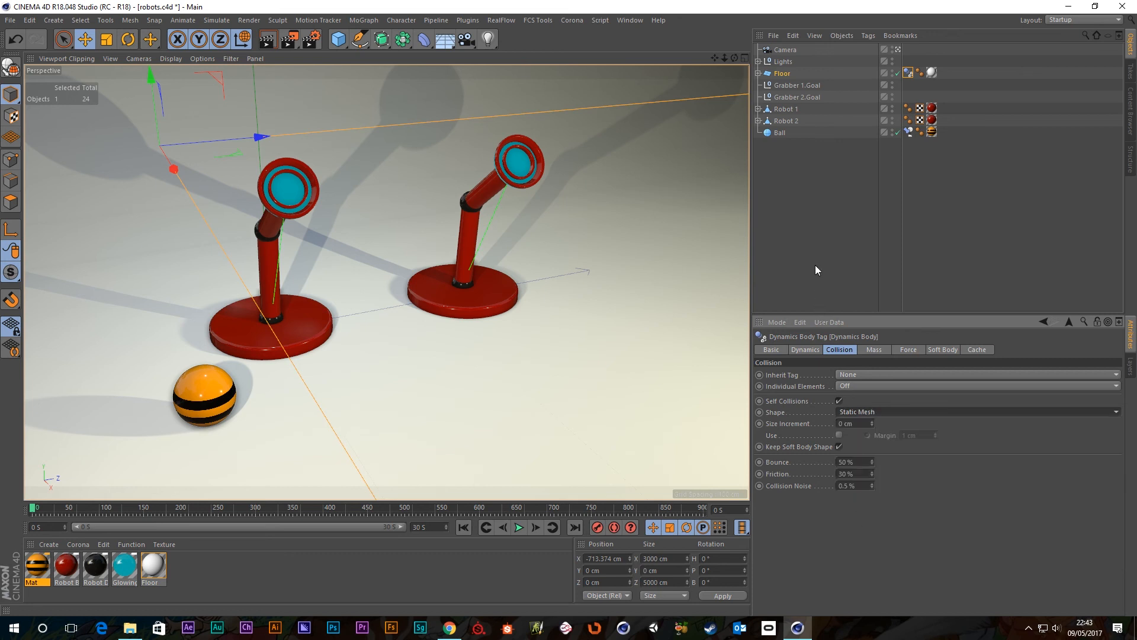
{"action": "right_click", "coordinate": [780, 133]}
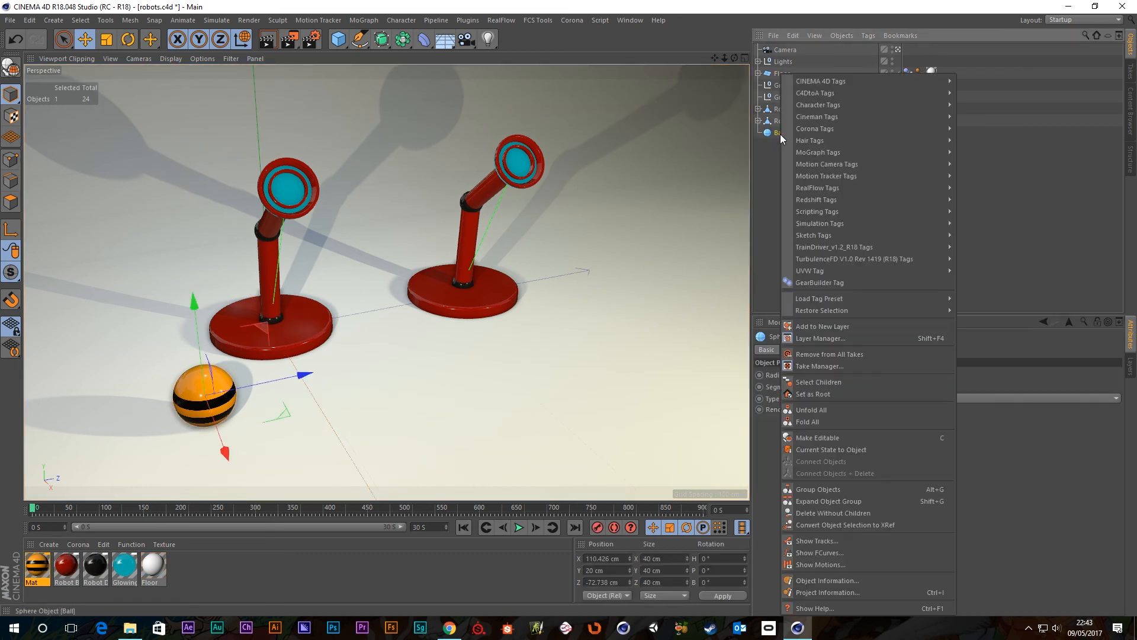
{"action": "mouse_move", "coordinate": [863, 270]}
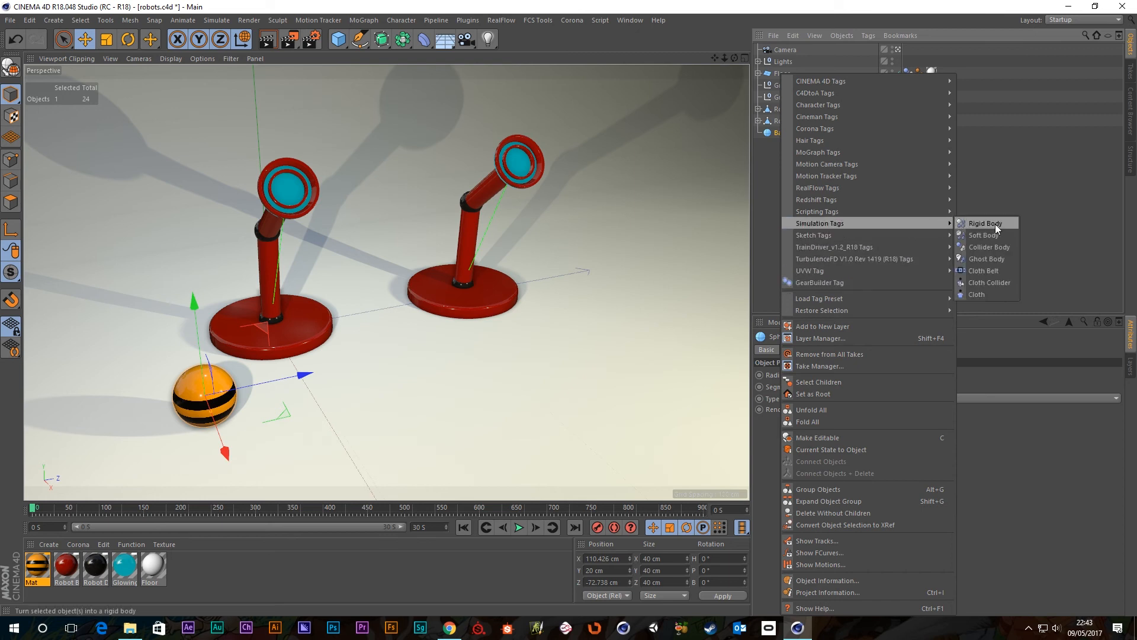
Make the Ball a rigid body with Enabled keyed off at start, on at frame 180.
{"action": "left_click", "coordinate": [985, 223]}
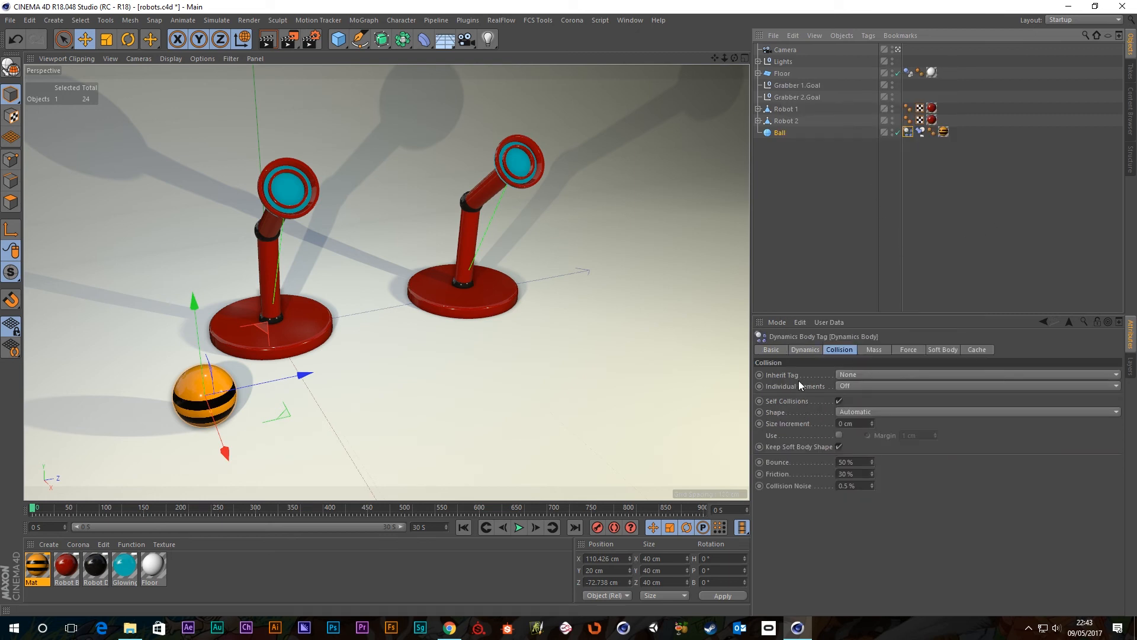
{"action": "left_click", "coordinate": [804, 349]}
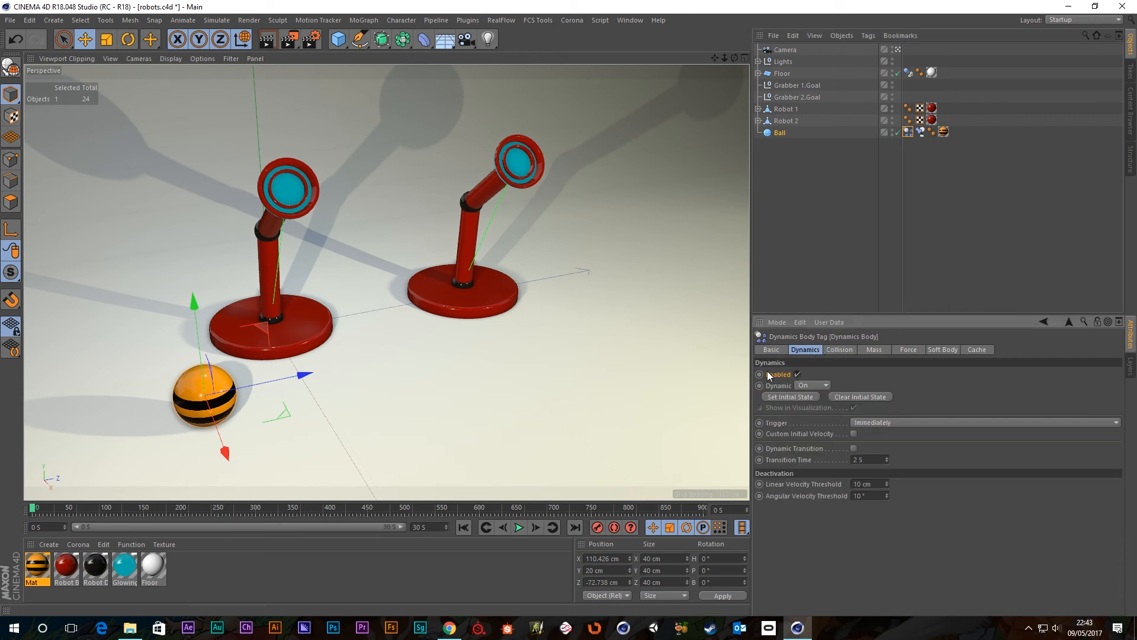
{"action": "left_click", "coordinate": [796, 374]}
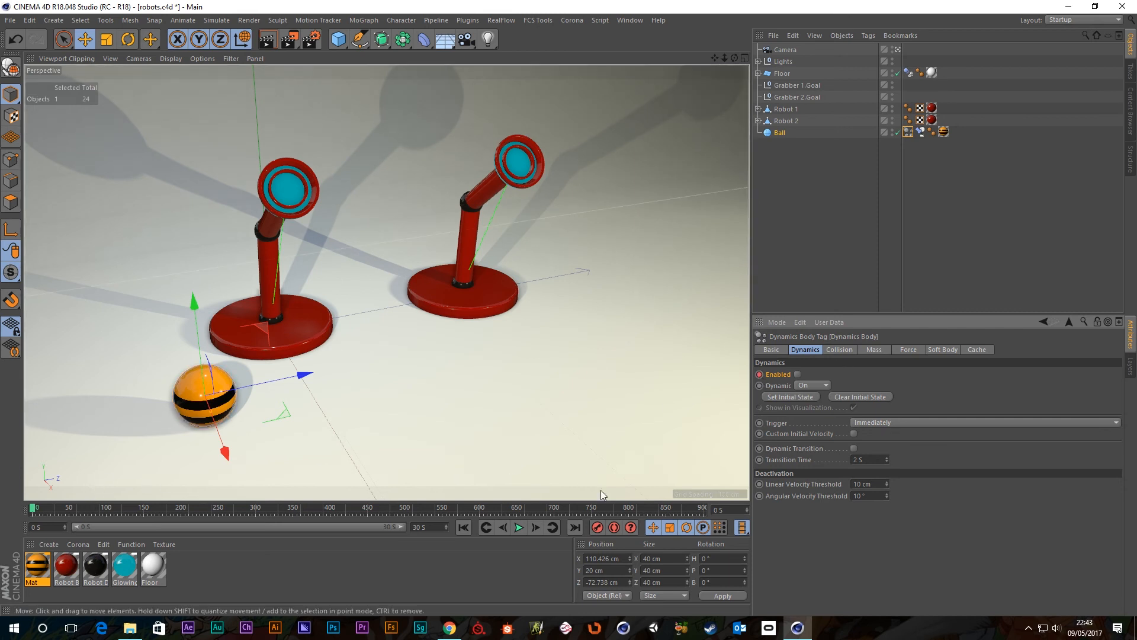
{"action": "mouse_move", "coordinate": [566, 484]}
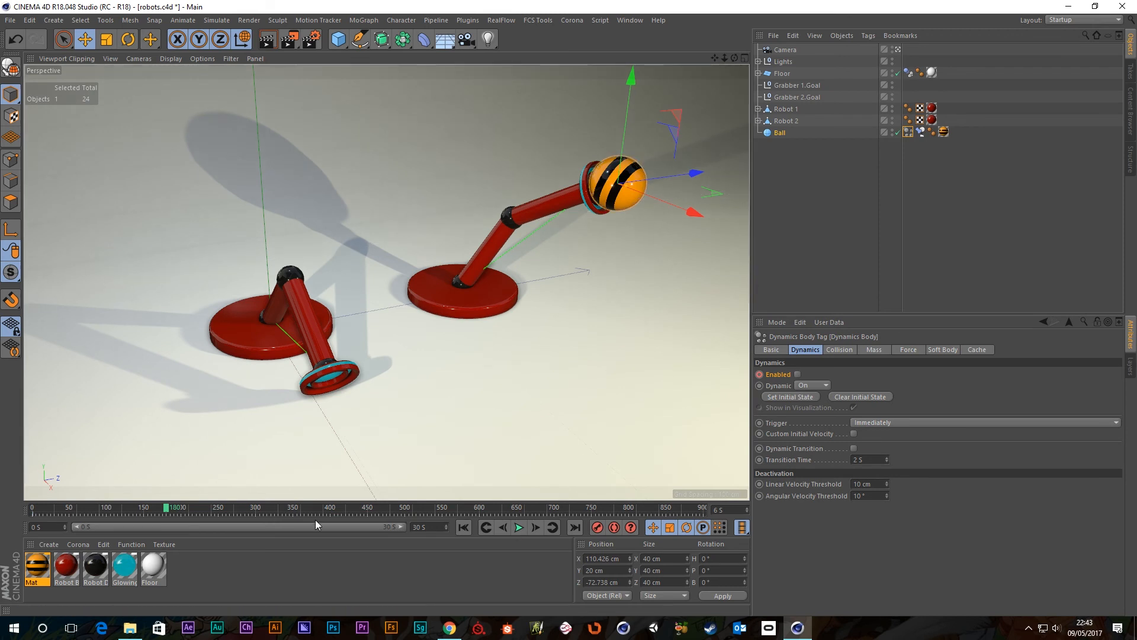
{"action": "left_click", "coordinate": [503, 528]}
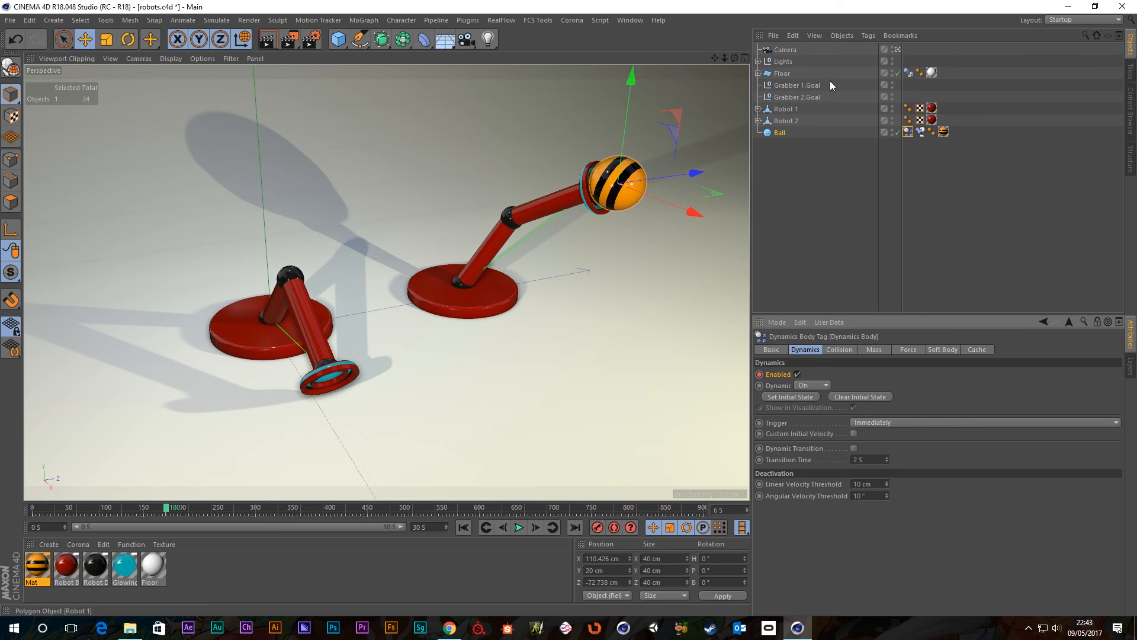
Check the Floor's collision shape, then return to the Ball's dynamics settings.
{"action": "left_click", "coordinate": [811, 385]}
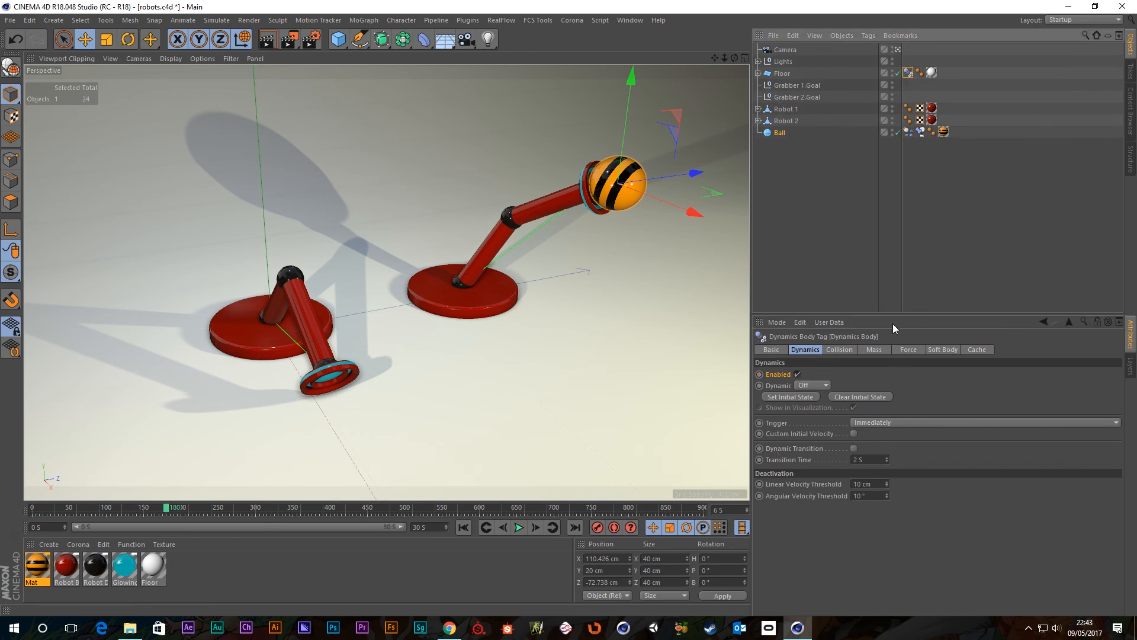
{"action": "left_click", "coordinate": [839, 348]}
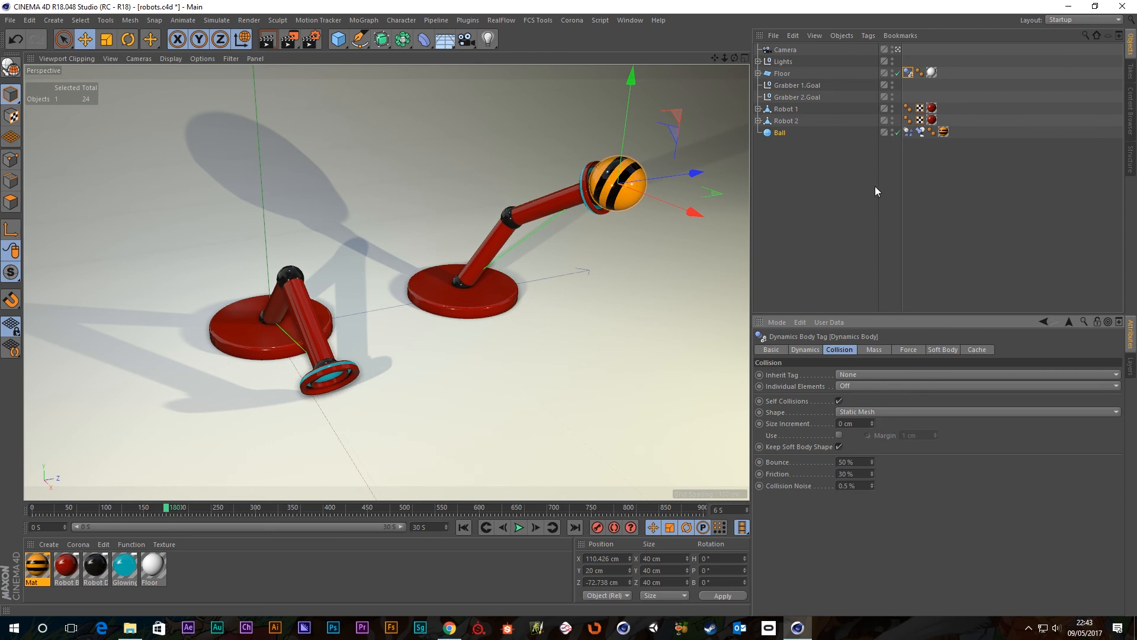
{"action": "left_click", "coordinate": [979, 411]}
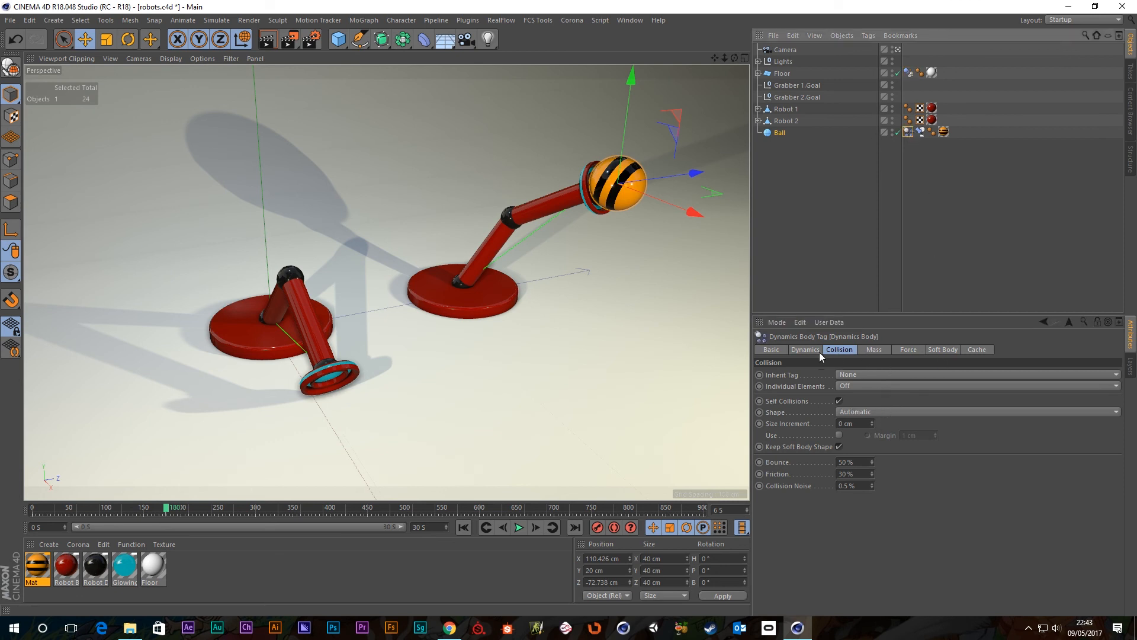
{"action": "left_click", "coordinate": [804, 350]}
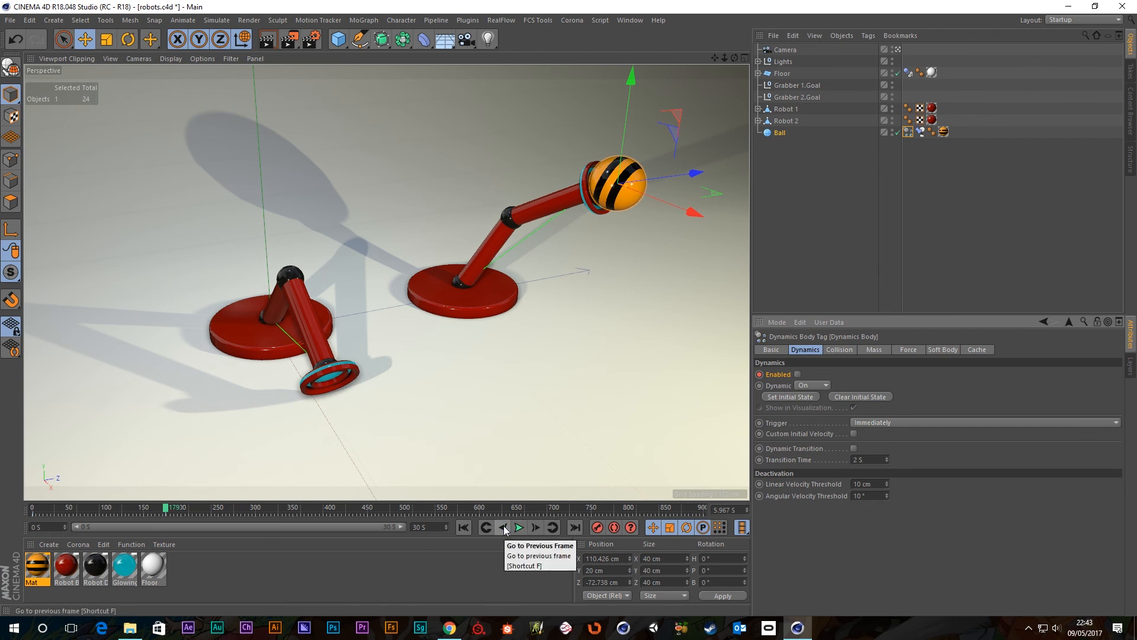
{"action": "left_click", "coordinate": [463, 527]}
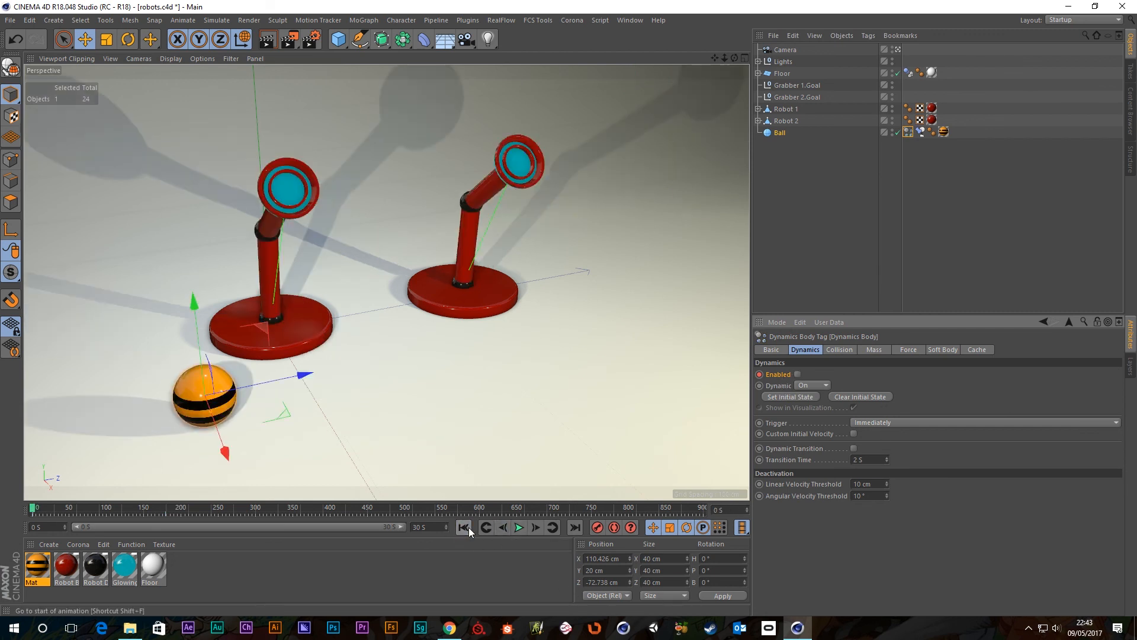
{"action": "left_click", "coordinate": [518, 527]}
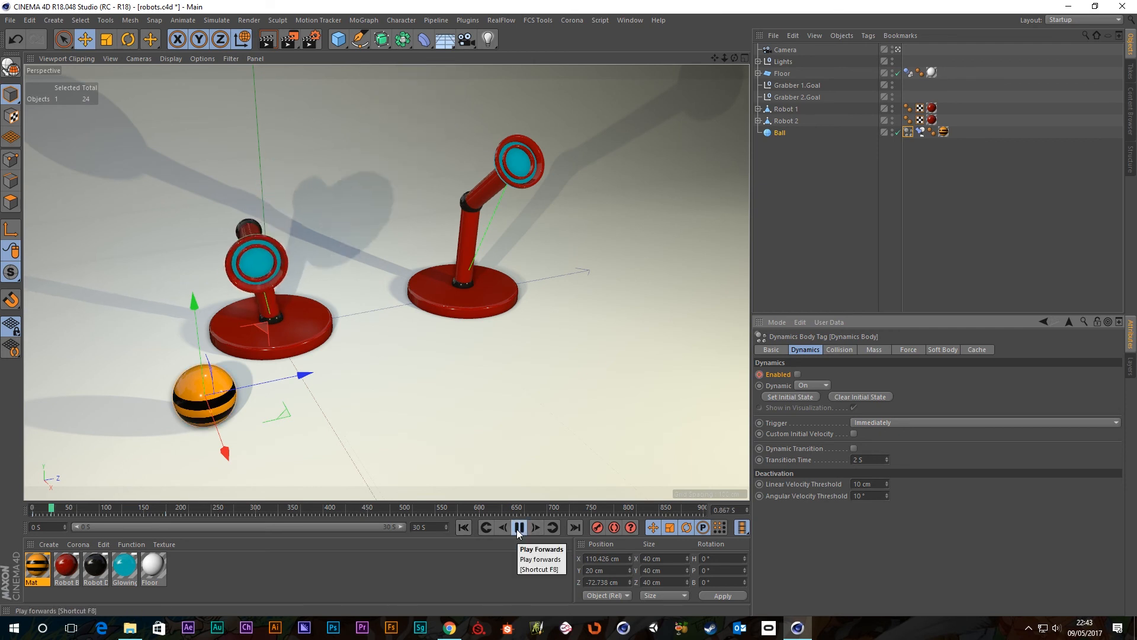
{"action": "left_click", "coordinate": [519, 527]}
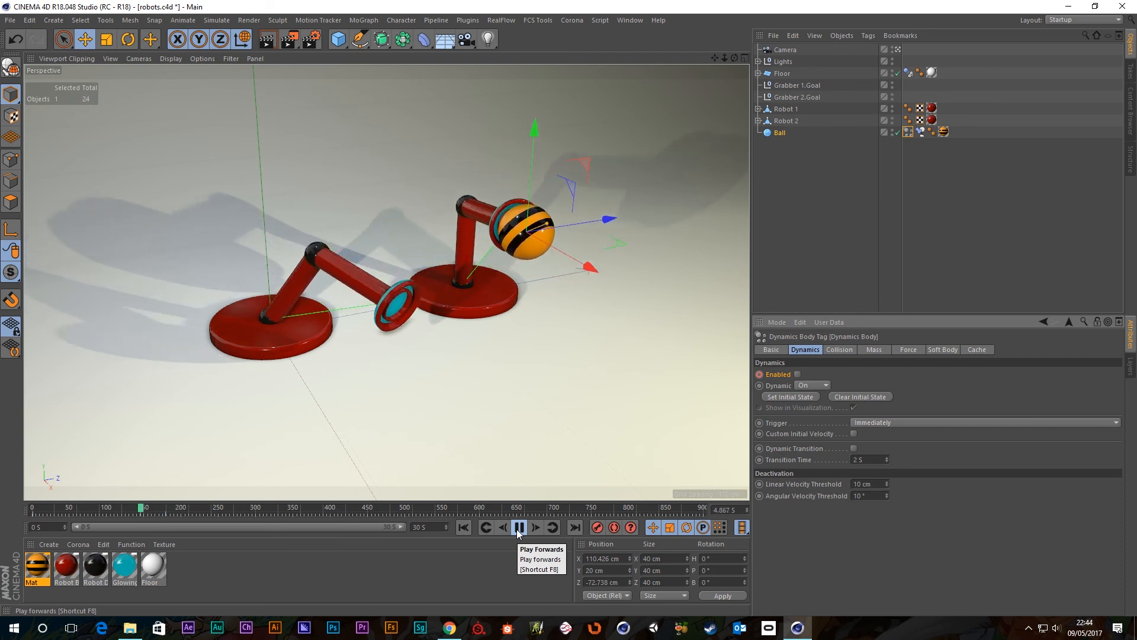
{"action": "left_click", "coordinate": [536, 527]}
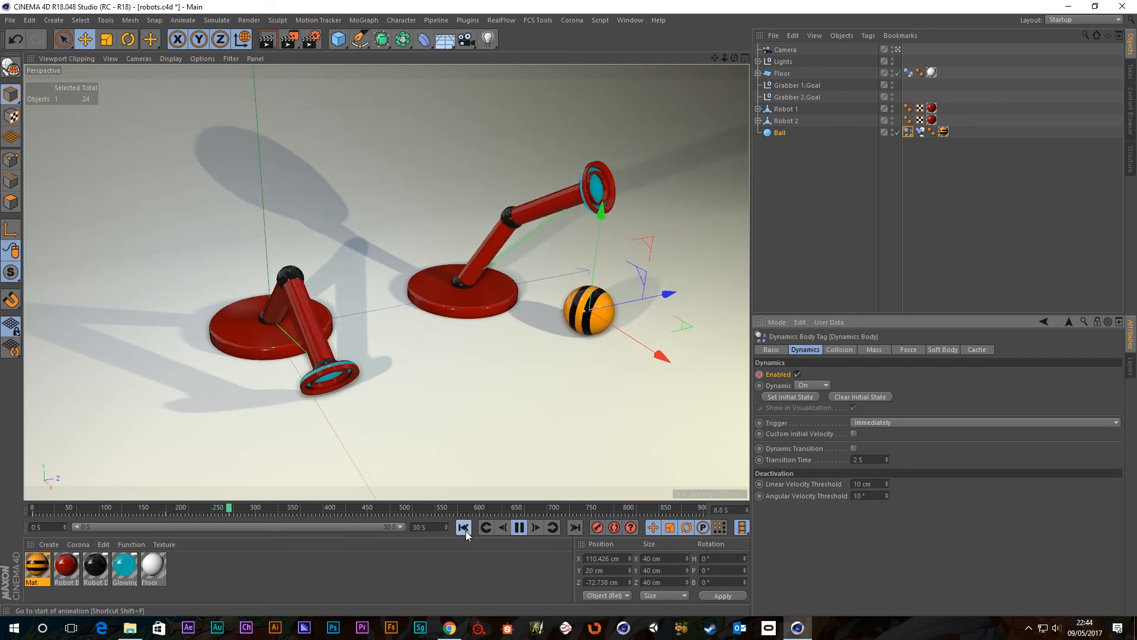
{"action": "left_click", "coordinate": [519, 527]}
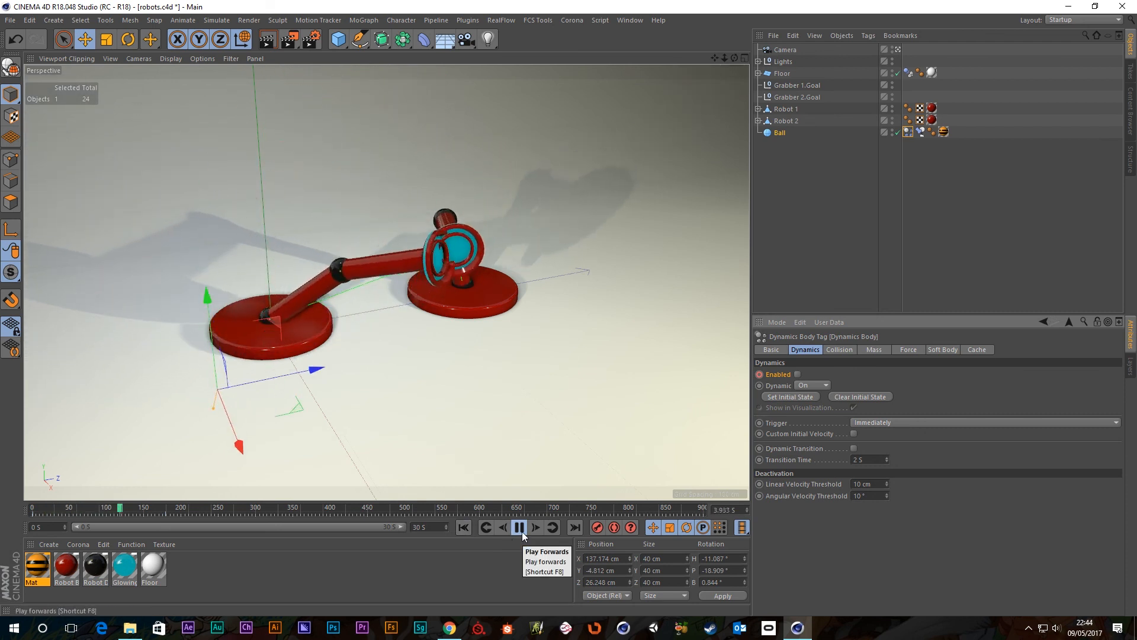
{"action": "left_click", "coordinate": [519, 527]}
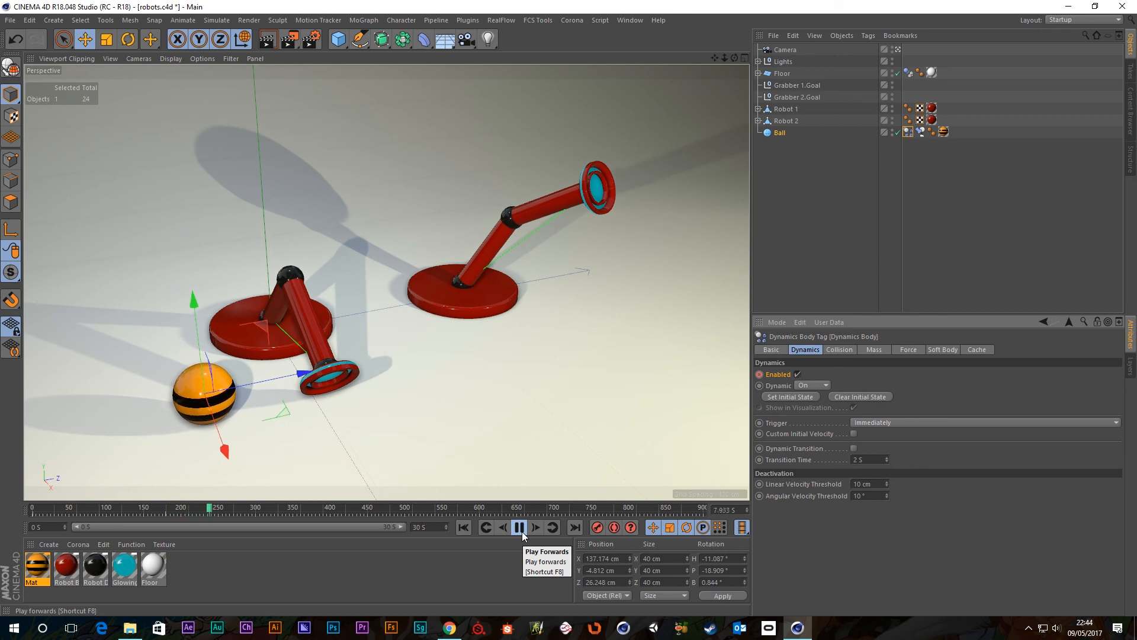
{"action": "left_click", "coordinate": [520, 527]}
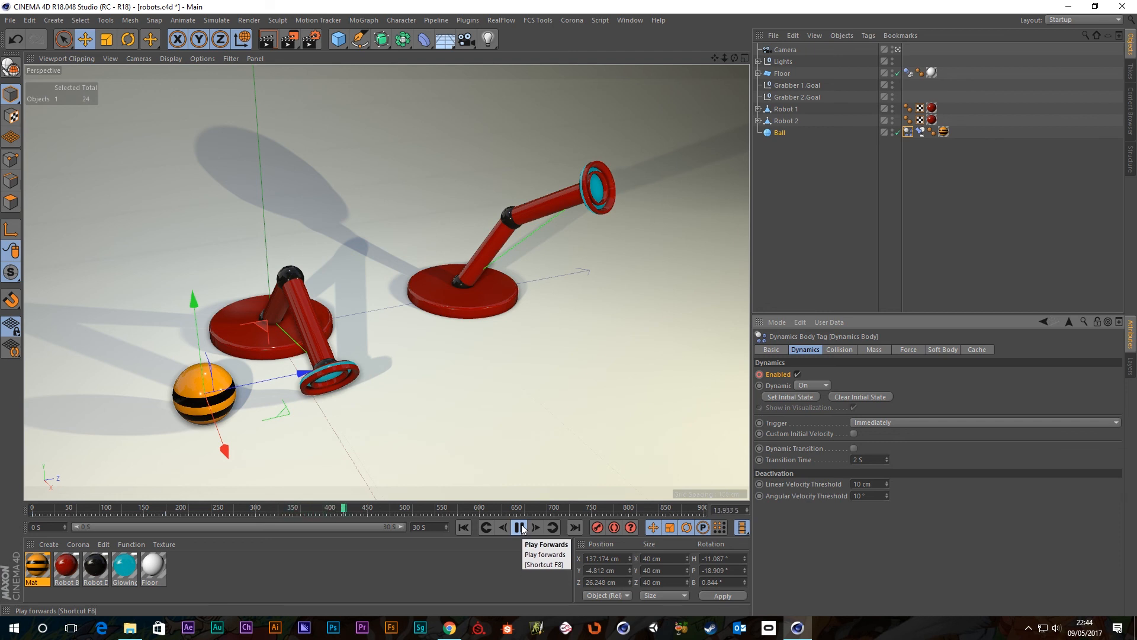
{"action": "left_click", "coordinate": [519, 527]}
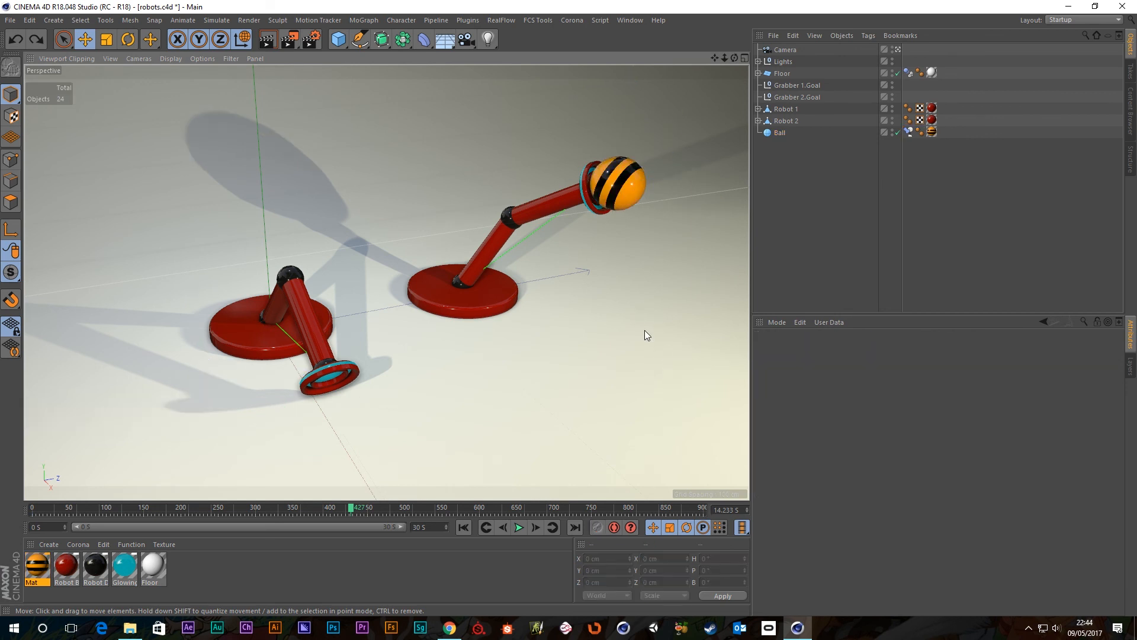
Show the Constraint tag's weights, play from the start, and scrub to Grabber 1's hold and back to frame 0.
{"action": "left_click", "coordinate": [782, 73]}
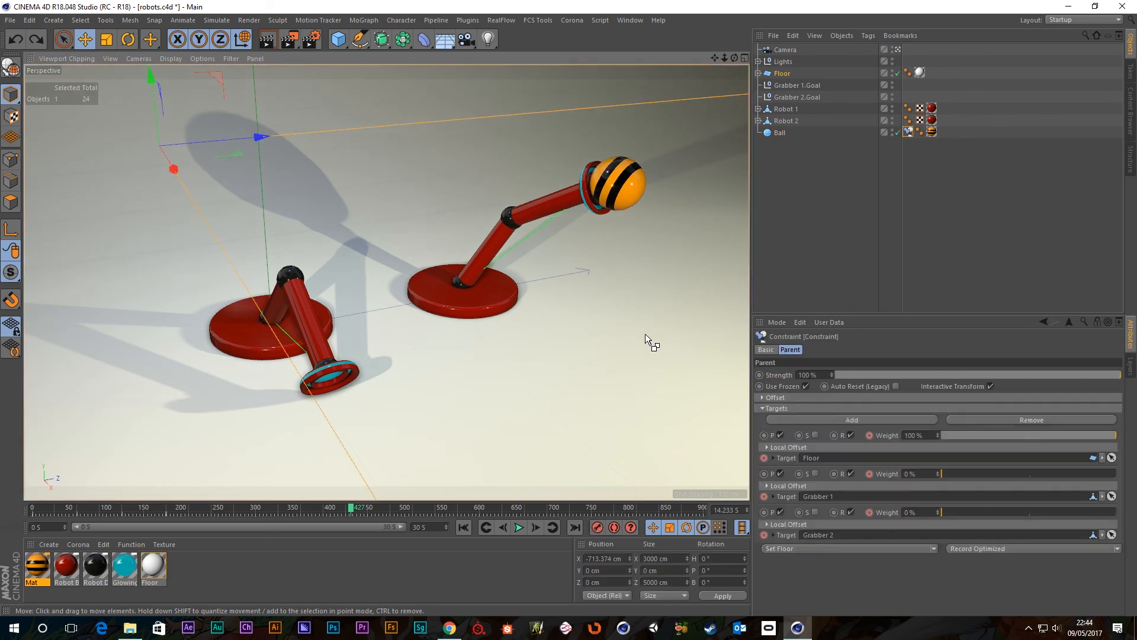
{"action": "left_click", "coordinate": [462, 527]}
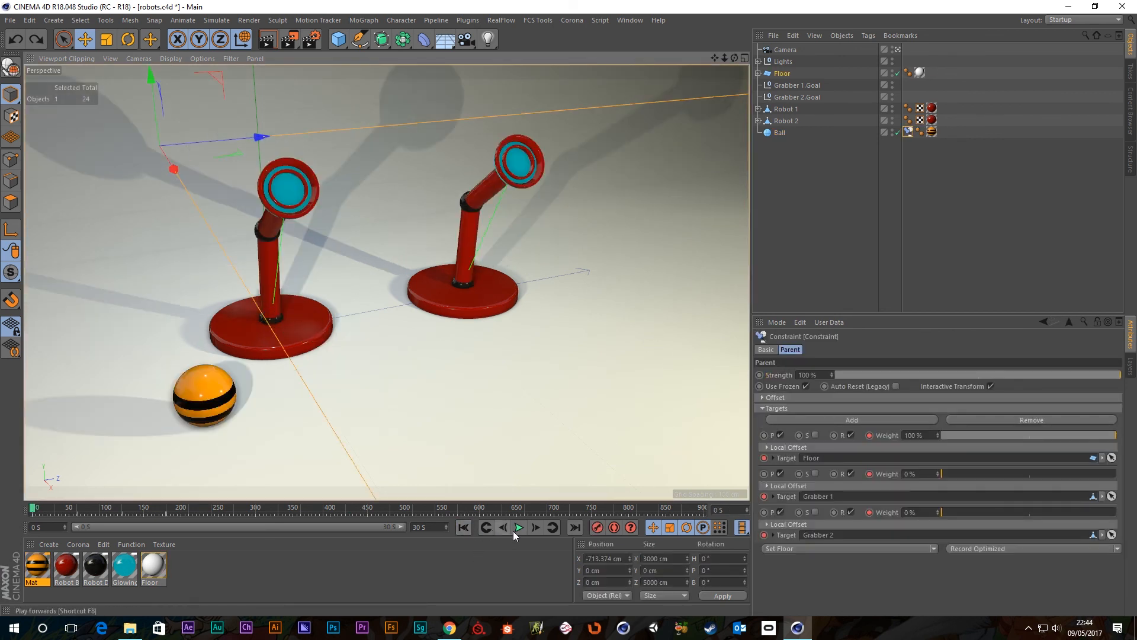
{"action": "left_click", "coordinate": [518, 527]}
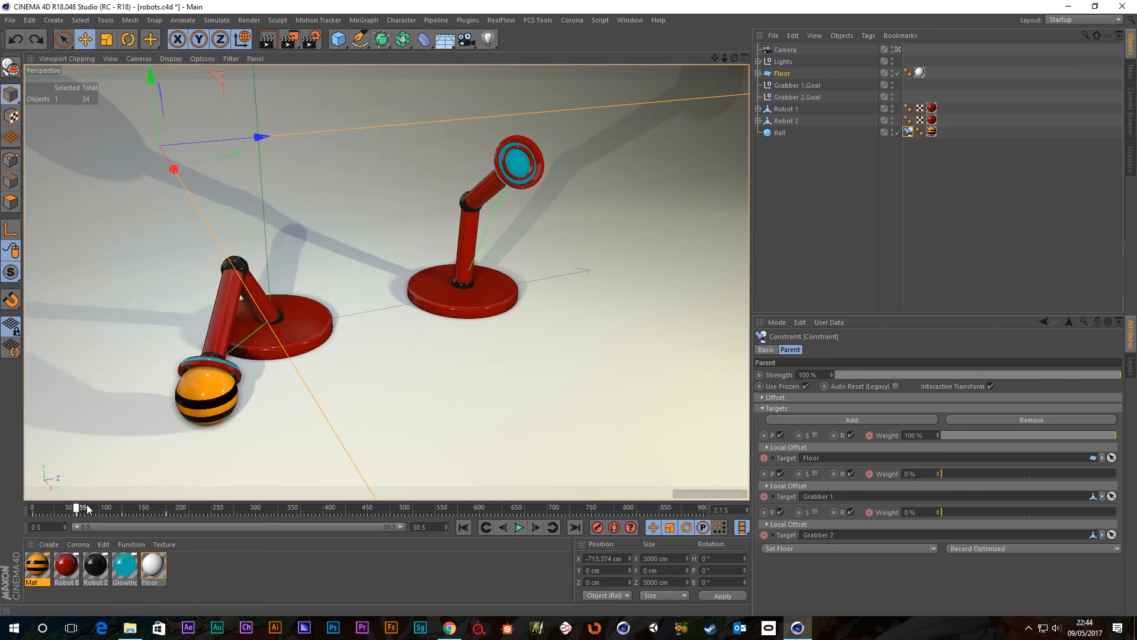
{"action": "left_click_drag", "start_coordinate": [86, 507], "coordinate": [127, 507]}
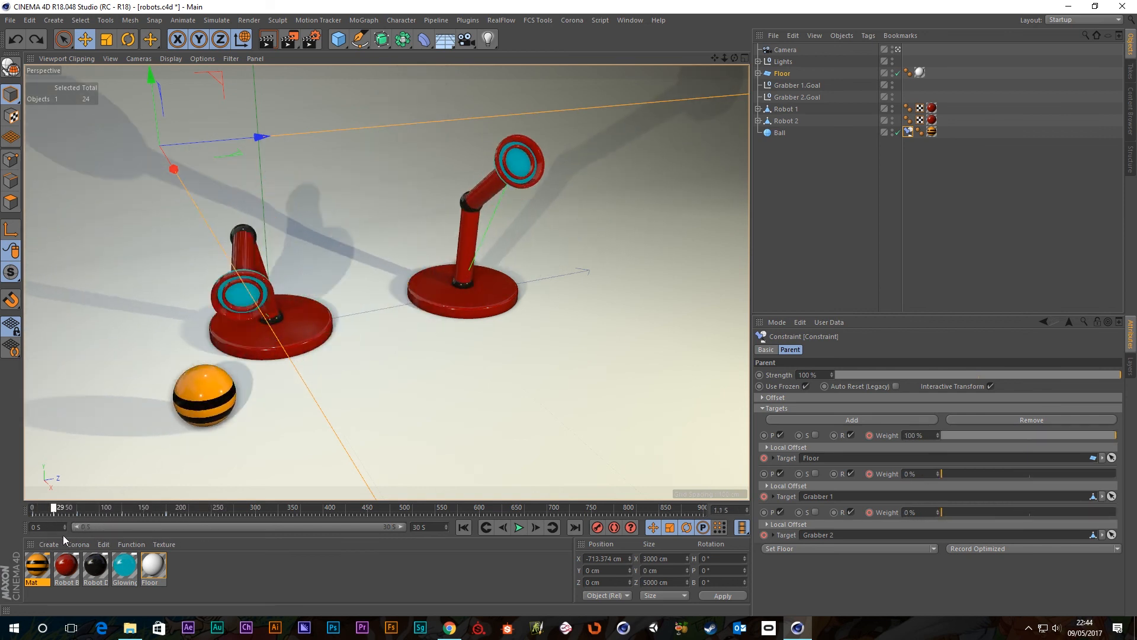
{"action": "left_click_drag", "start_coordinate": [55, 507], "coordinate": [105, 507]}
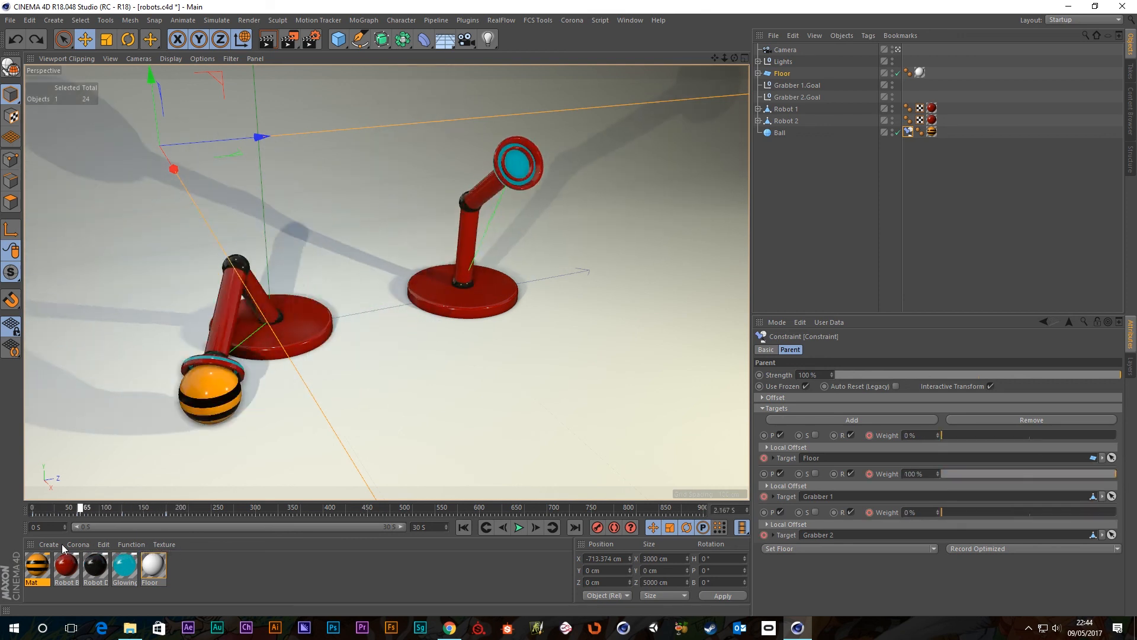
{"action": "left_click_drag", "start_coordinate": [83, 506], "coordinate": [33, 506]}
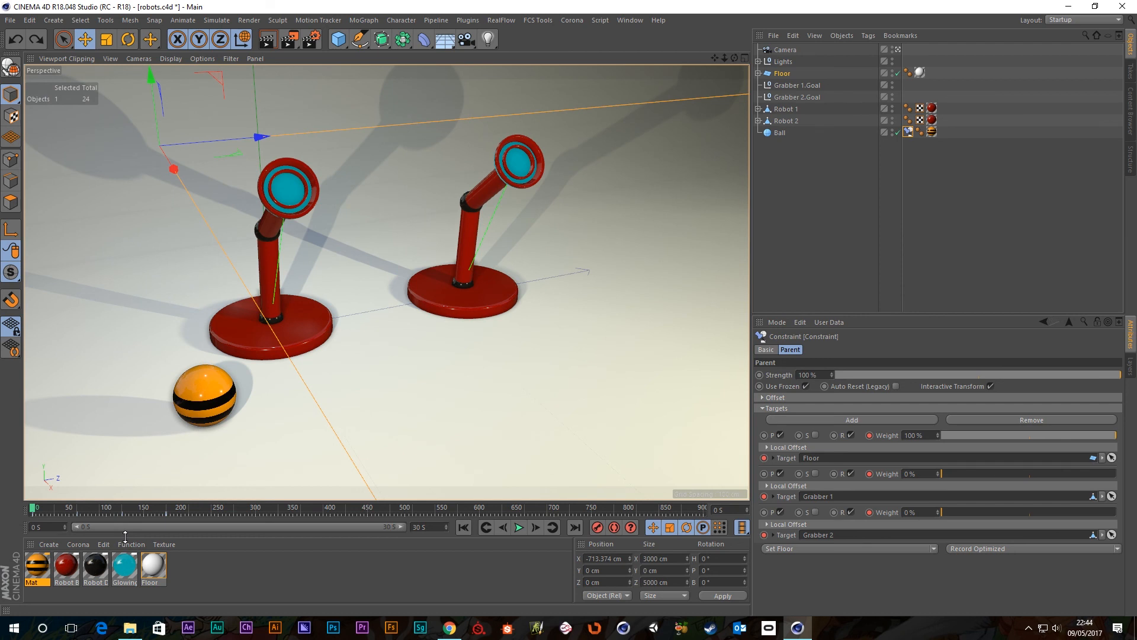